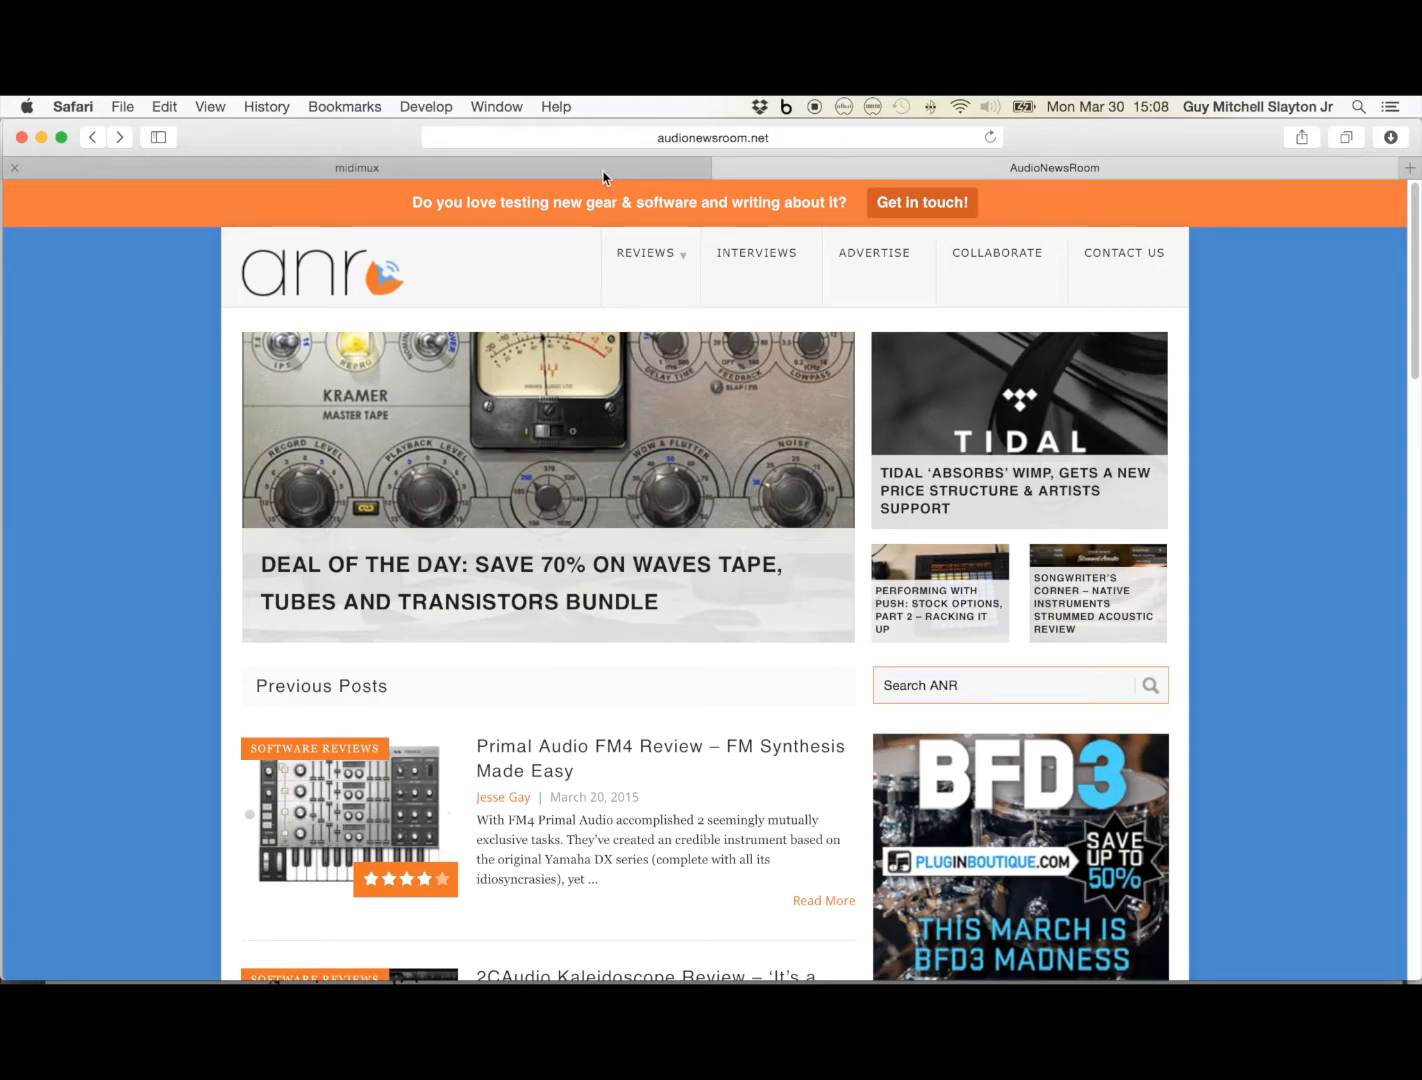
Scroll the midimux page down past the App Store badges toward the downloads.
click(356, 168)
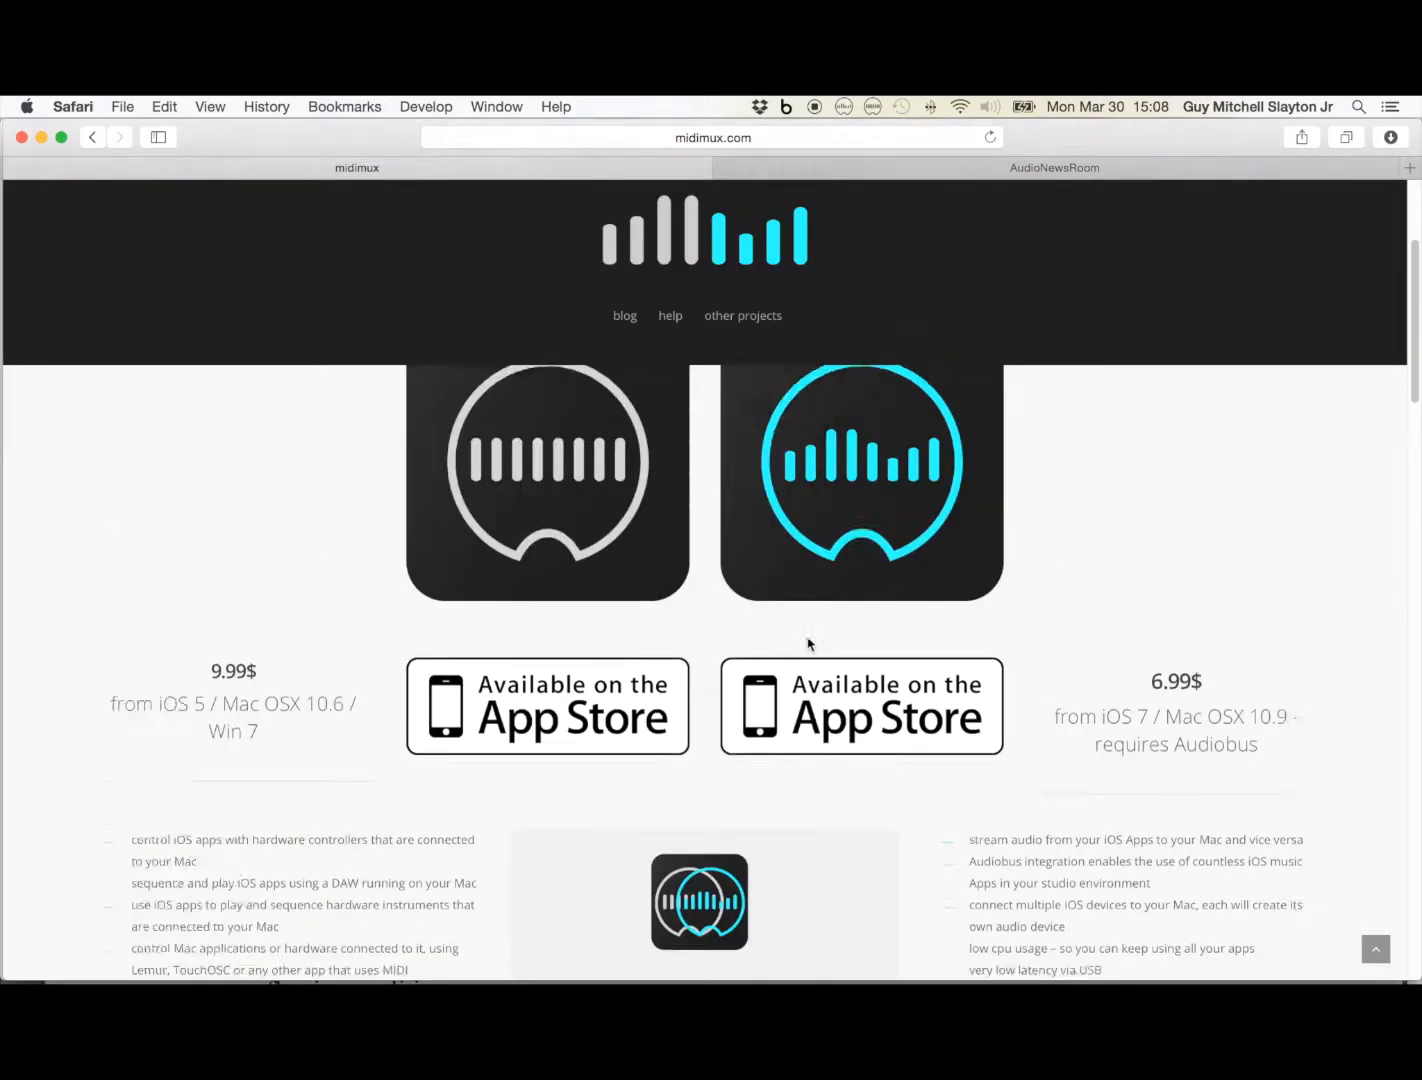
scroll(up, 3)
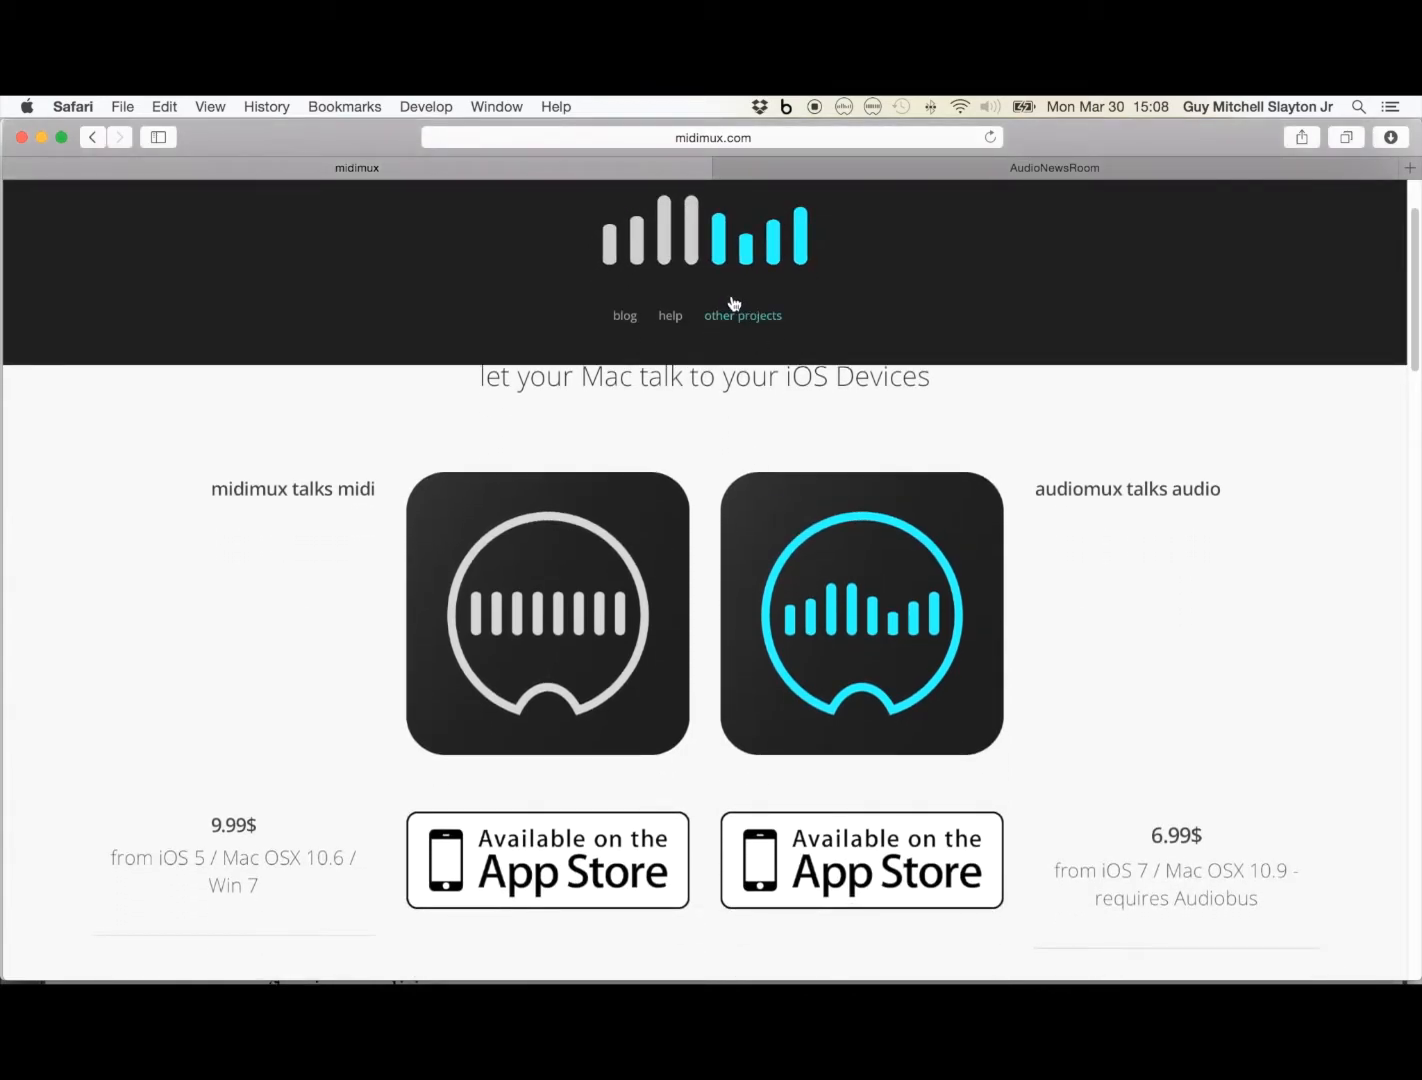
mouse_move(688, 784)
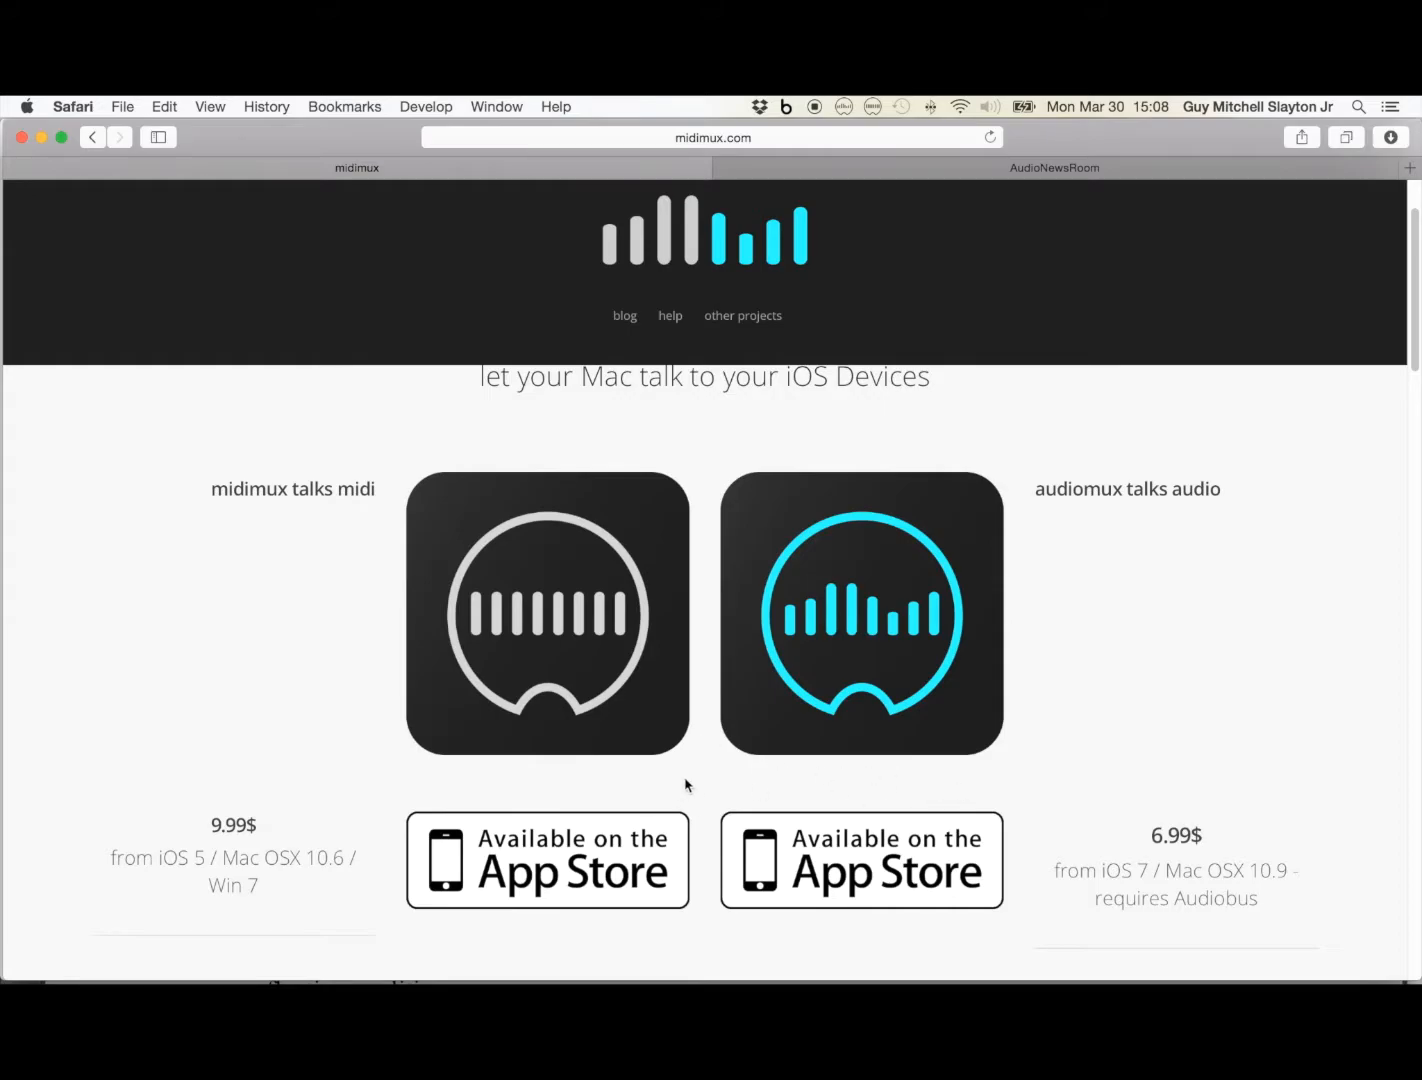
scroll(down, 3)
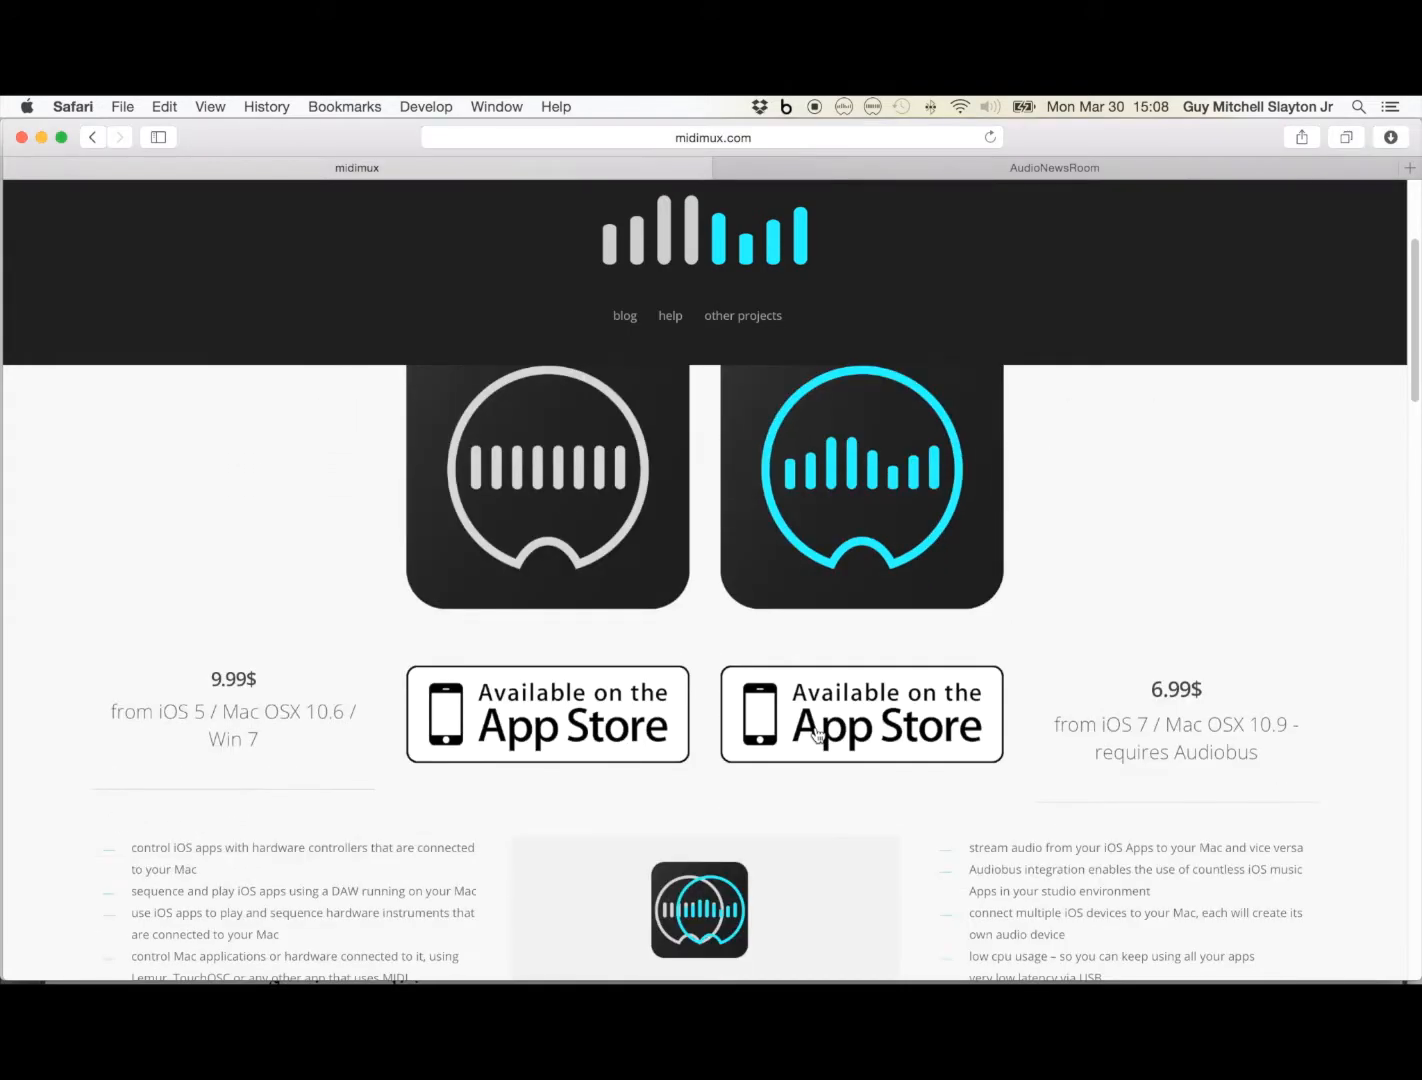
scroll(down, 3)
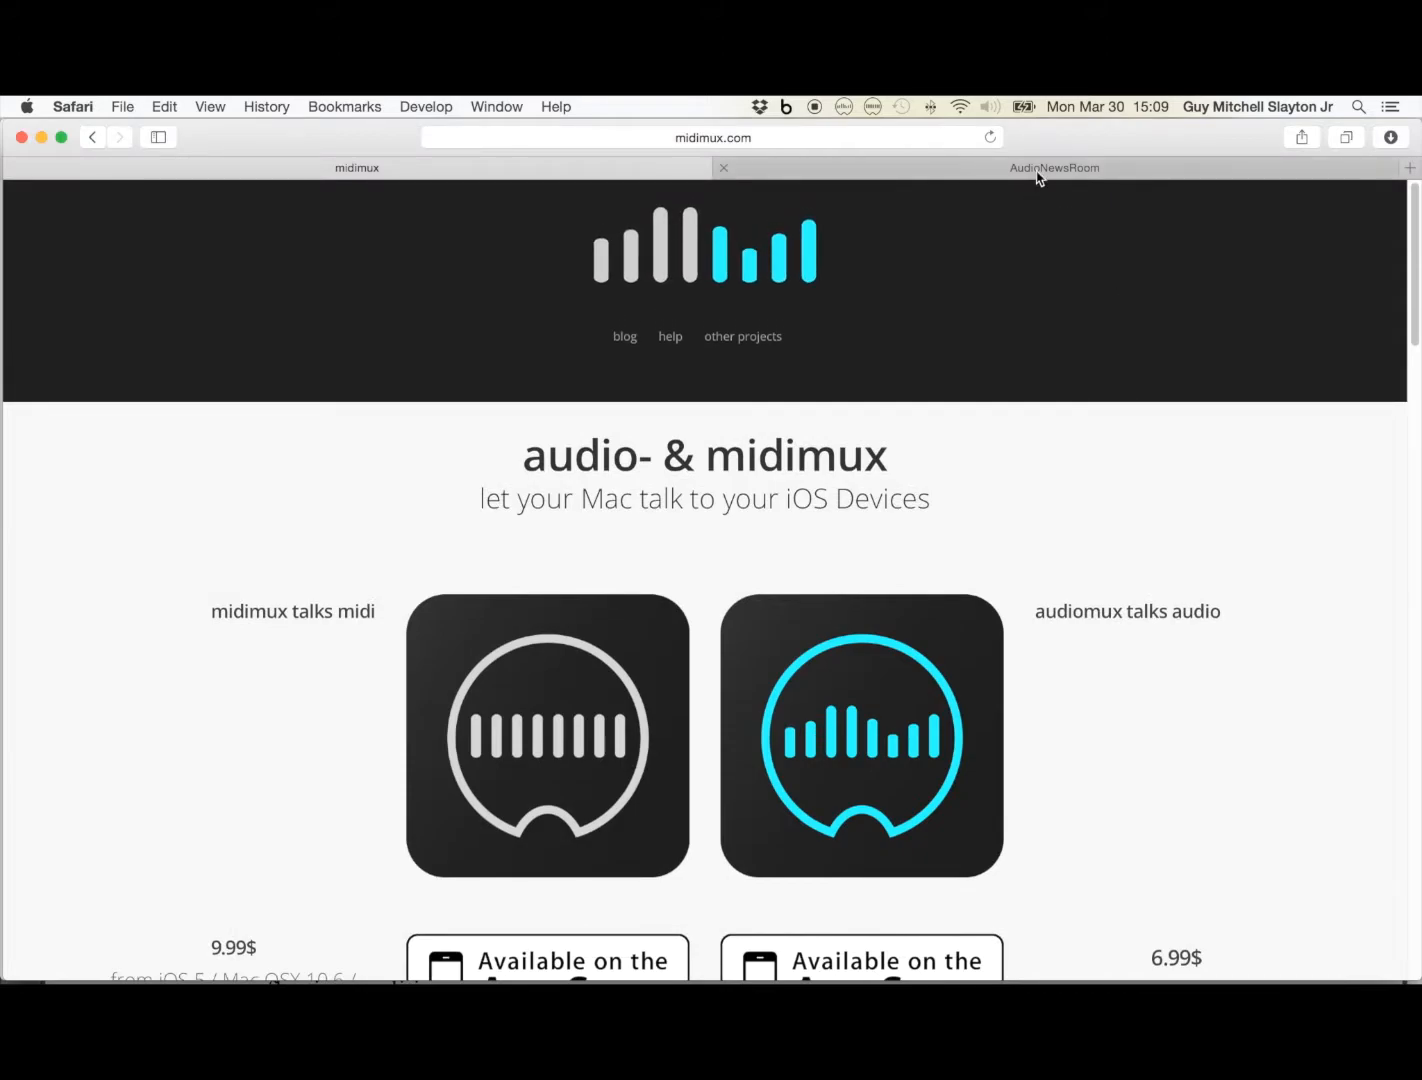
After glancing at AudioNewsRoom, reach the Midimux 1.0.1 and Audiomux 1.0.12 download links.
click(1052, 168)
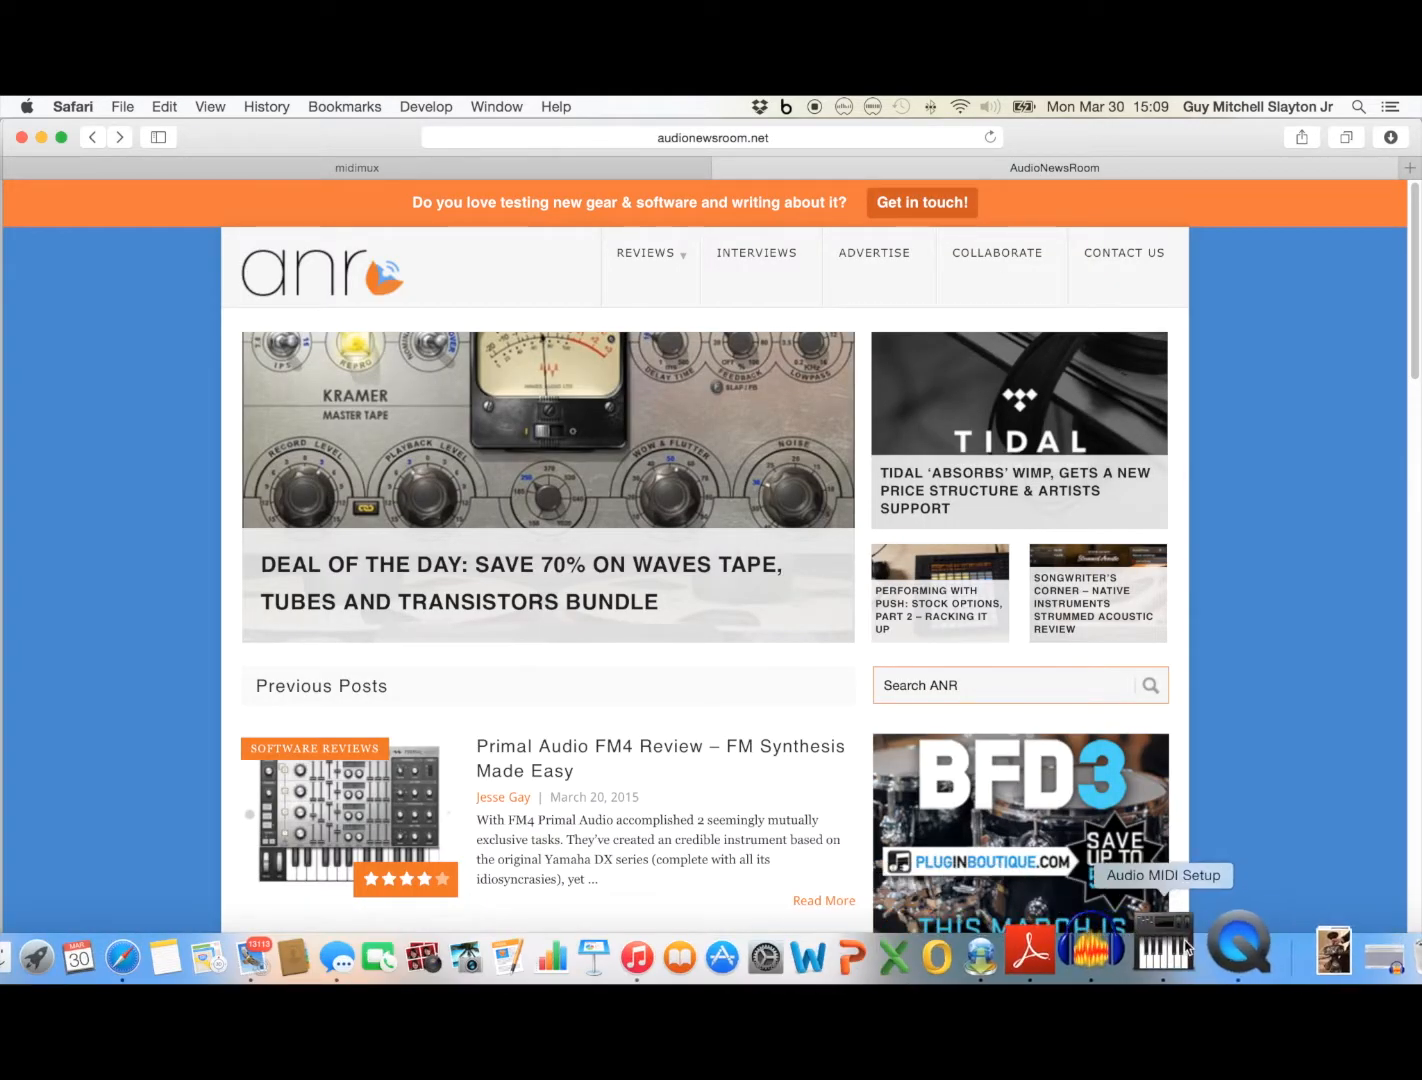
click(356, 168)
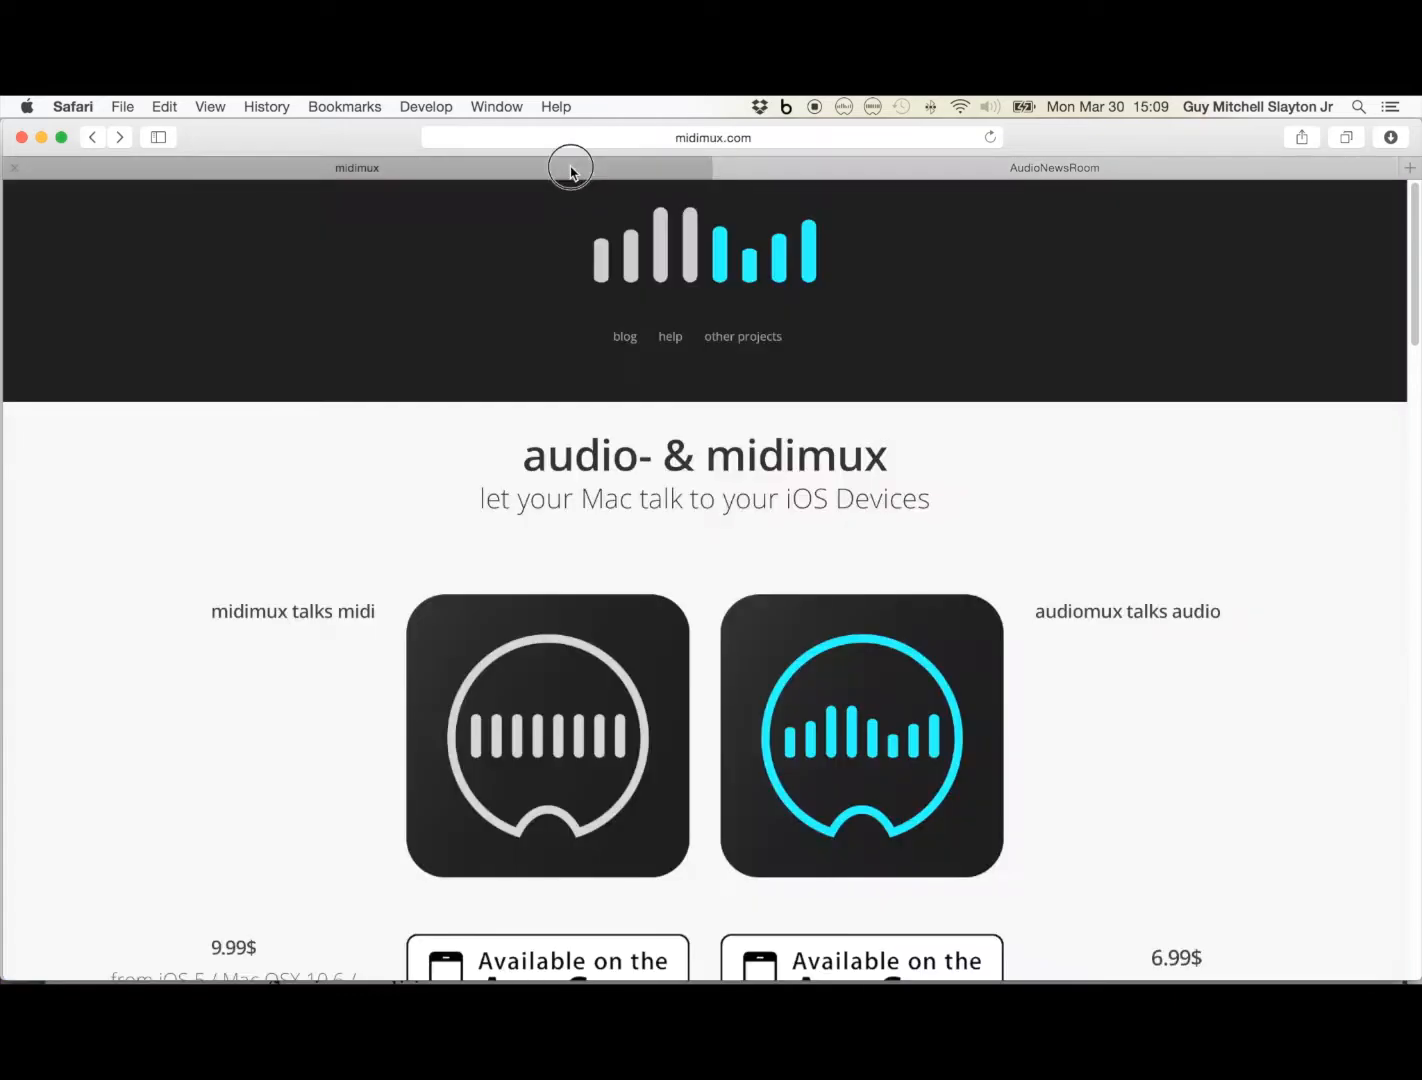
scroll(down, 3)
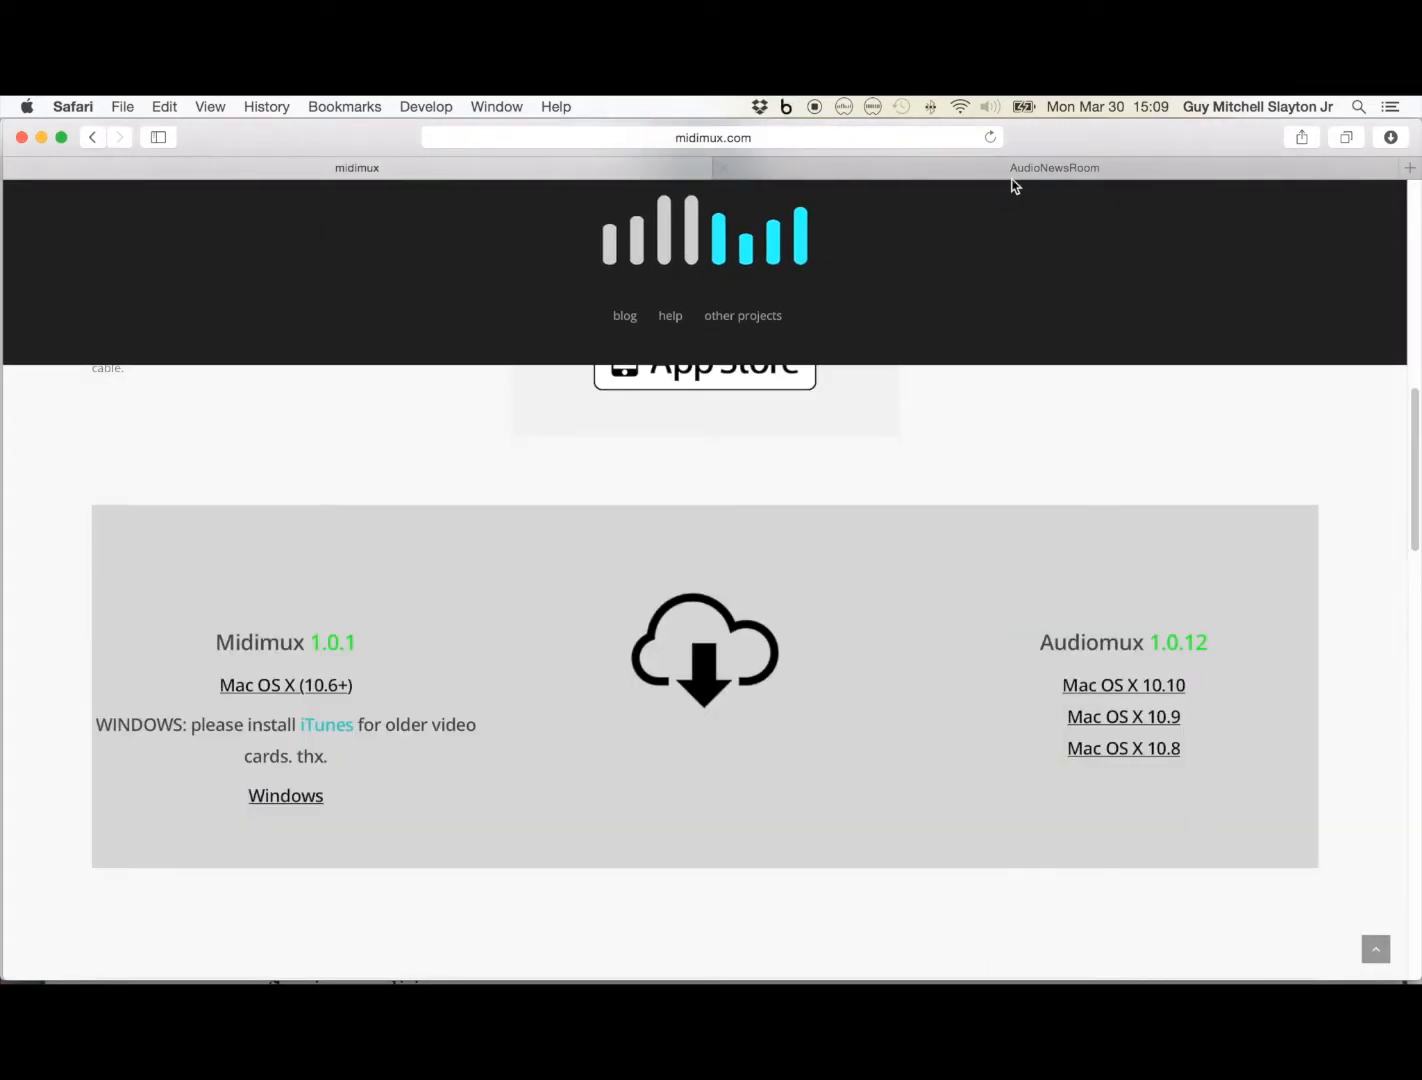
Launch Audio MIDI Setup from the Dock to show the EIE/IPAD aggregate device.
click(844, 106)
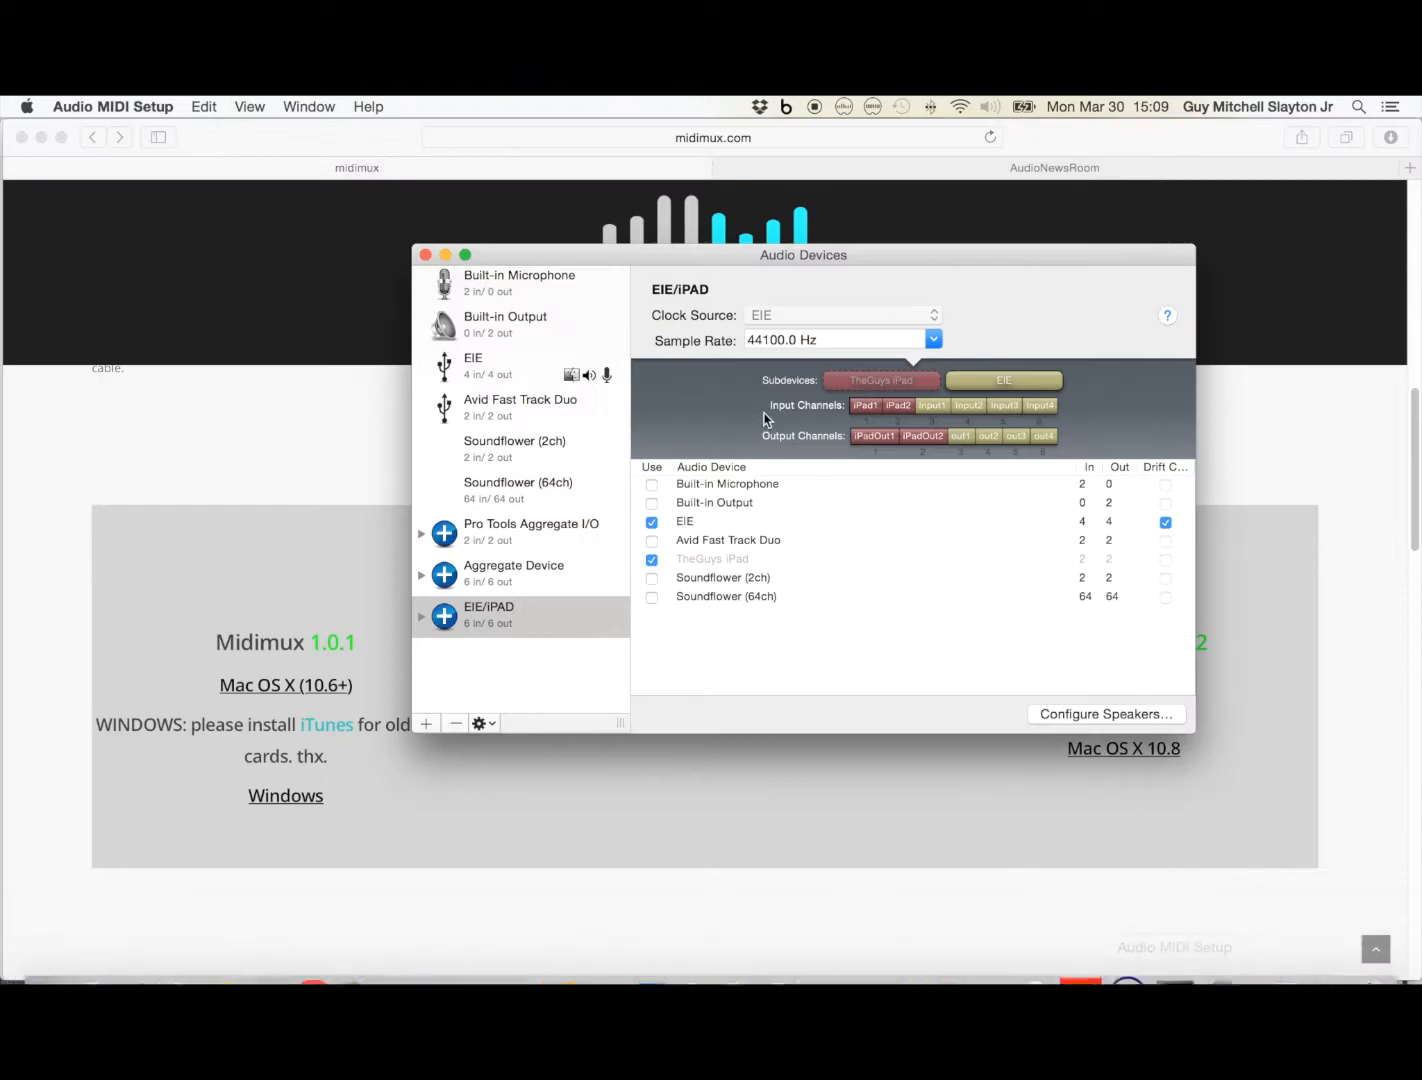
mouse_move(720, 538)
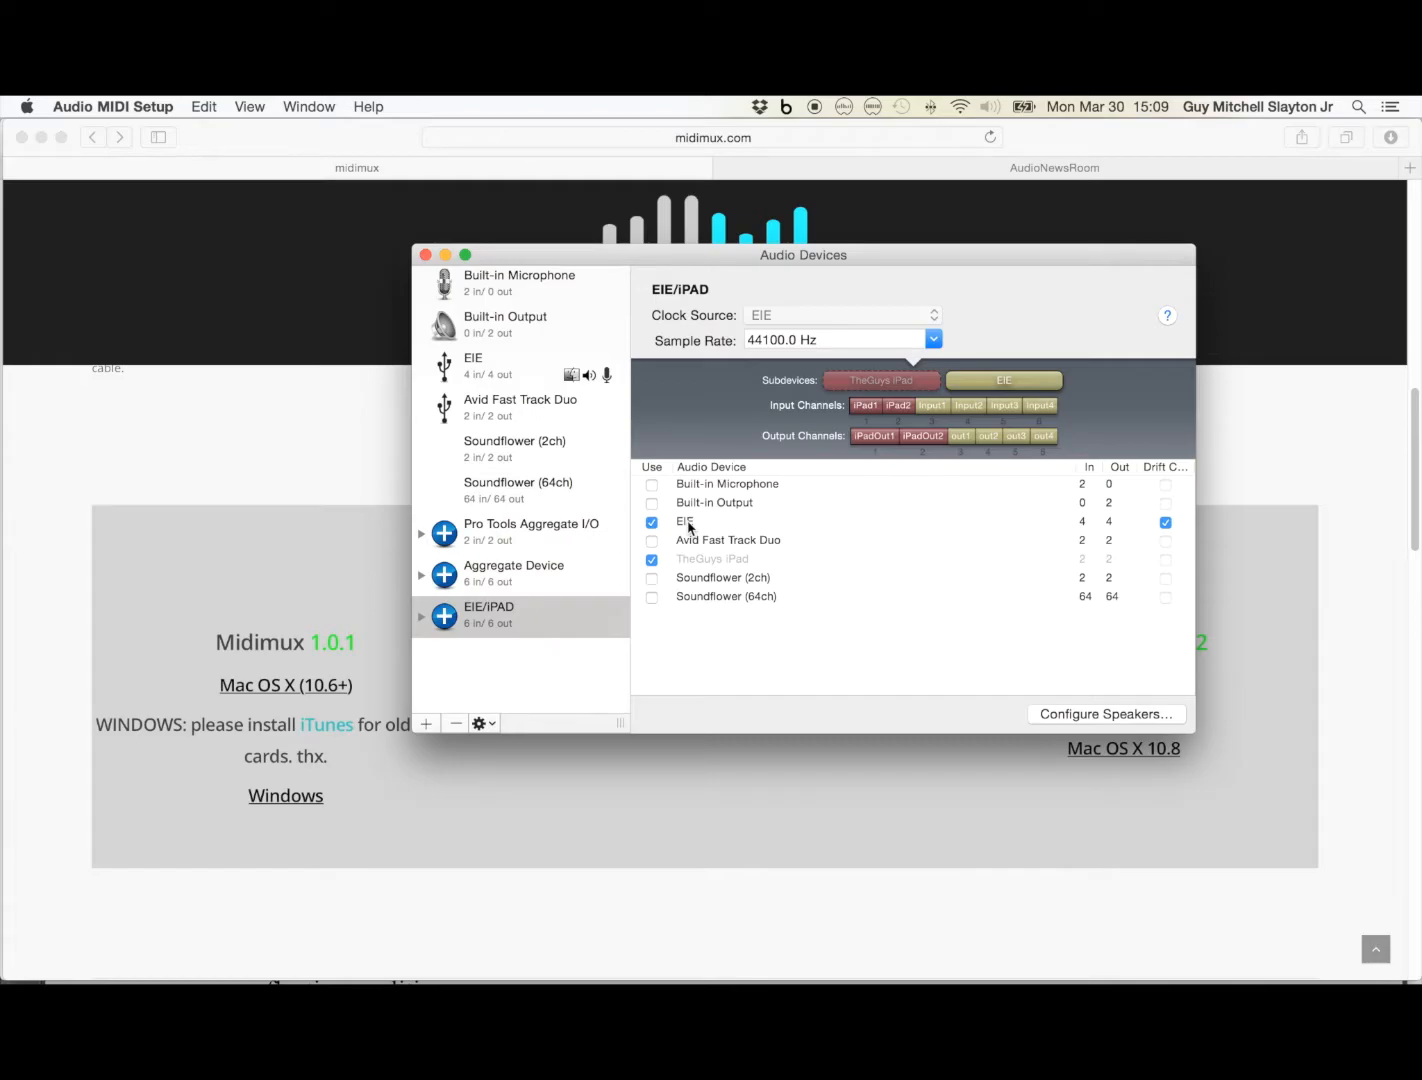
mouse_move(740, 576)
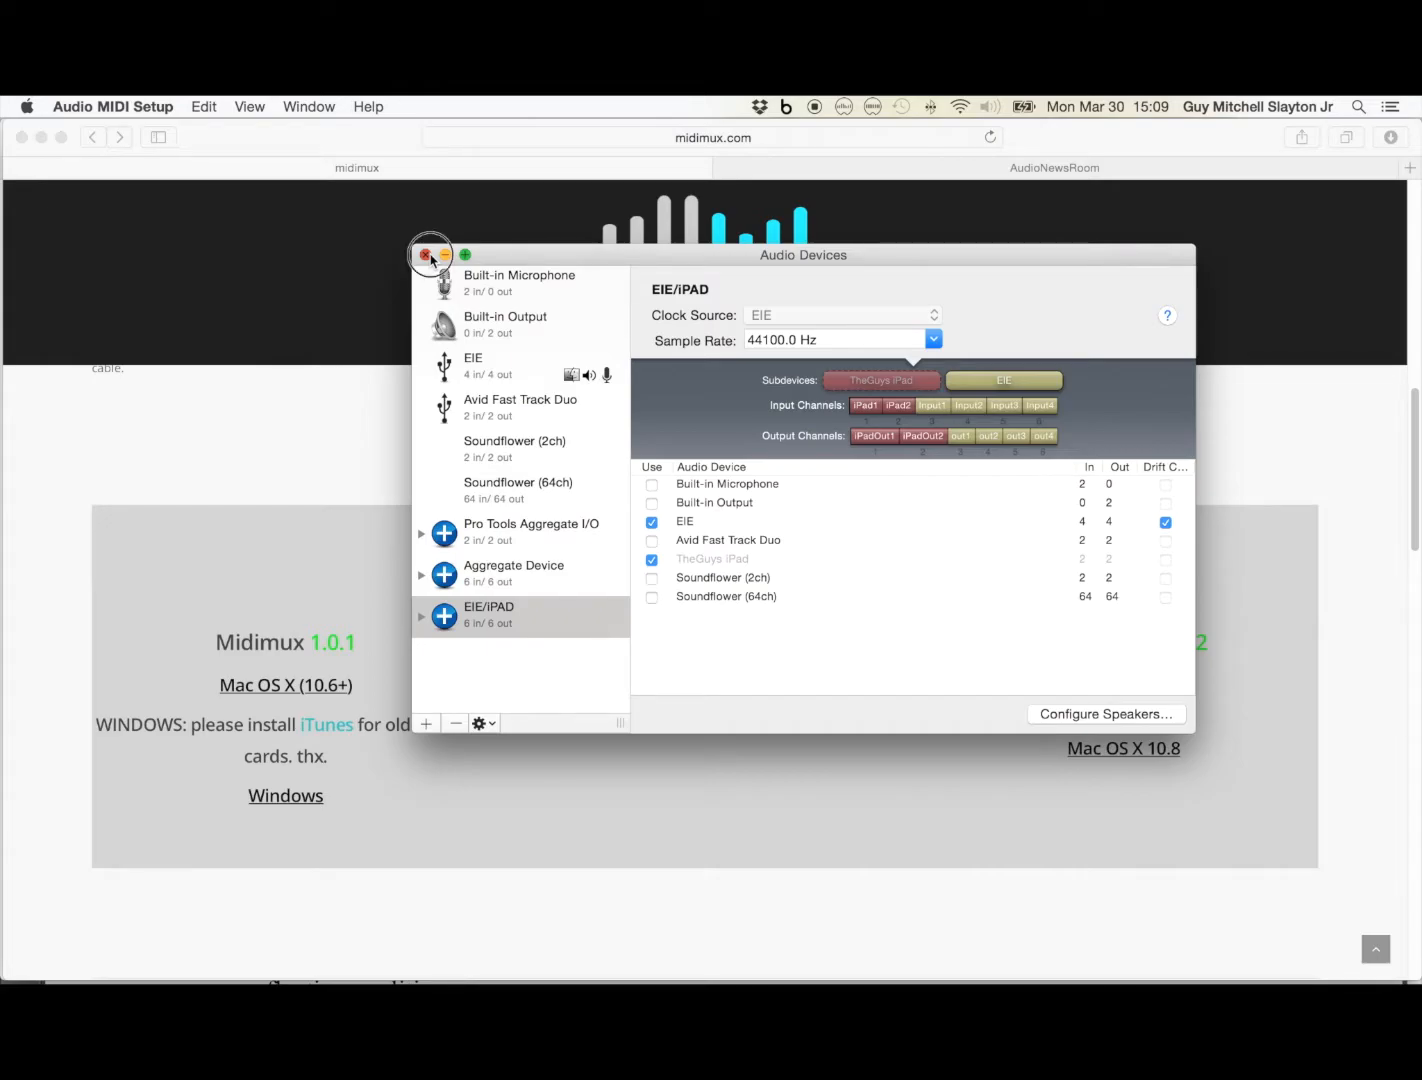
Close the Audio Devices window before building the Audiobus pipelines on the iPad.
click(428, 256)
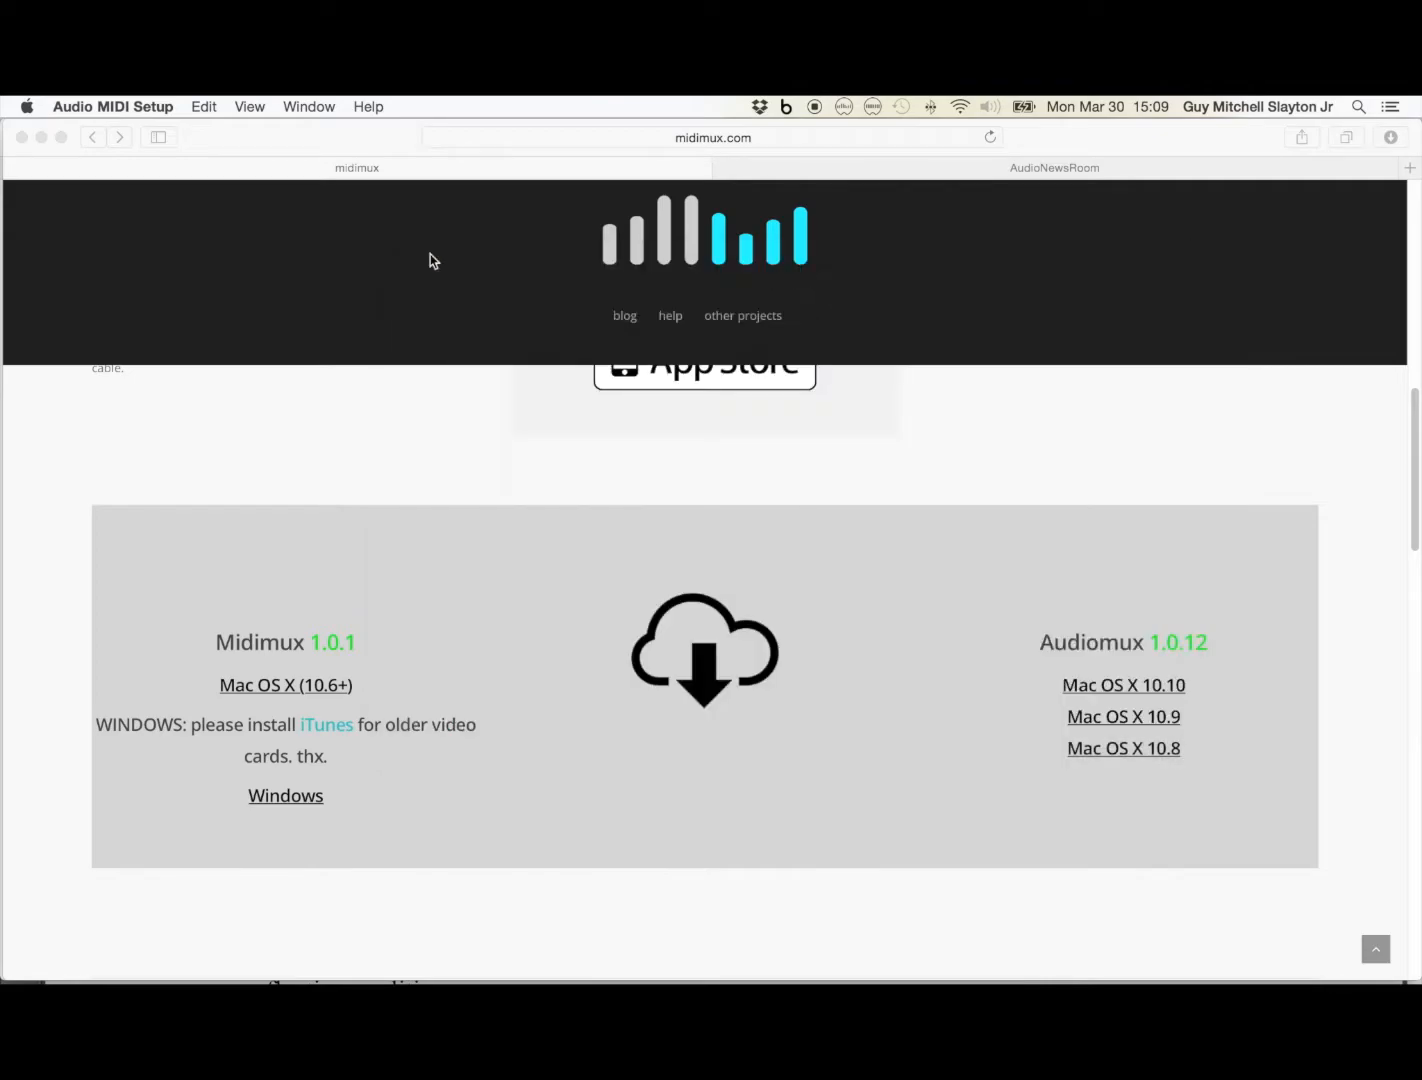
mouse_move(1216, 936)
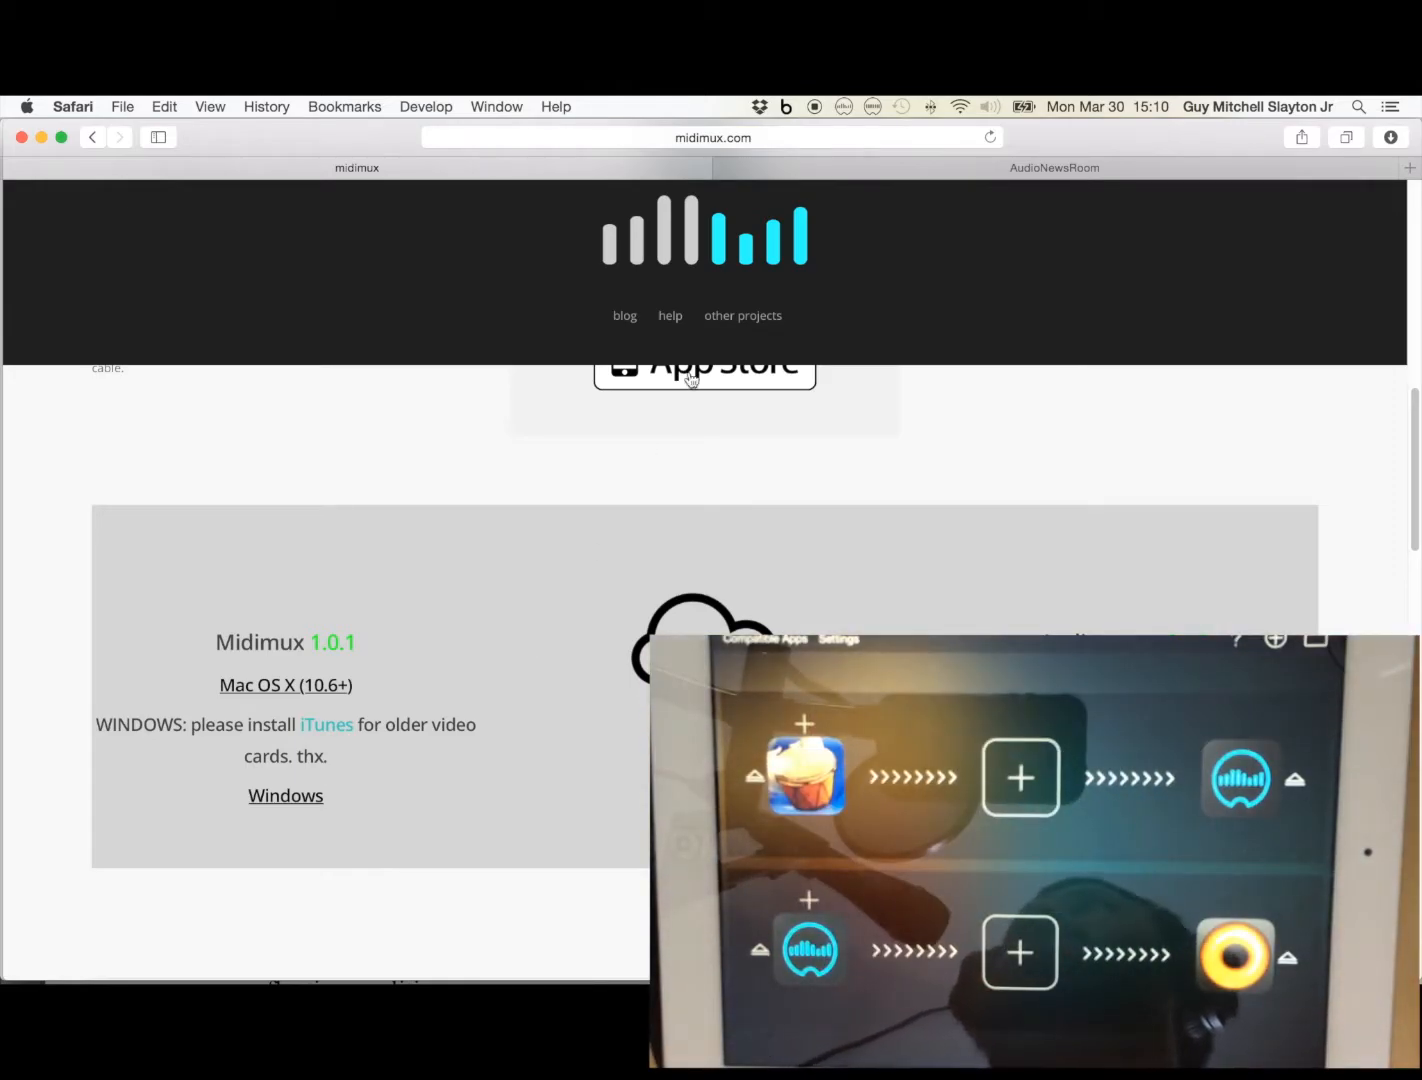
mouse_move(44, 940)
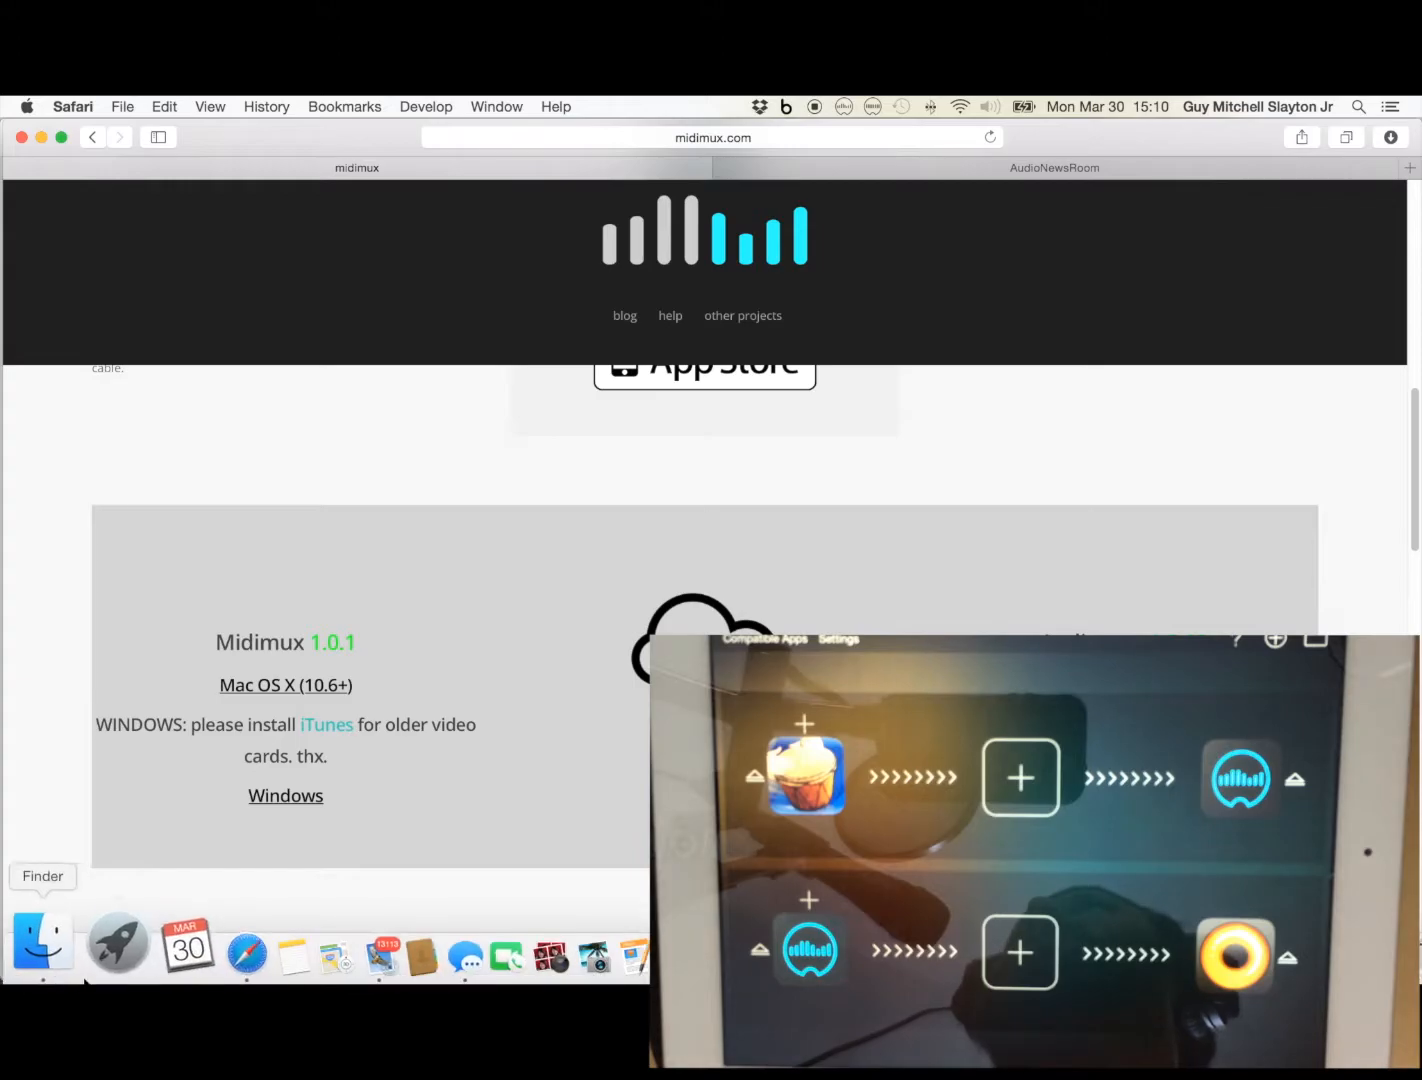
Start a new empty Logic Pro X project with one audio track, Audio 1.
click(116, 940)
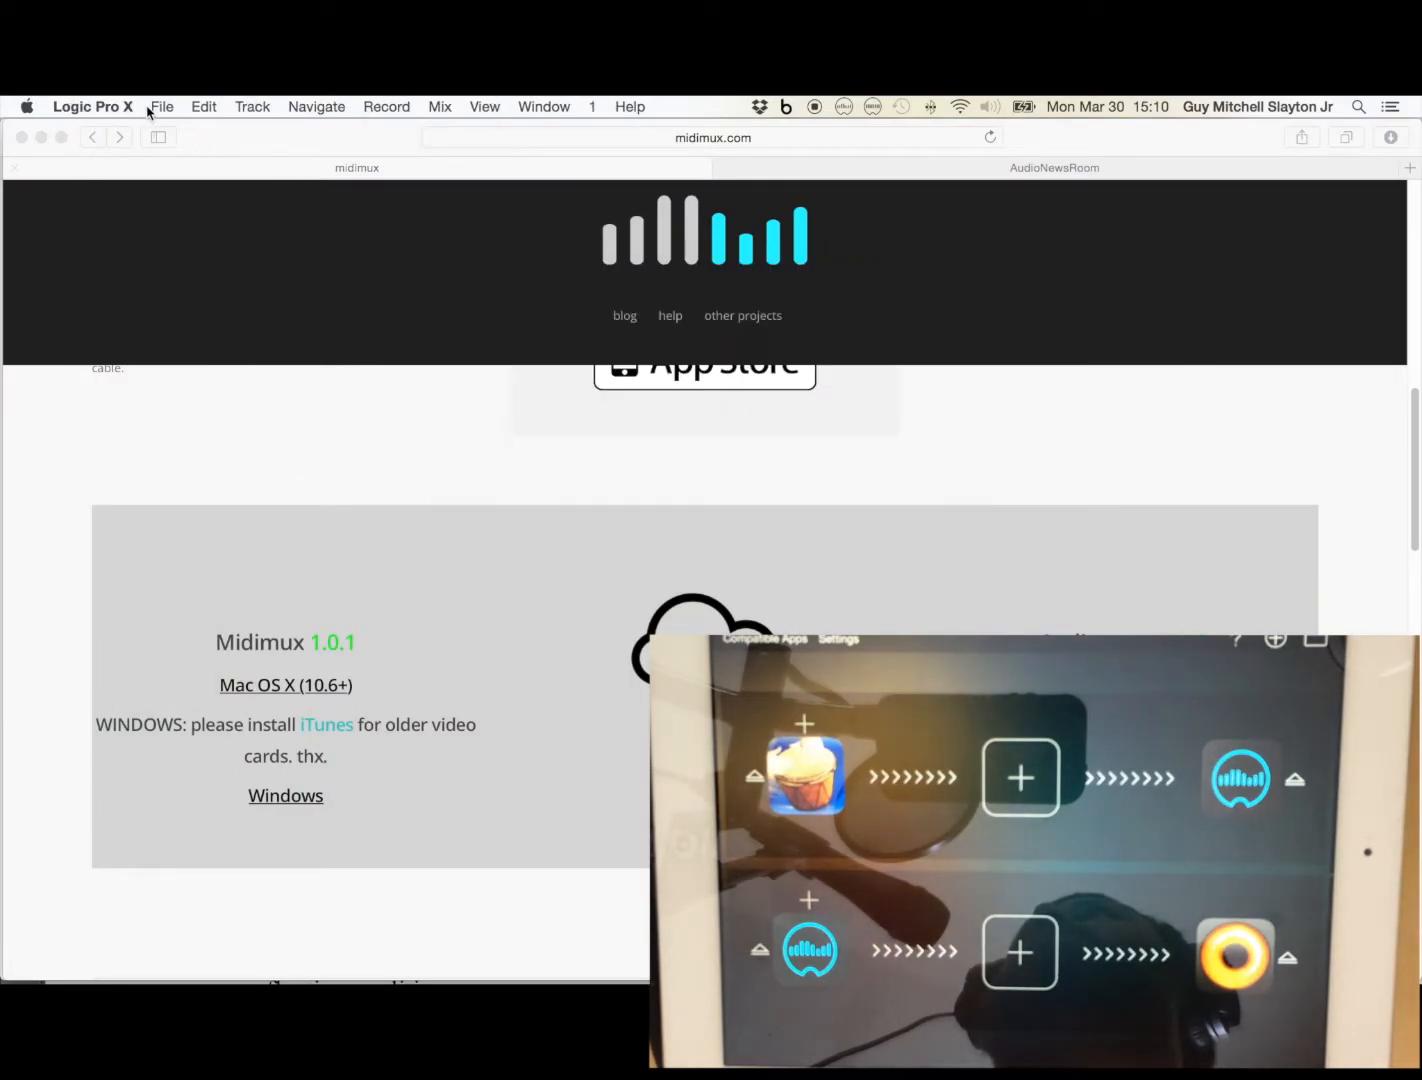
click(160, 106)
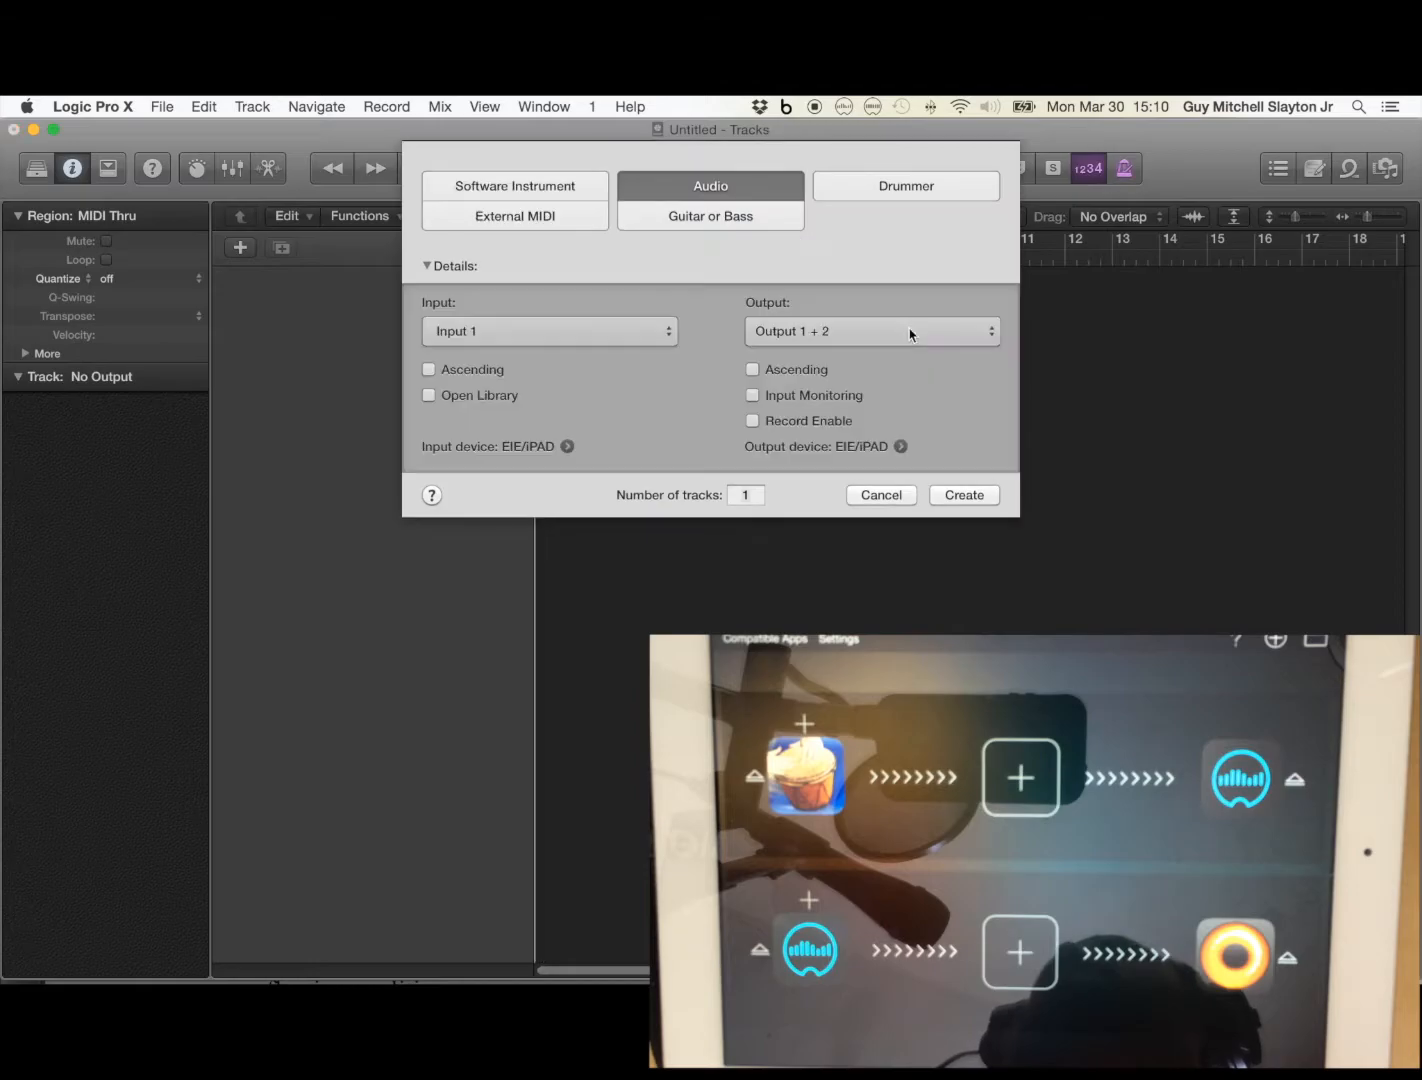
click(962, 494)
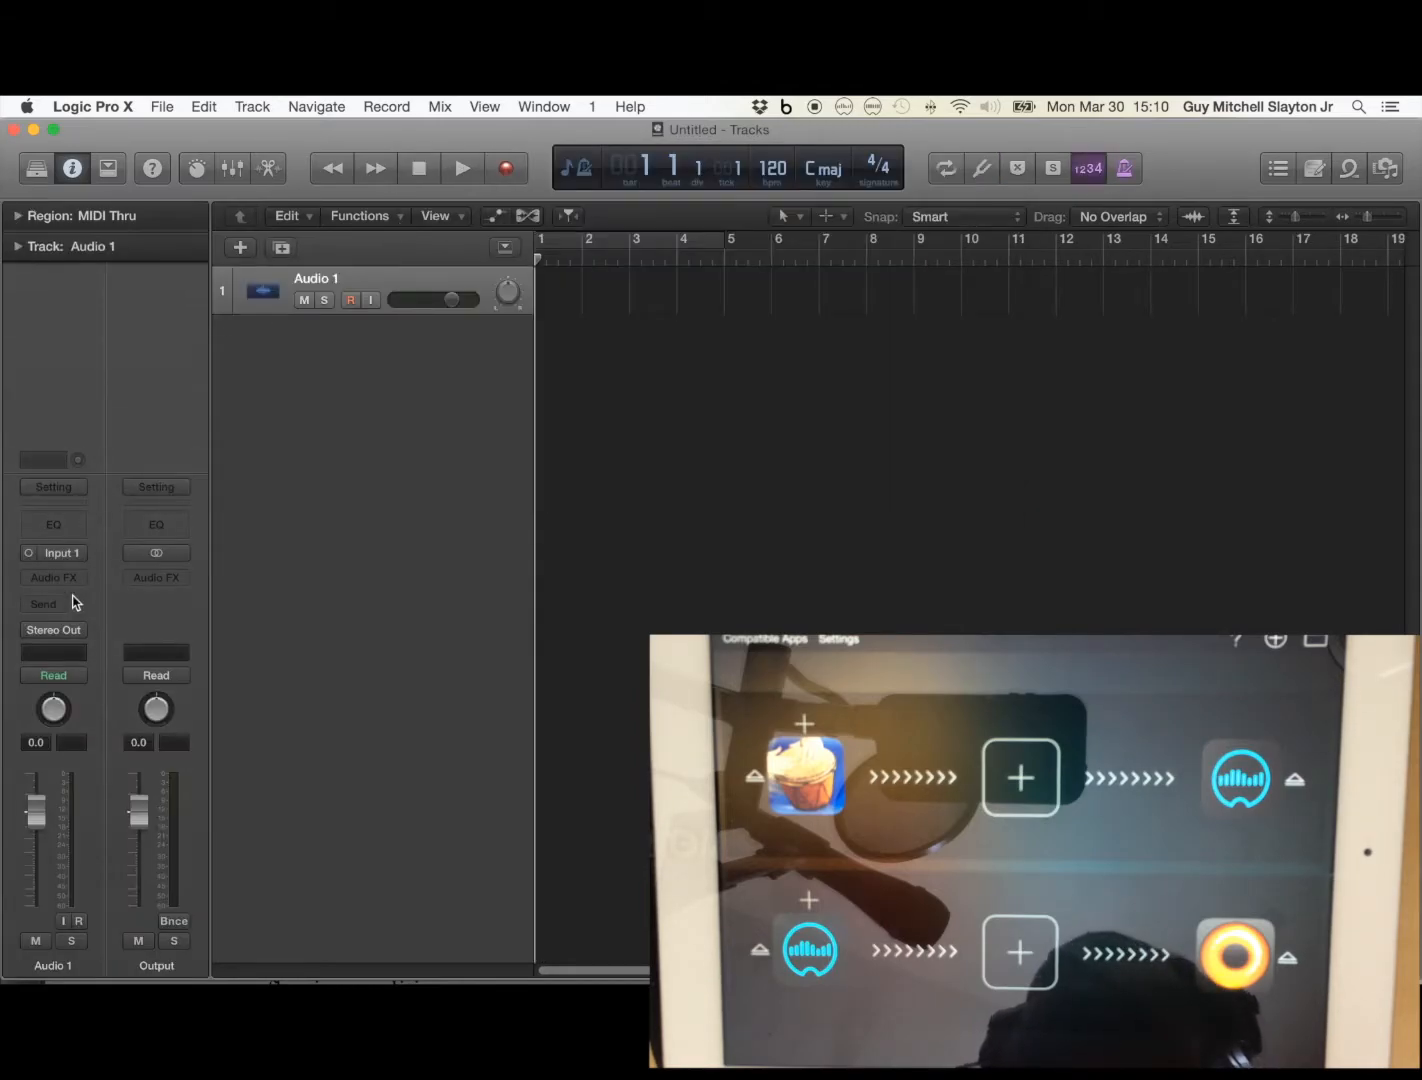
Feed Audio 1 from Input 1-2 while keeping its stereo output.
click(62, 552)
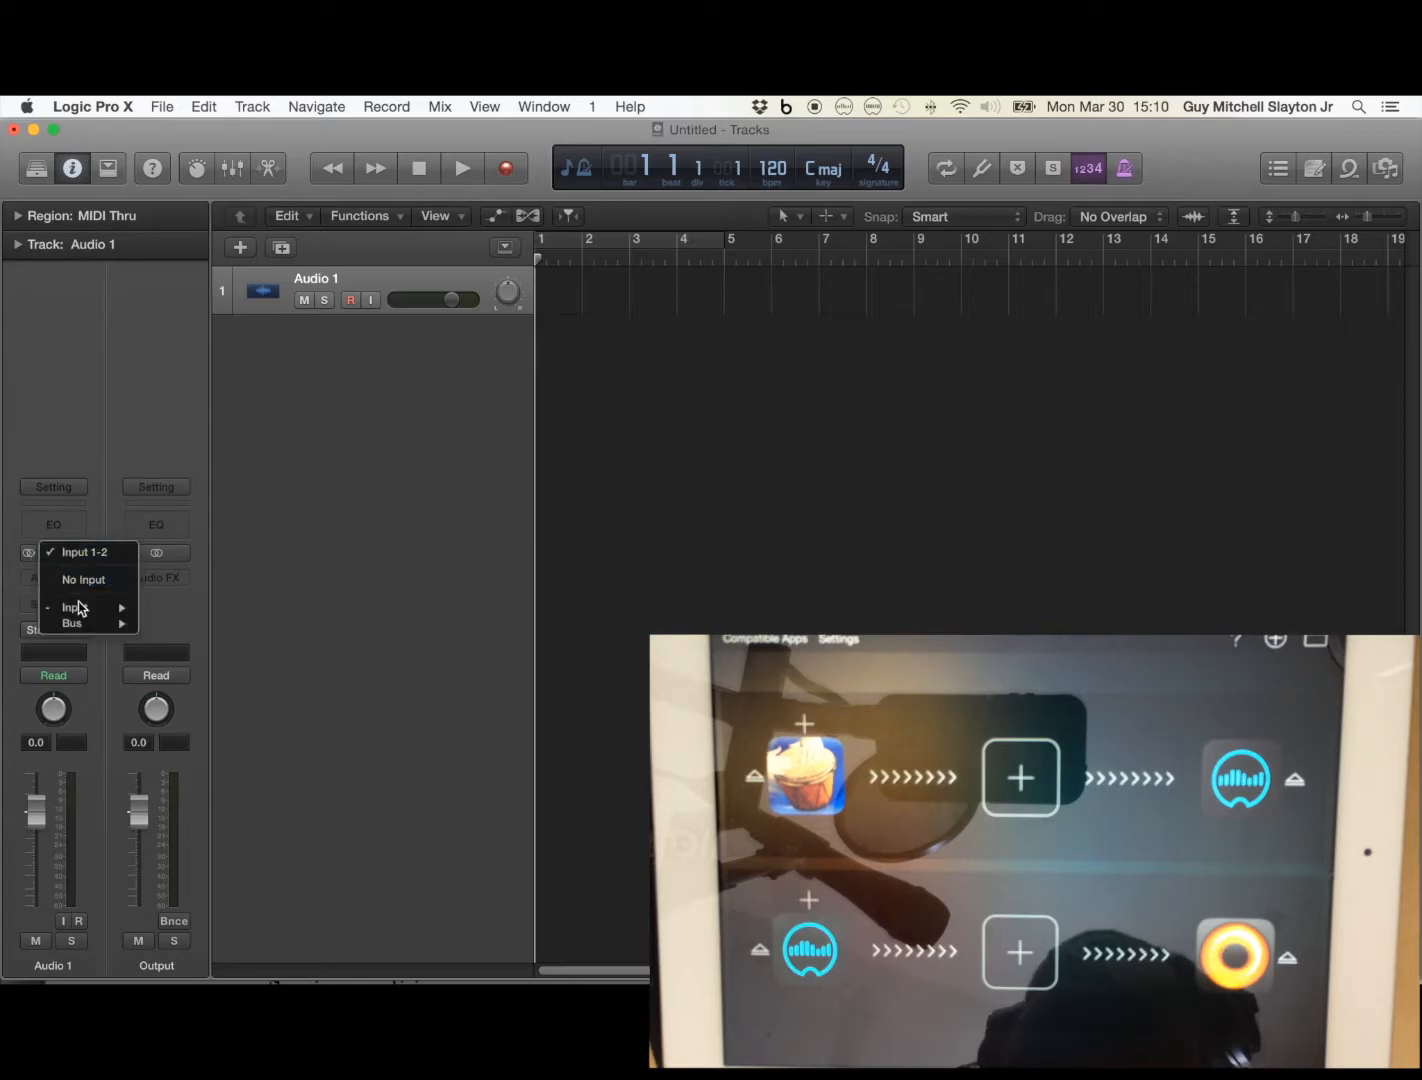
mouse_move(74, 608)
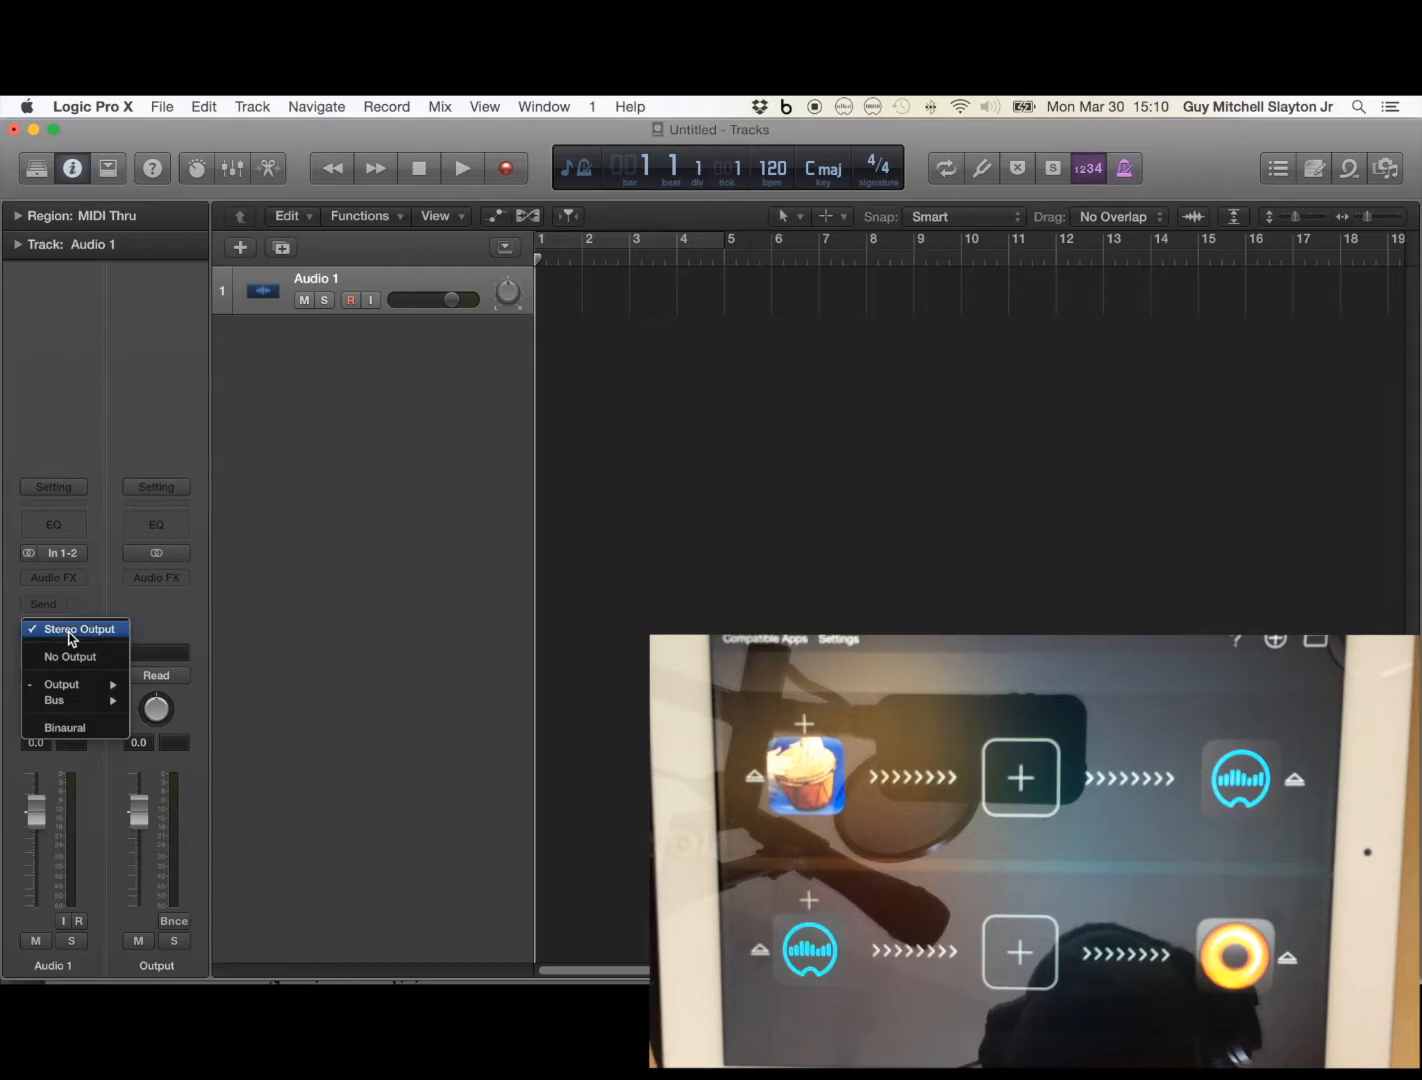
click(78, 628)
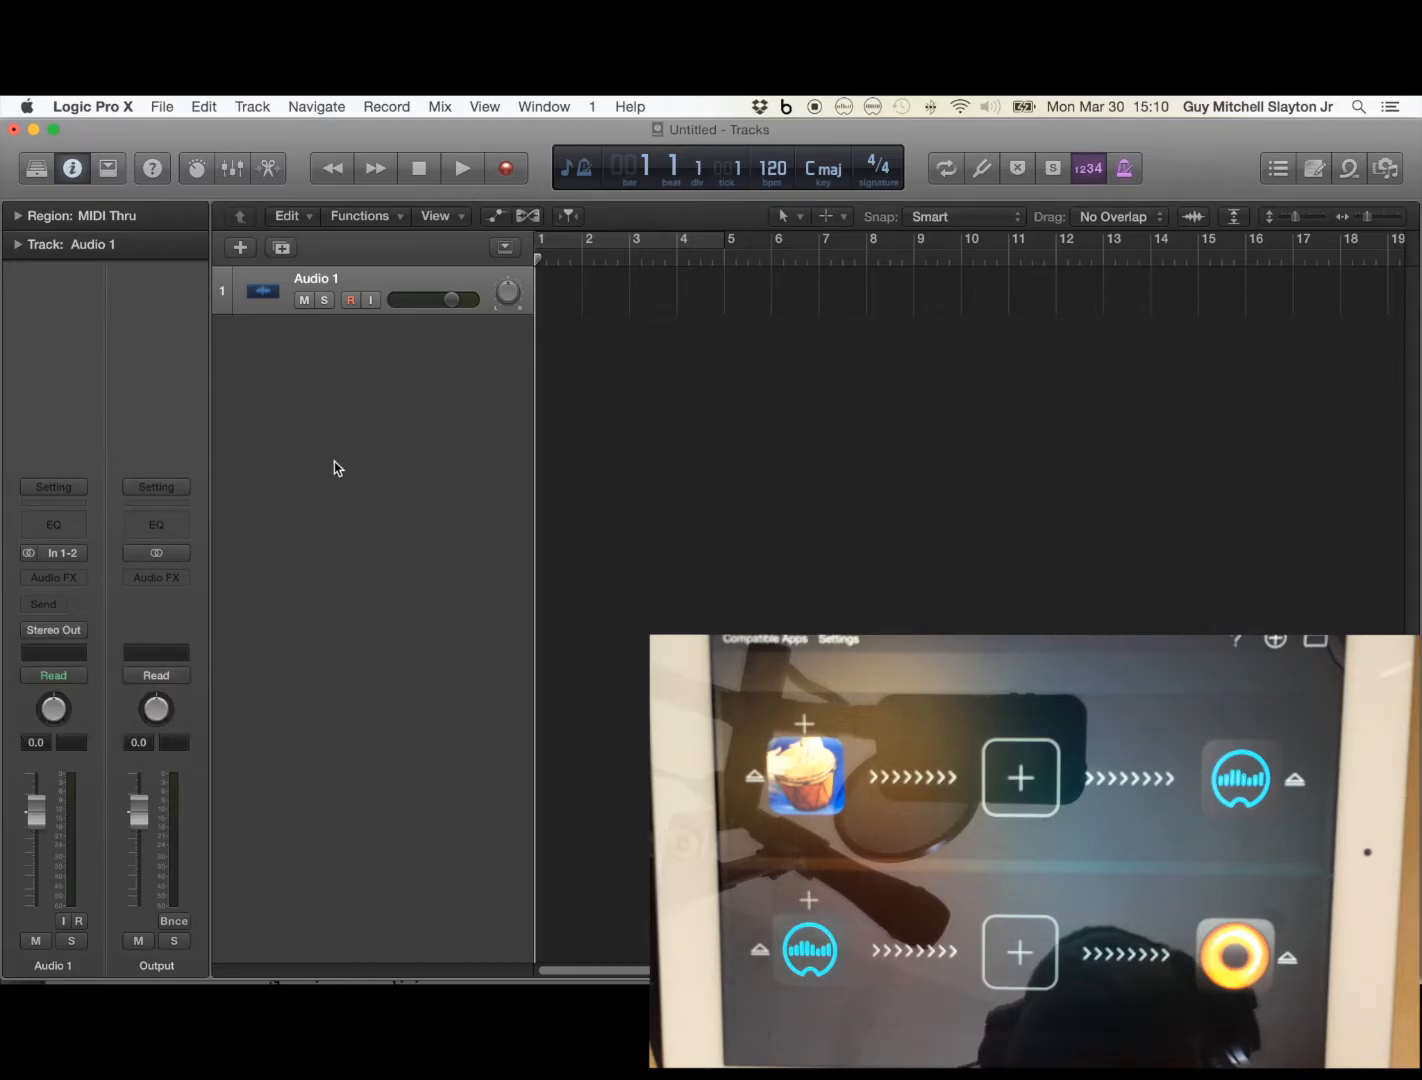
Send Audio 1 to Output 3-4 and arm it with input monitoring on.
click(52, 628)
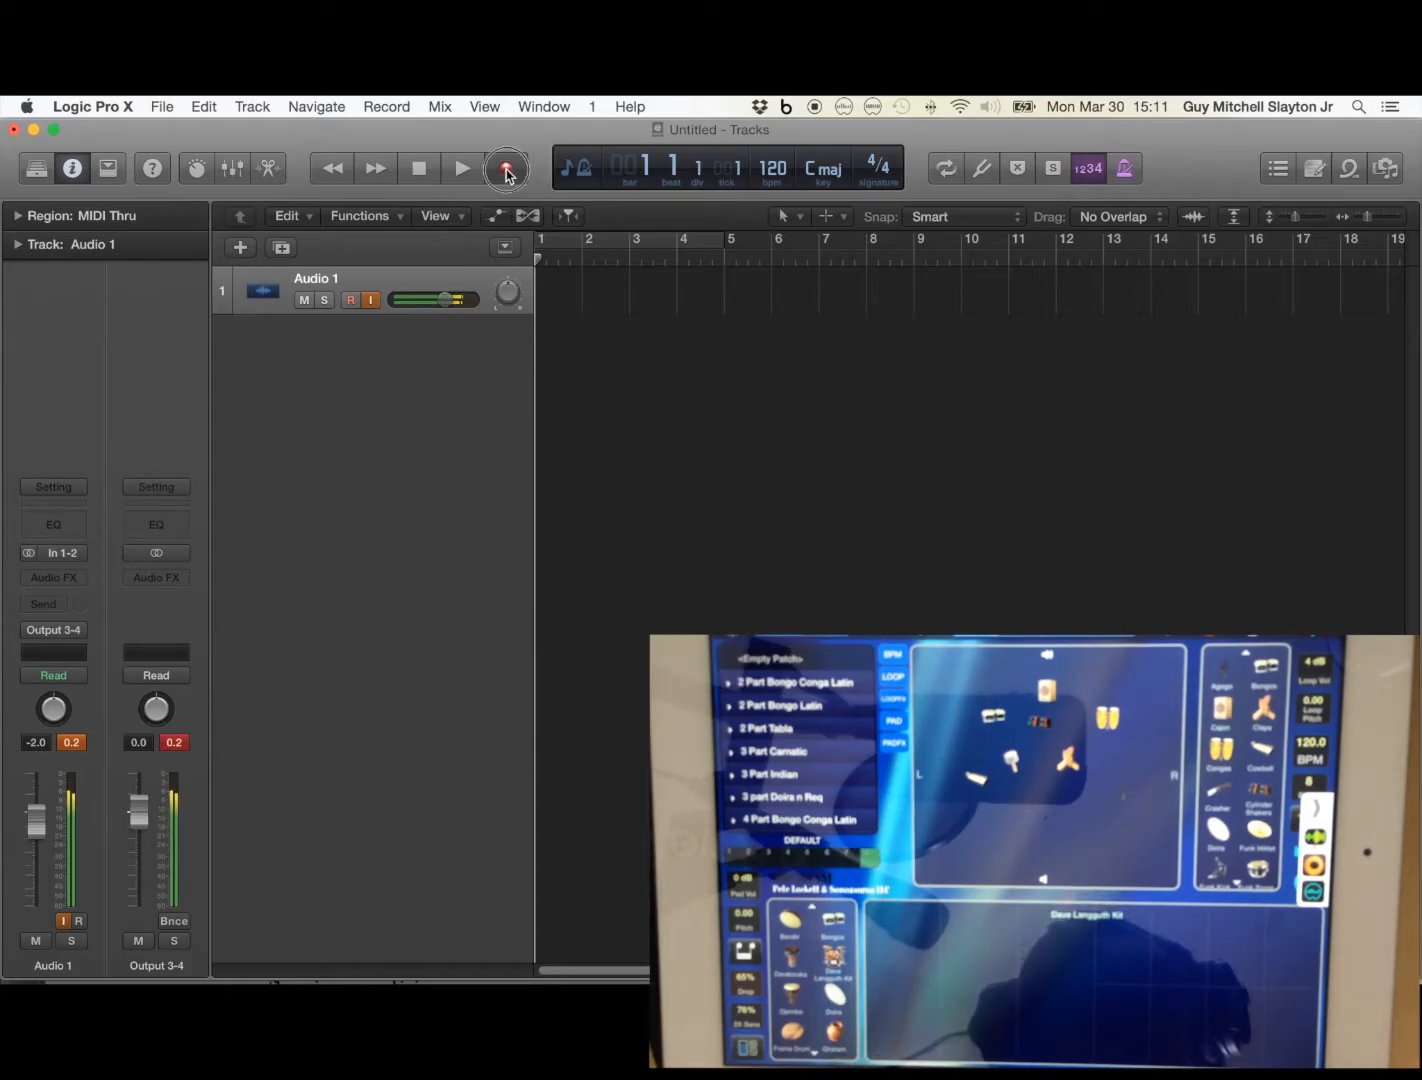
Record roughly eight bars of drum audio onto Audio 1, then stop.
click(504, 168)
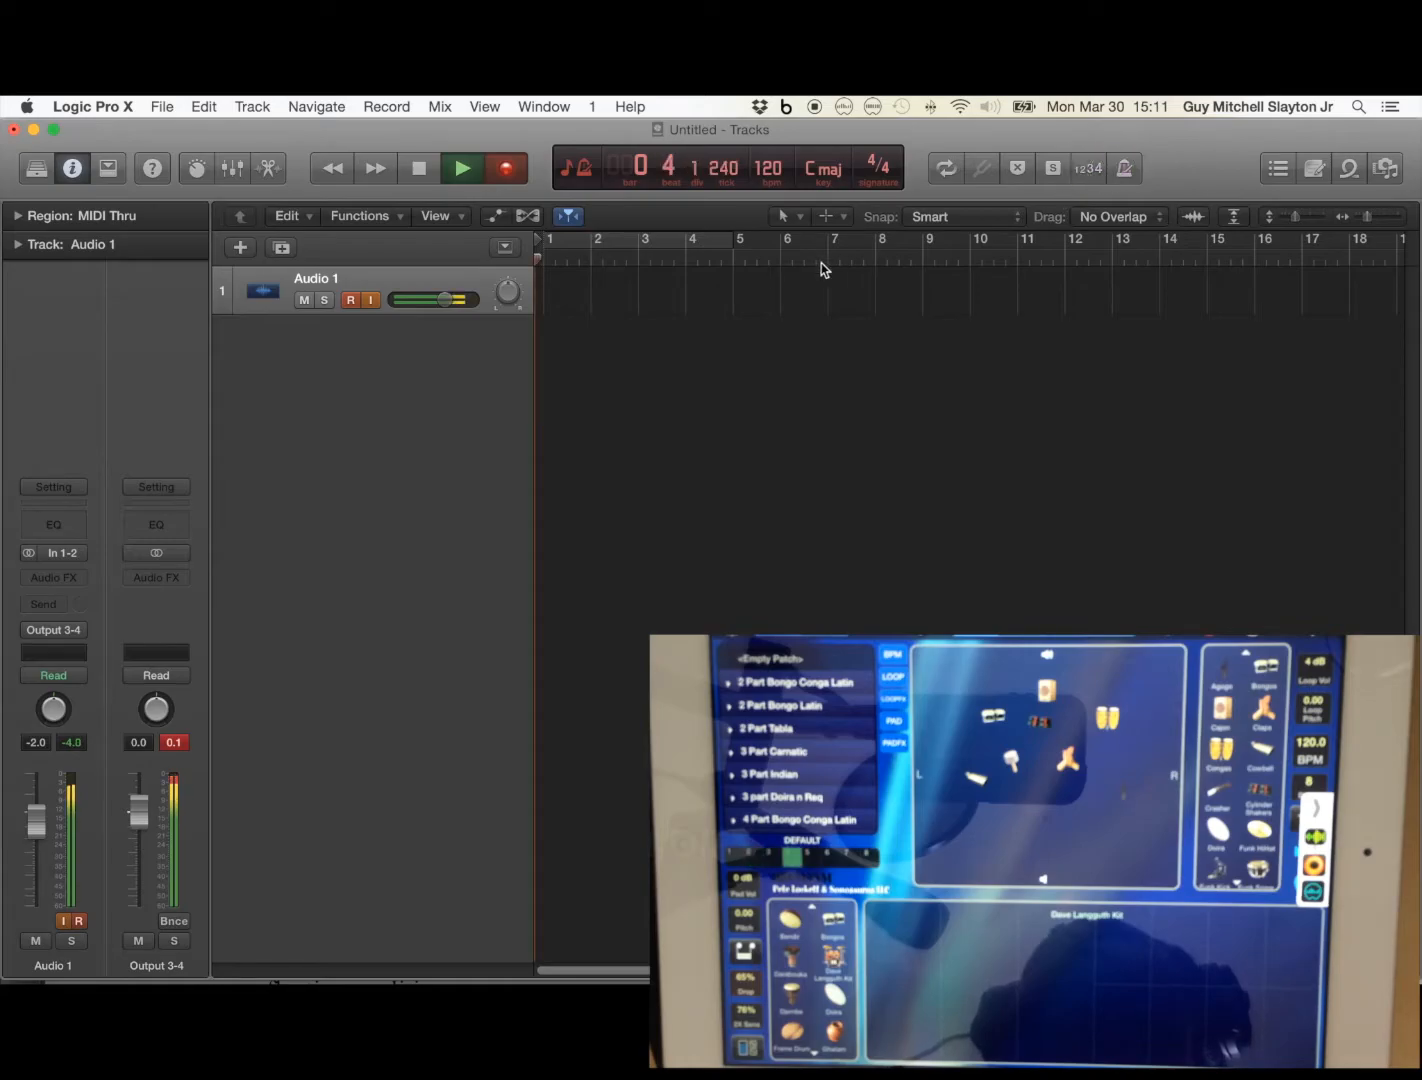
click(504, 168)
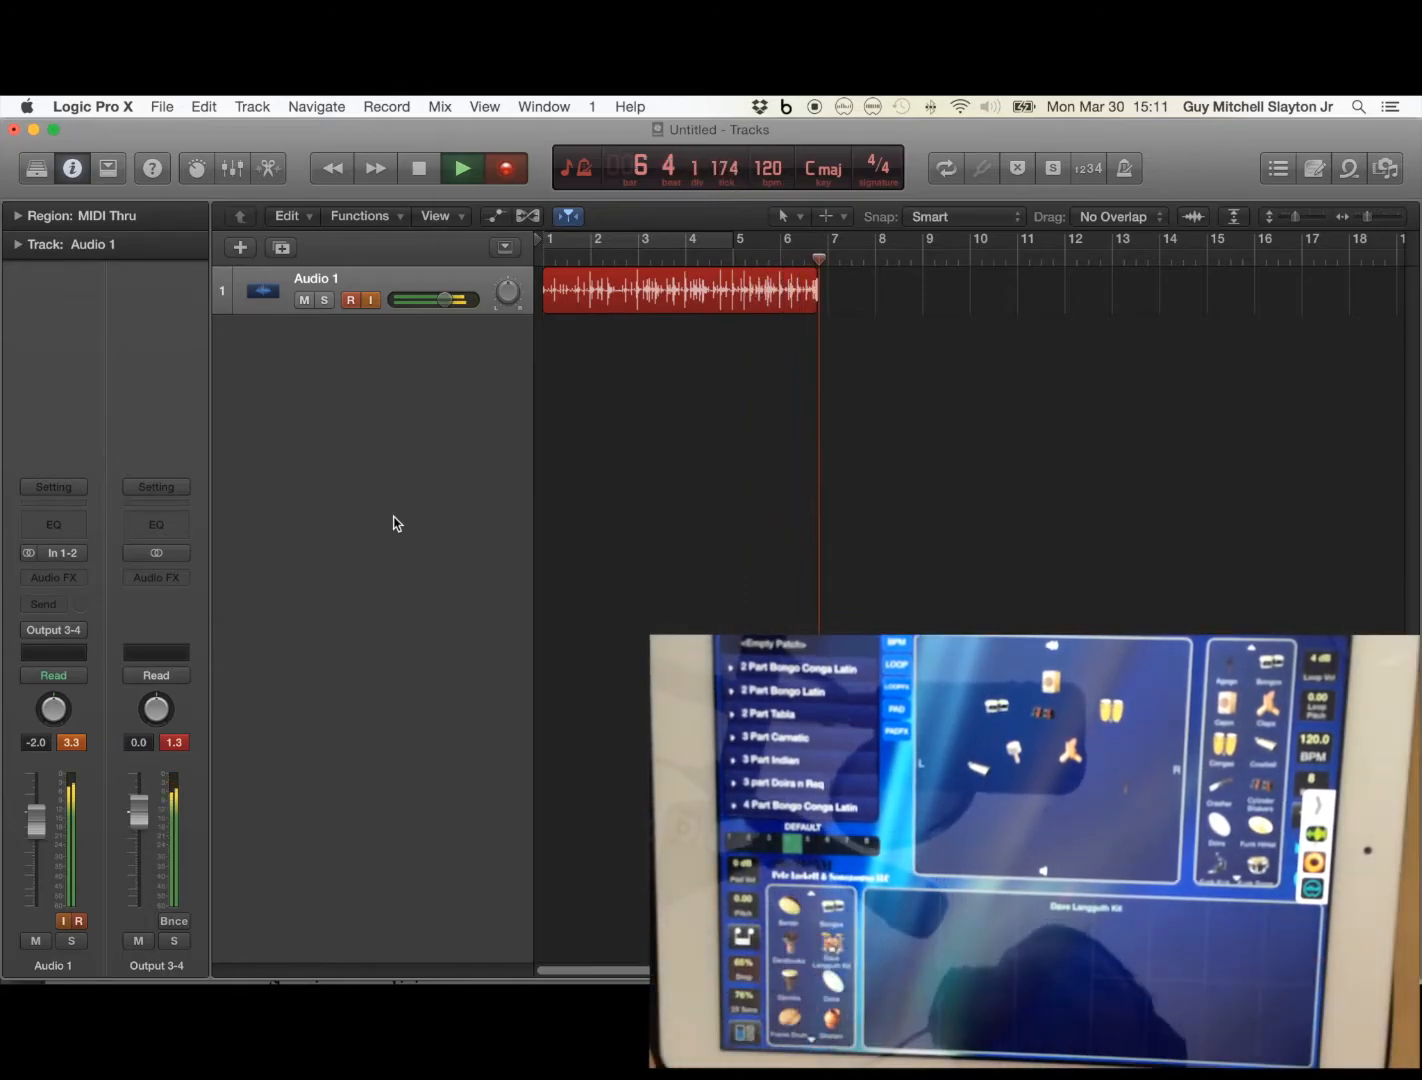
click(418, 168)
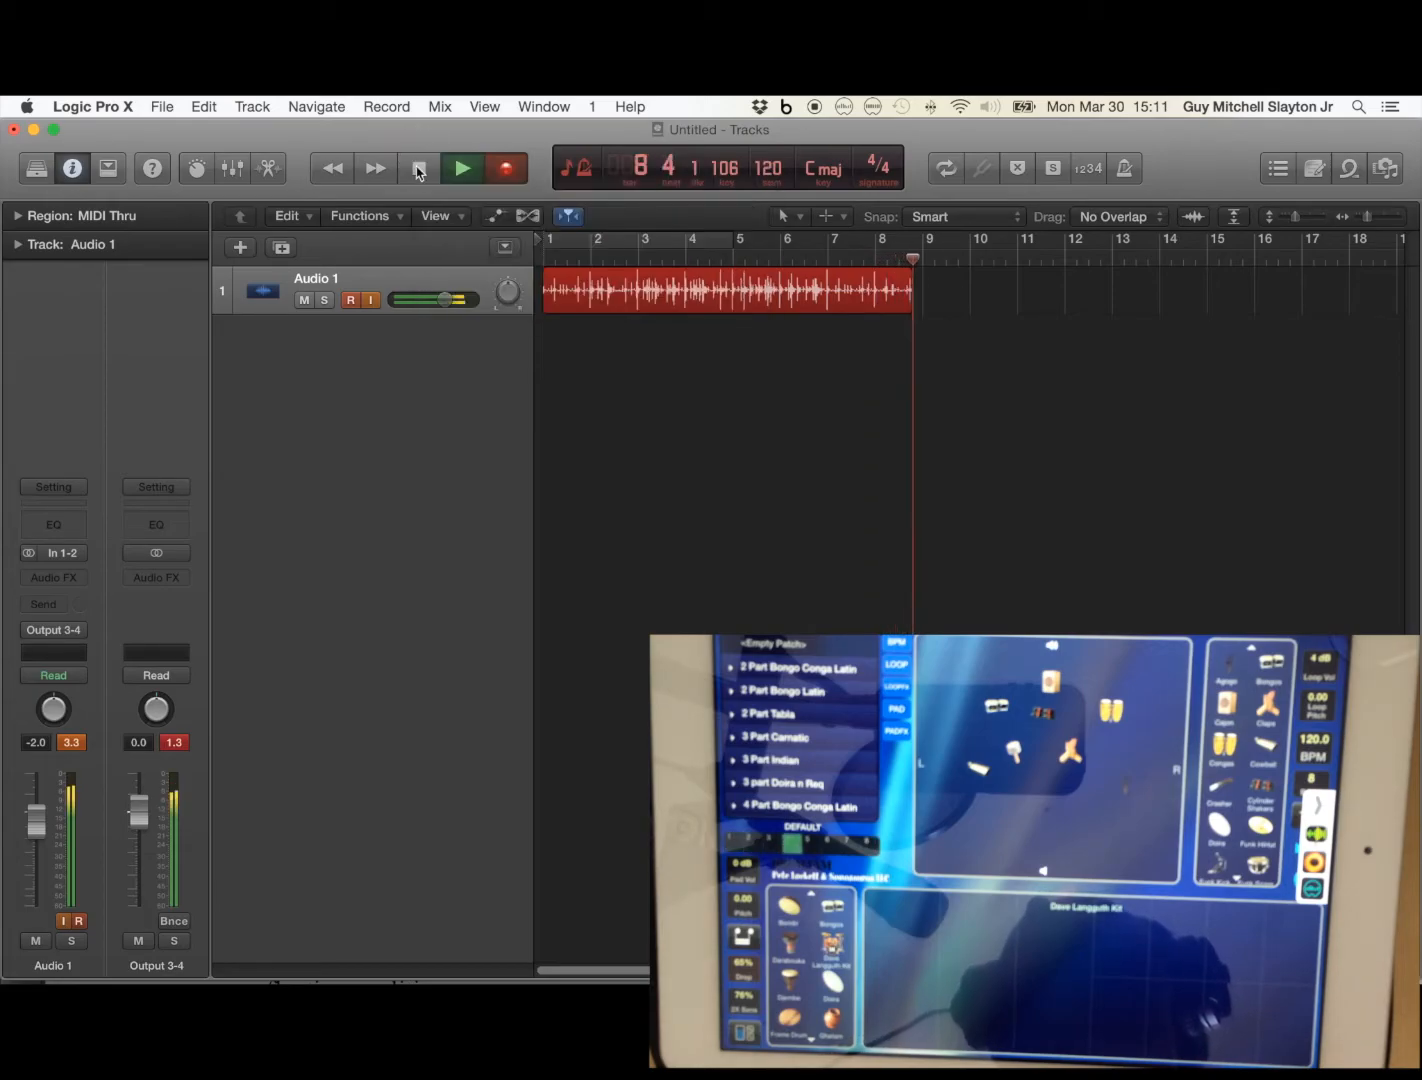
click(418, 168)
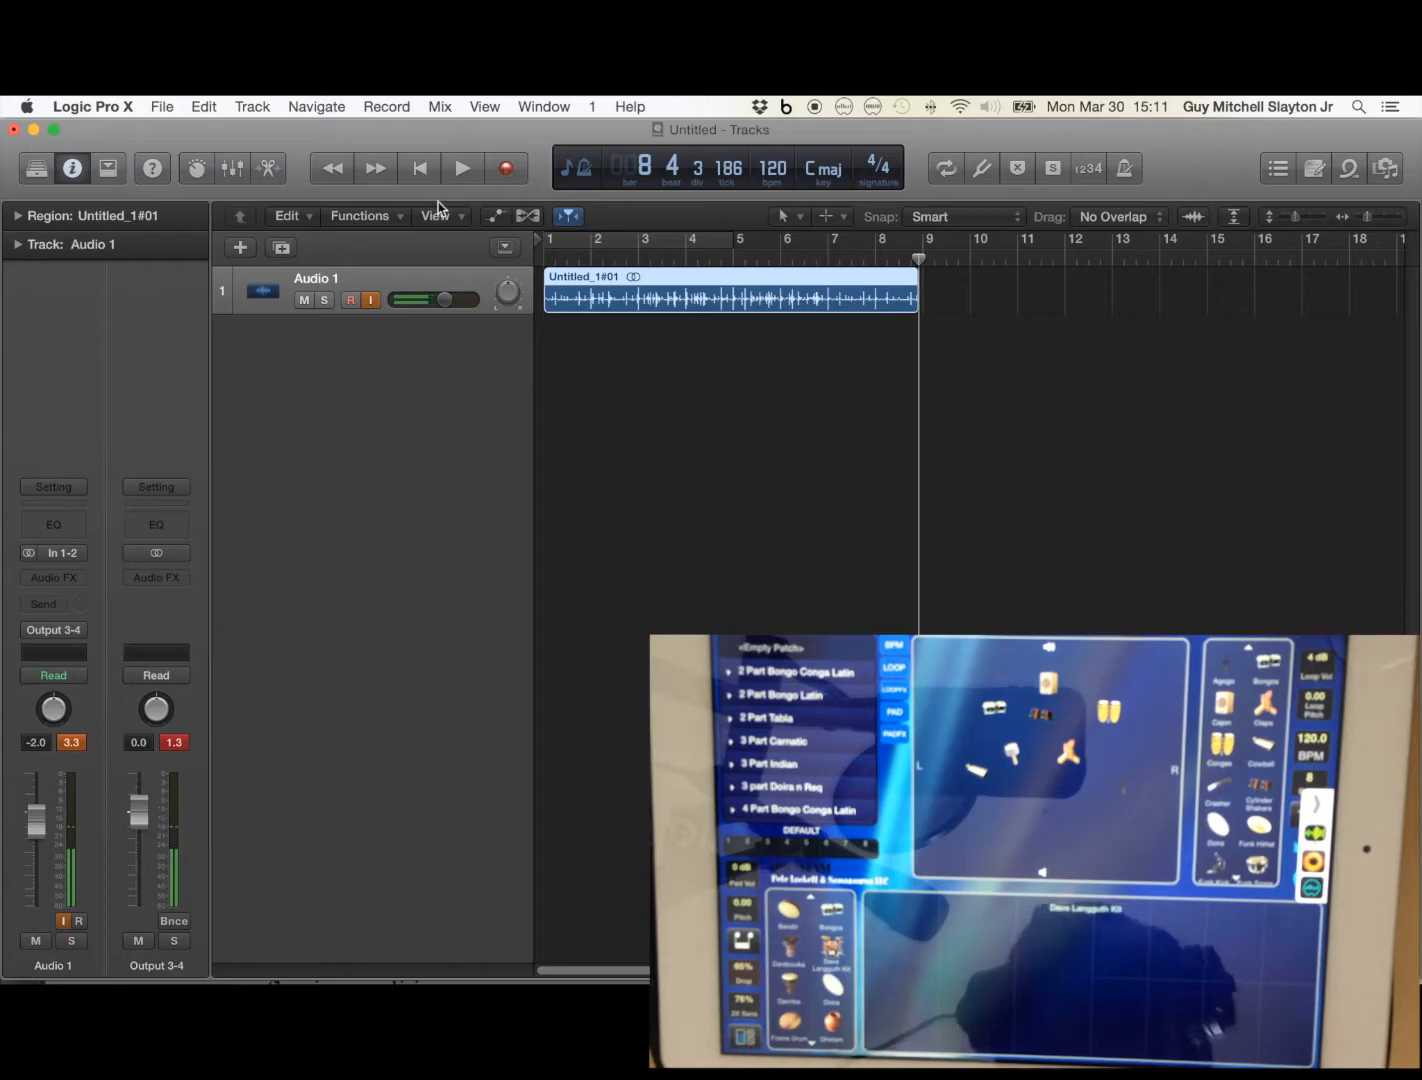
Audition the recorded drum region from the start and stop partway through.
click(462, 168)
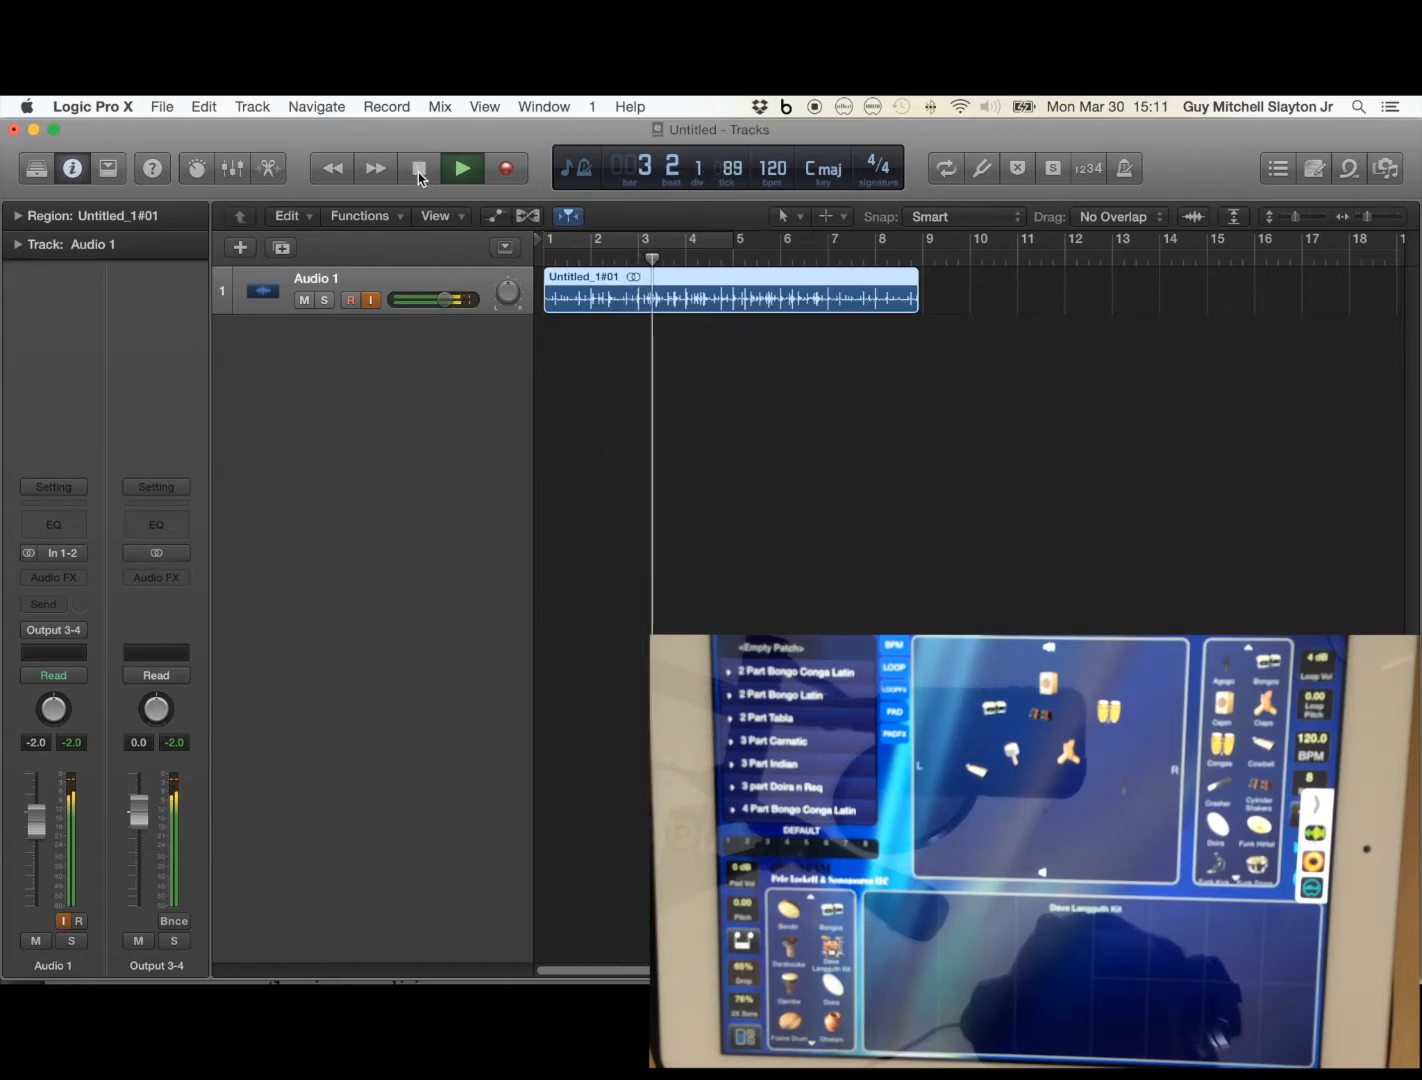
click(418, 168)
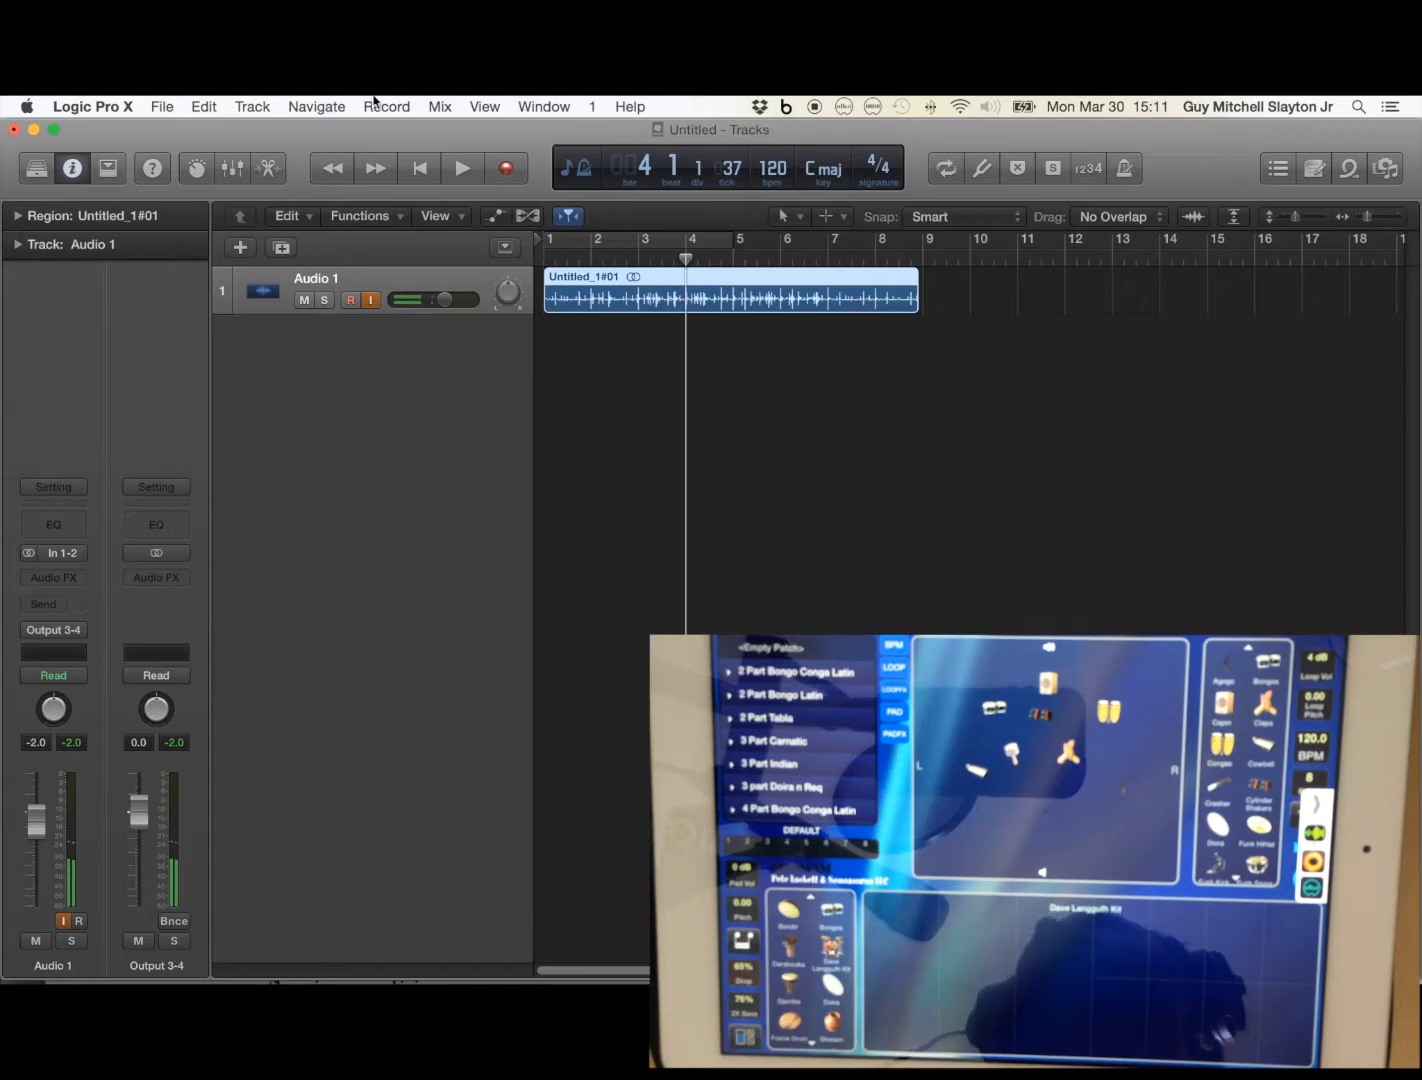
Add a new audio track, Audio 2, and confirm Audio 1 is sent to Output 3-4.
click(252, 106)
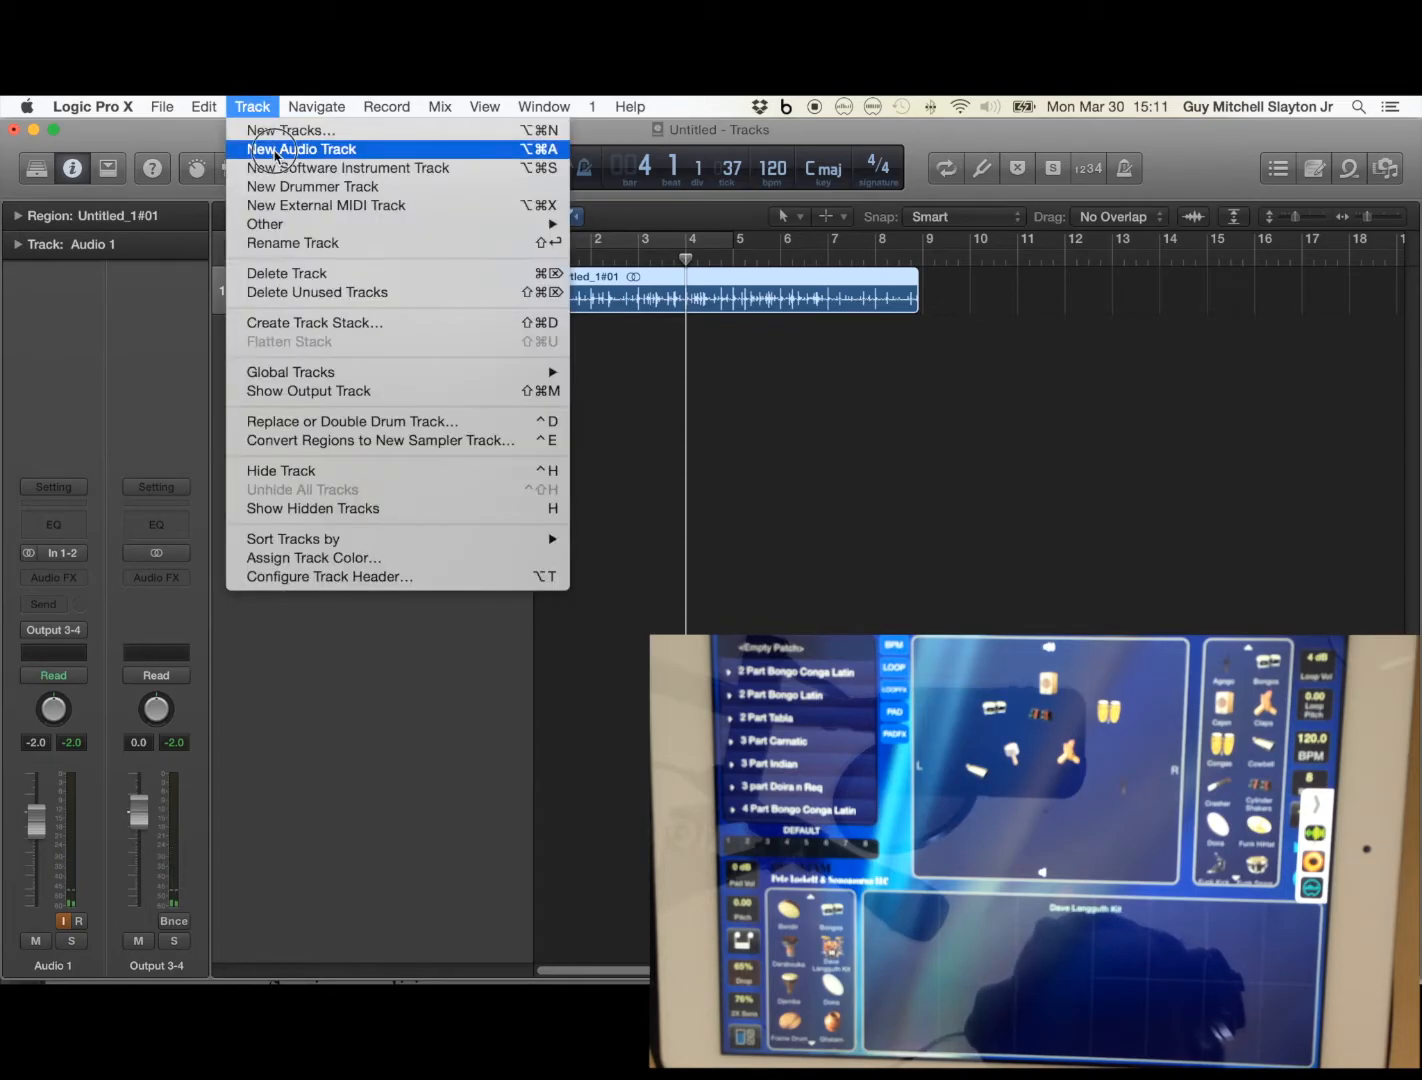
click(300, 148)
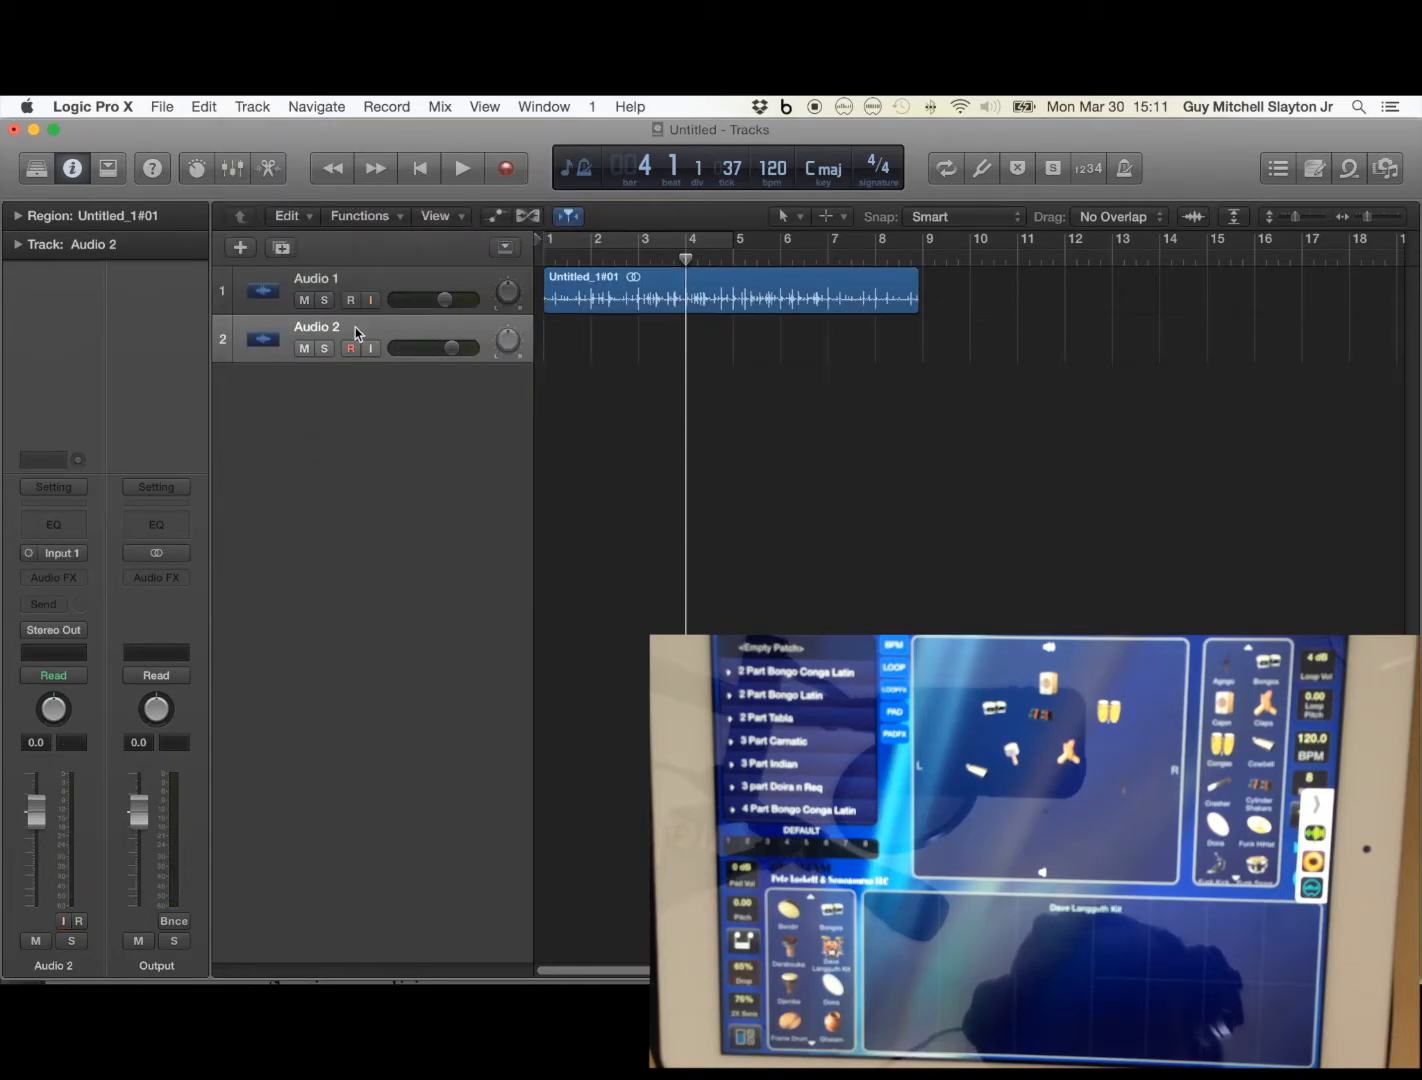
mouse_move(384, 312)
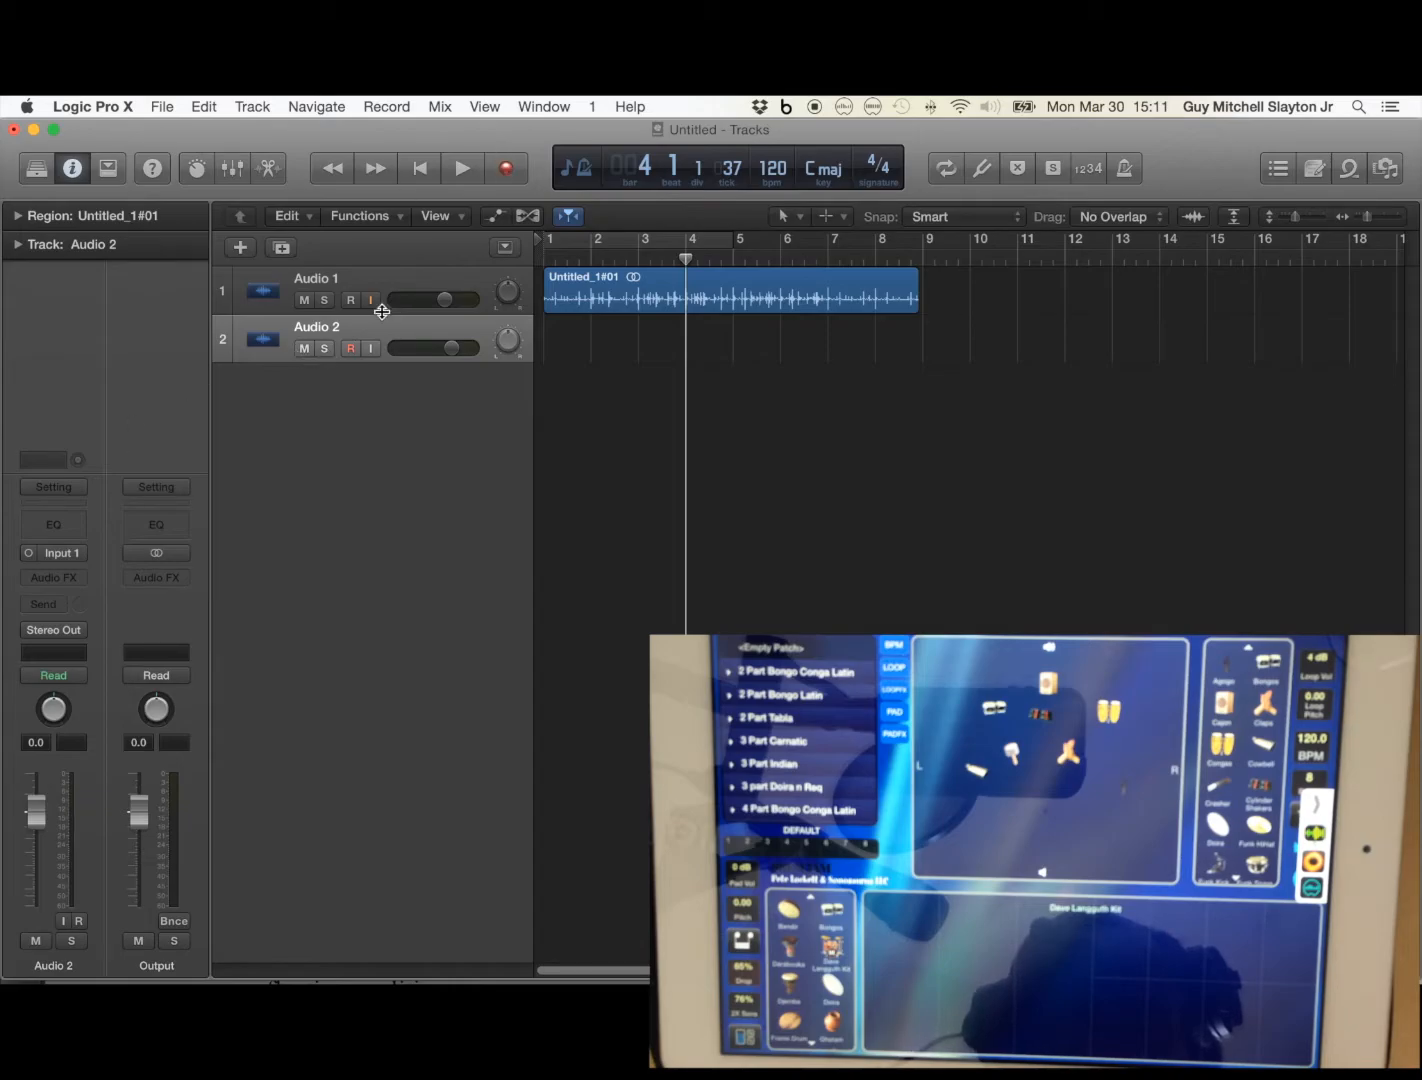
click(316, 290)
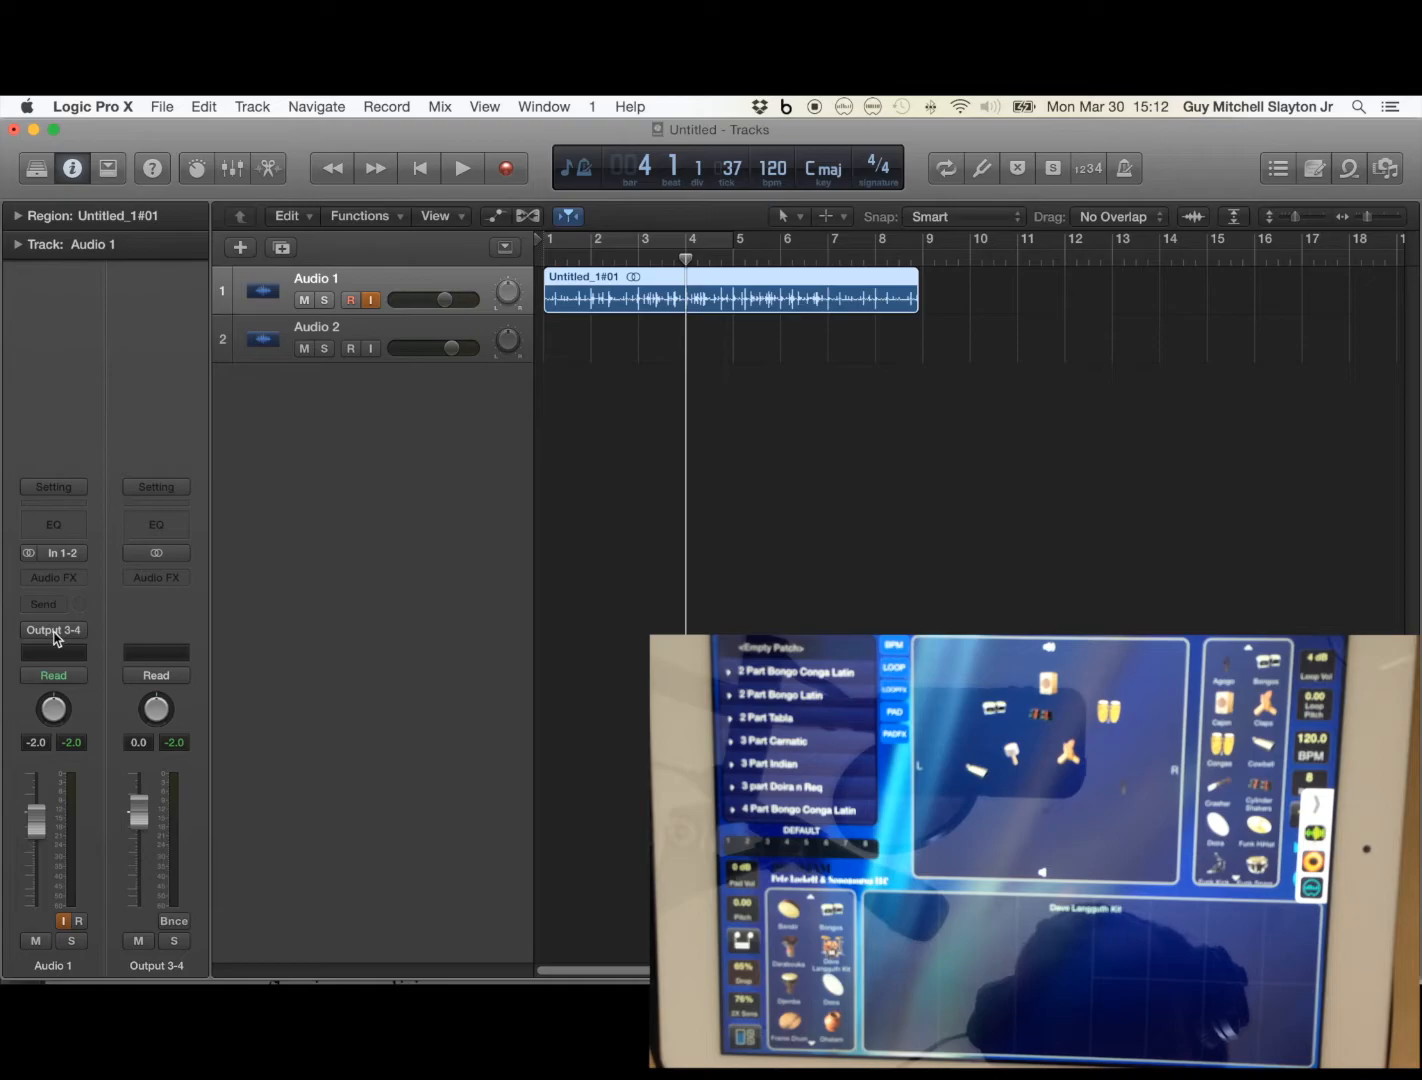
click(52, 630)
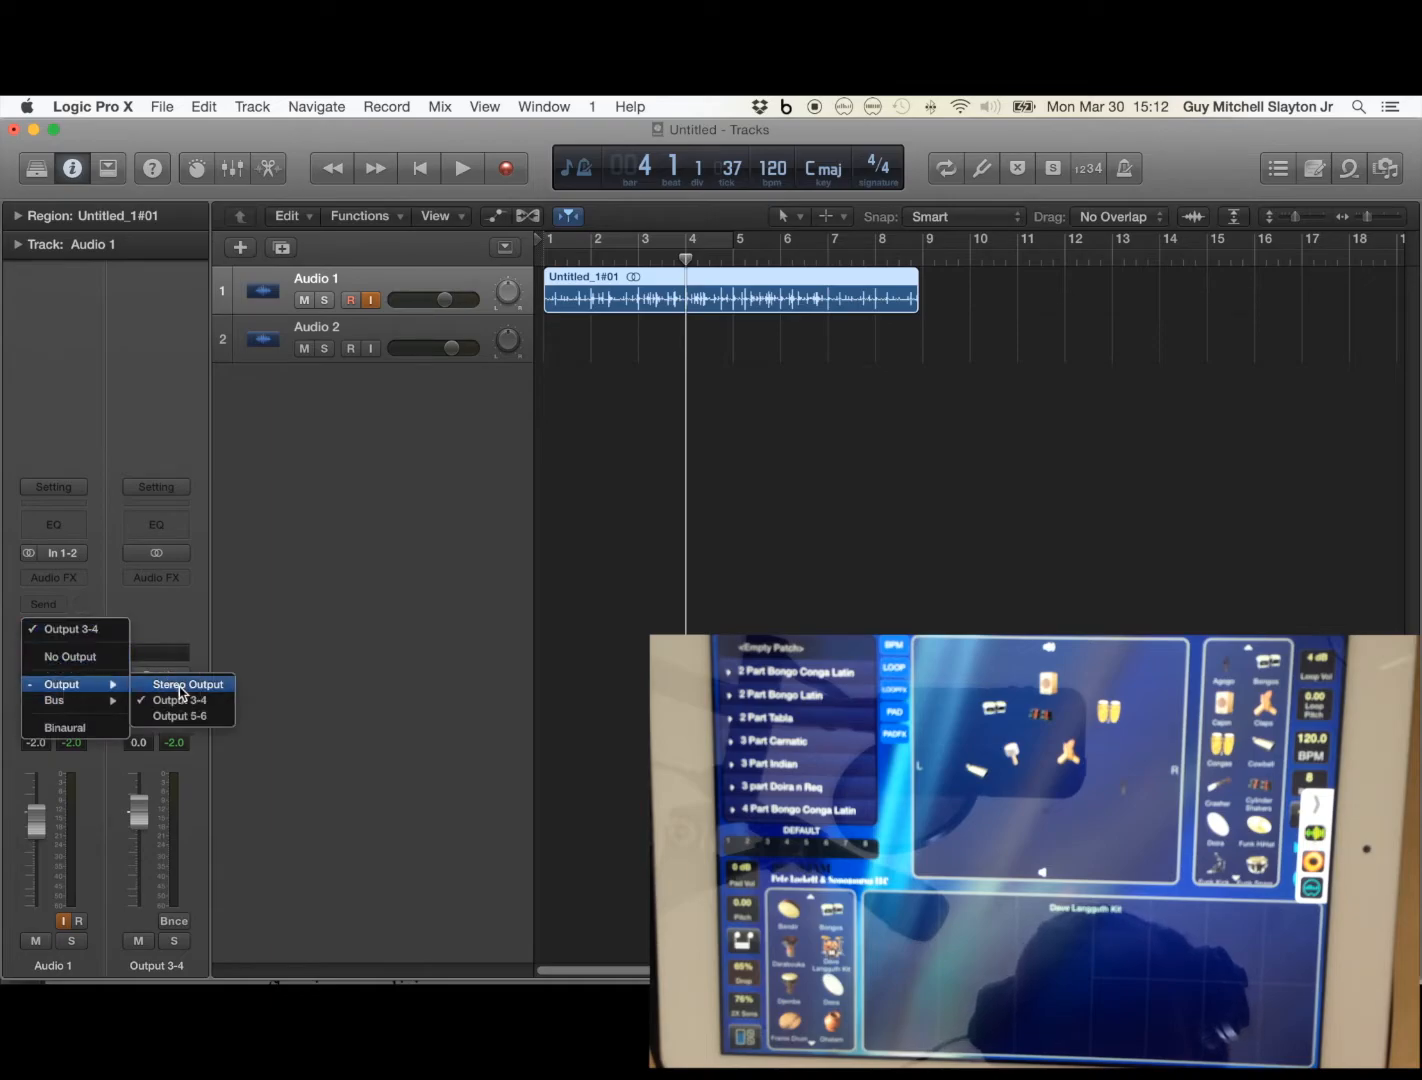
Route Audio 2 to Output 3-4 with Input 1-2, matching Audio 1.
click(188, 684)
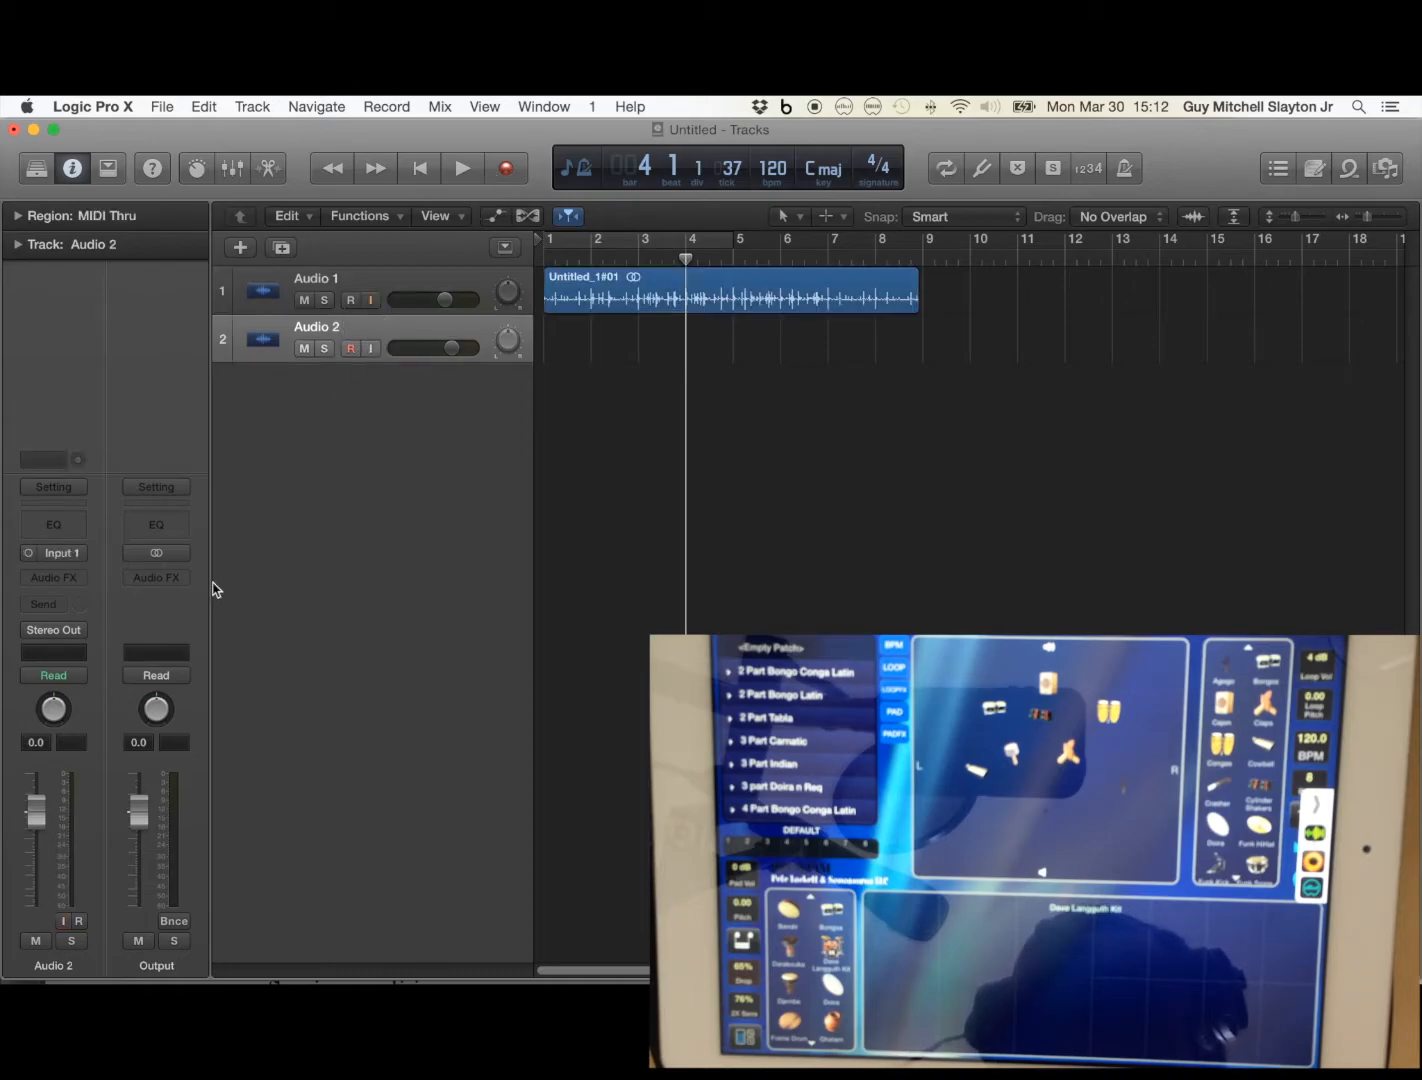
click(52, 552)
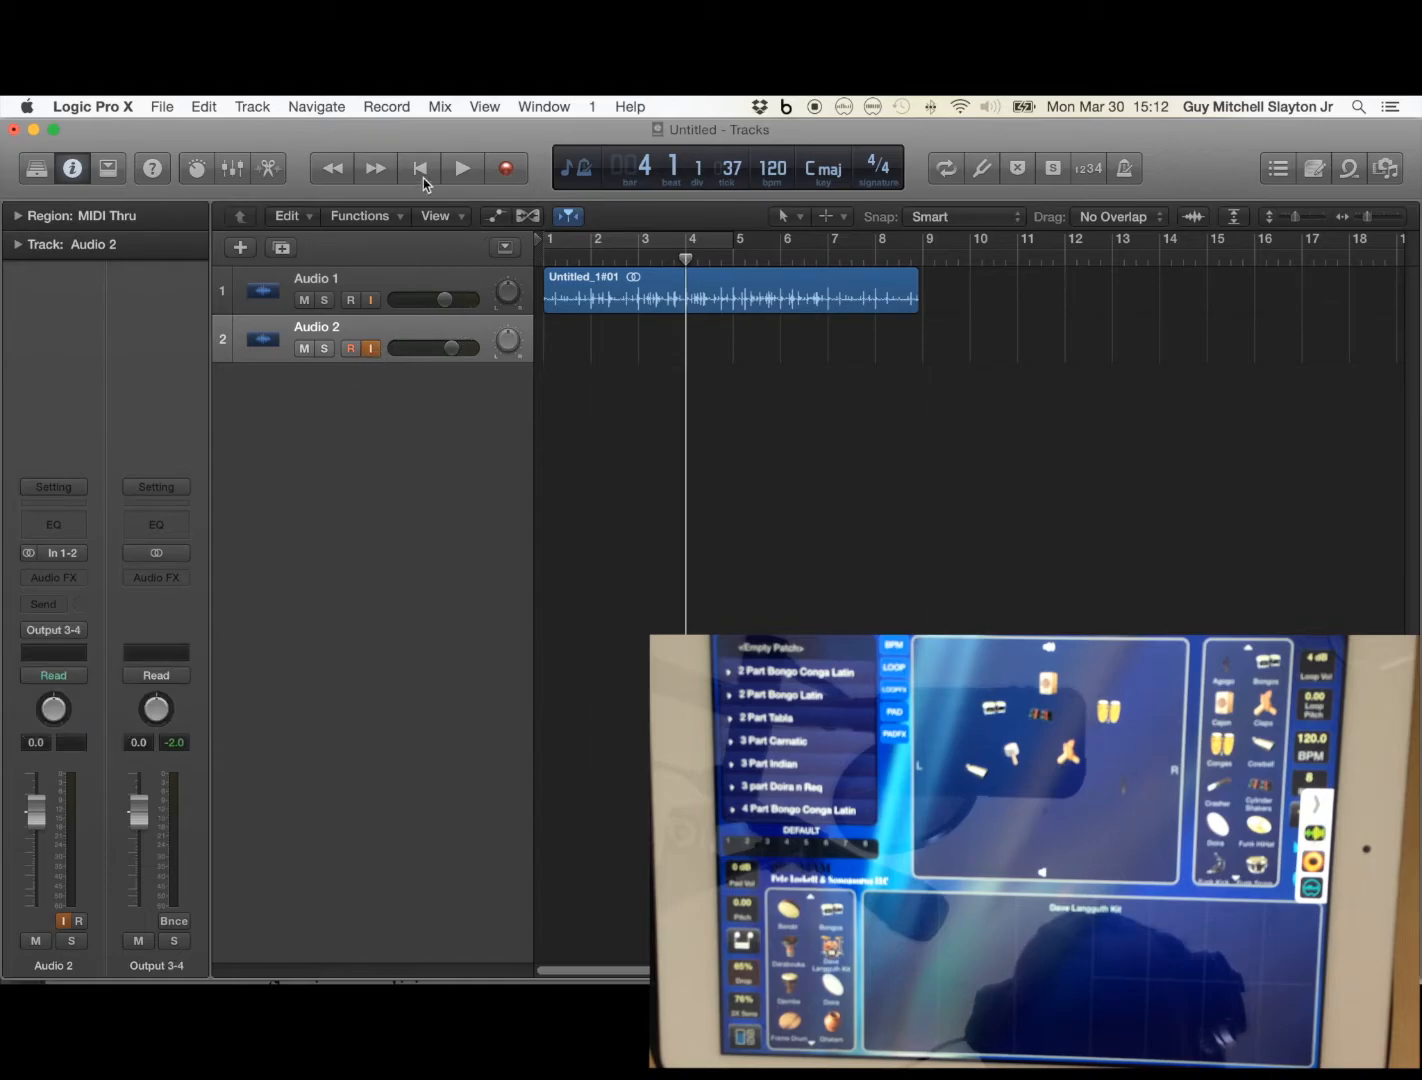
Return the playhead to bar 1 with Audio 2 receiving the iPad's Audiobus signal.
click(418, 168)
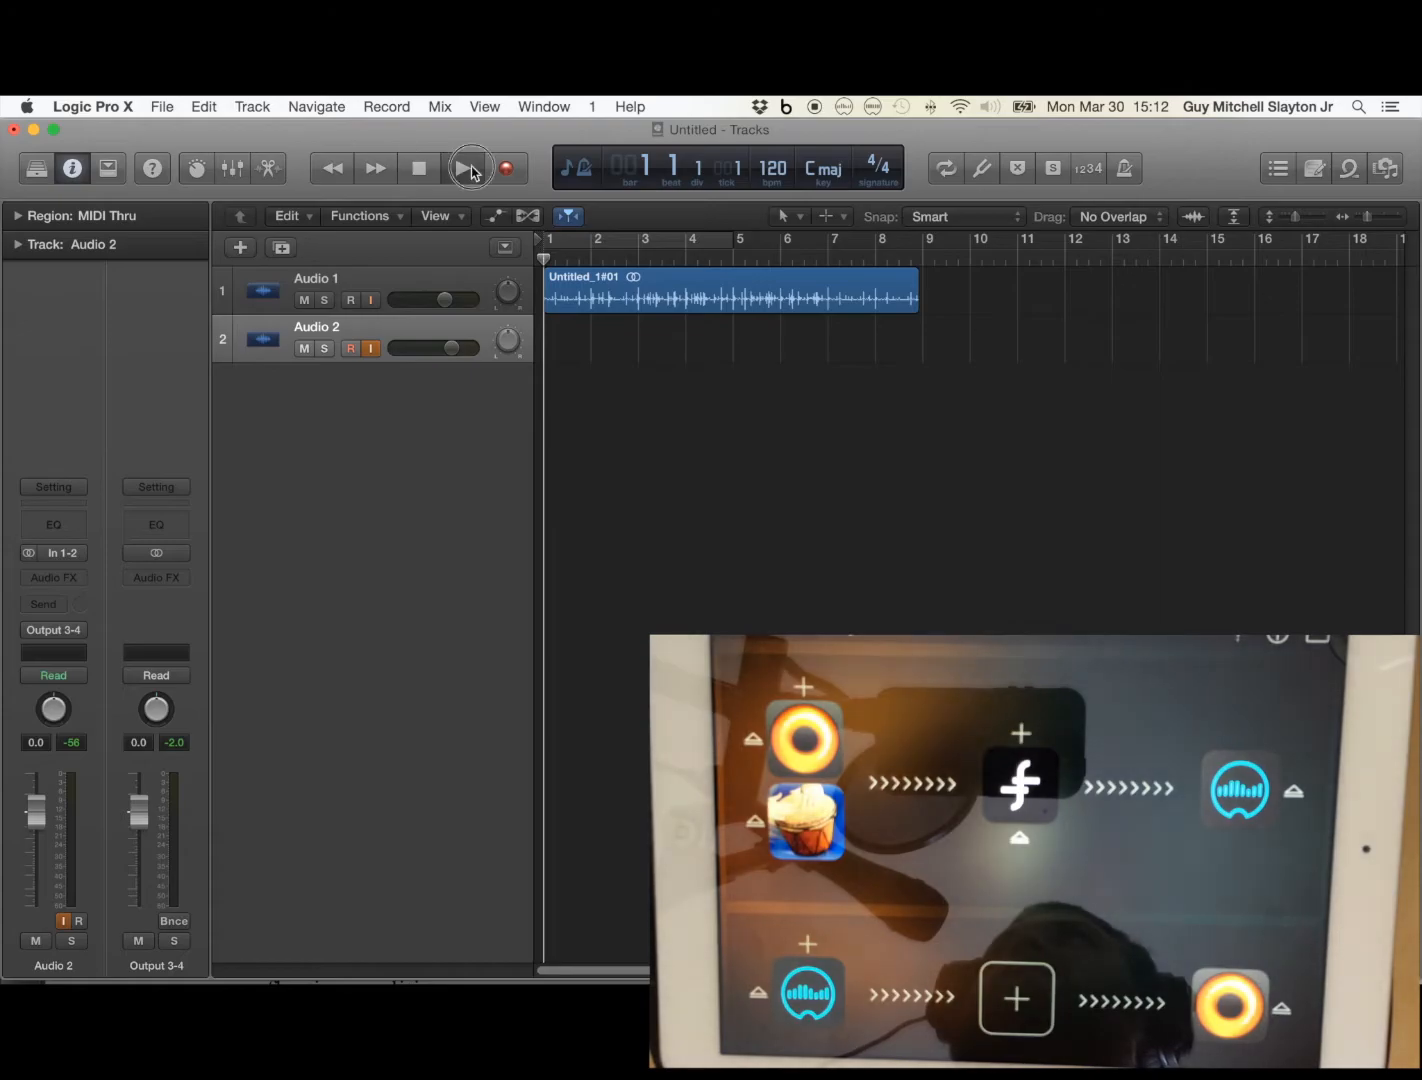
Play the project through bar 7 with the iPad effects running, then stop.
click(464, 168)
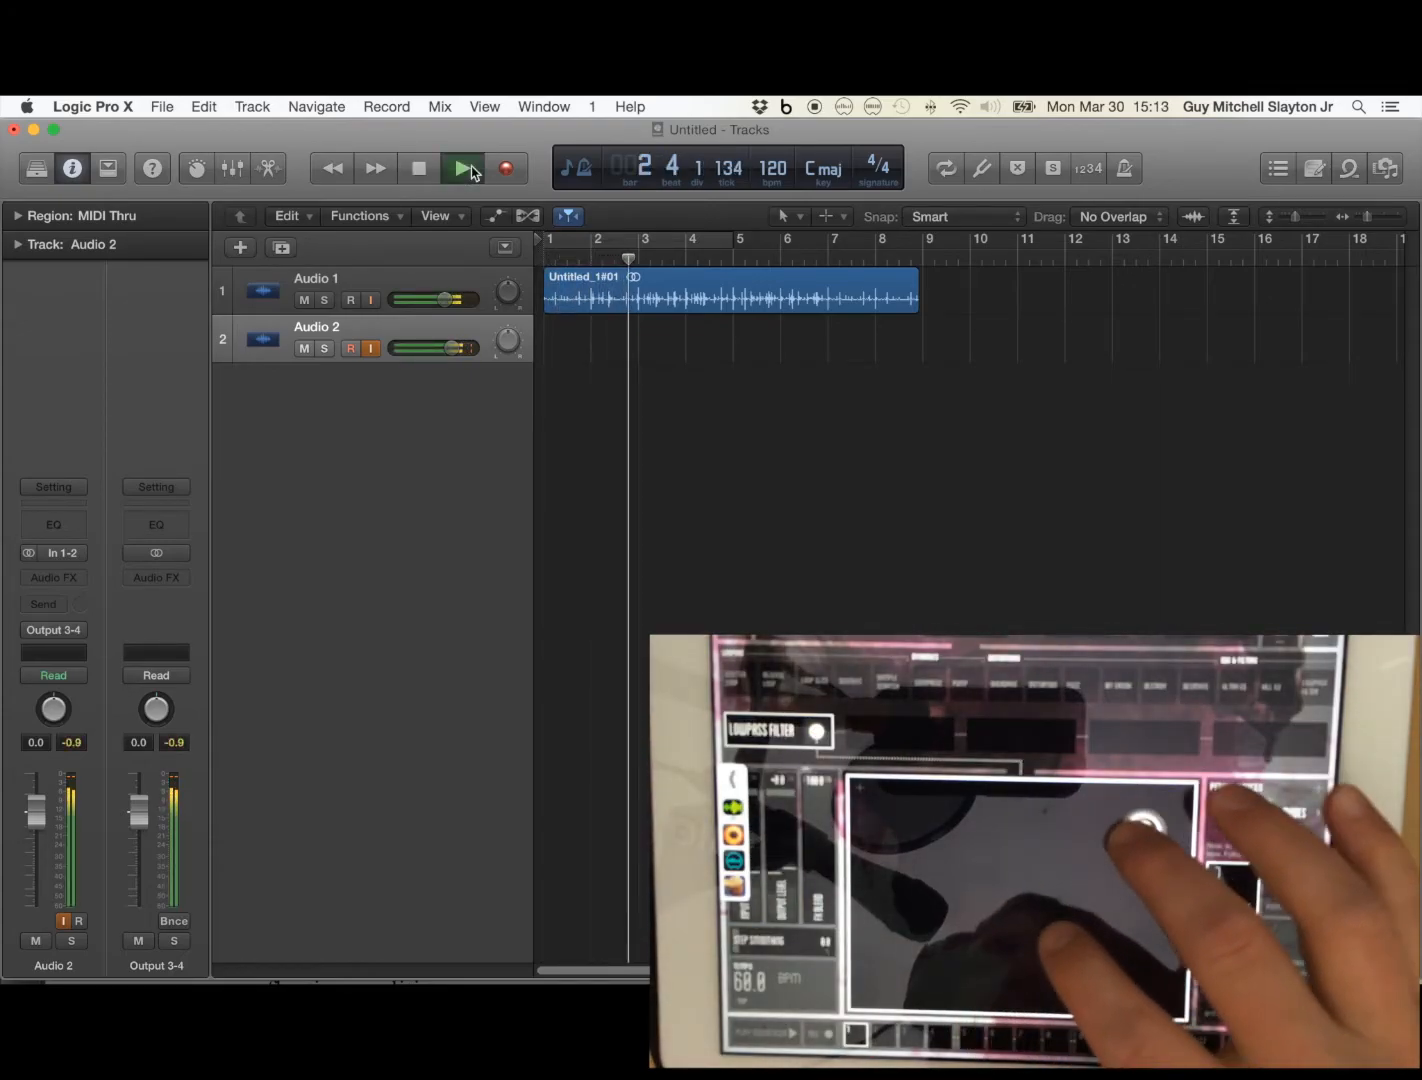
click(462, 168)
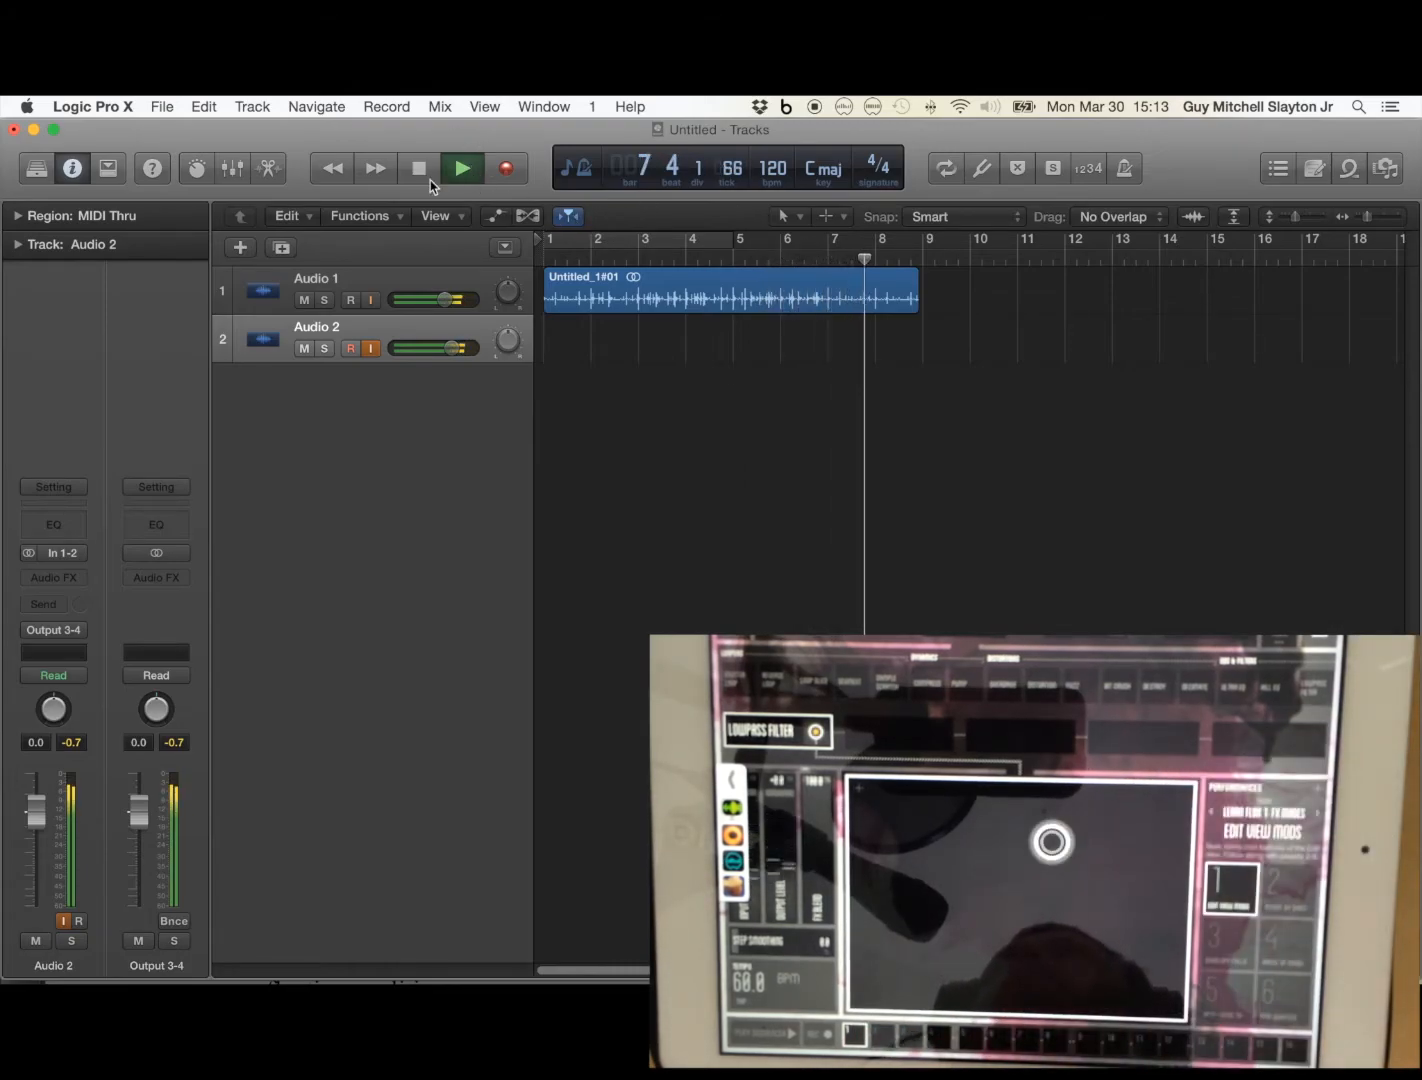
click(462, 168)
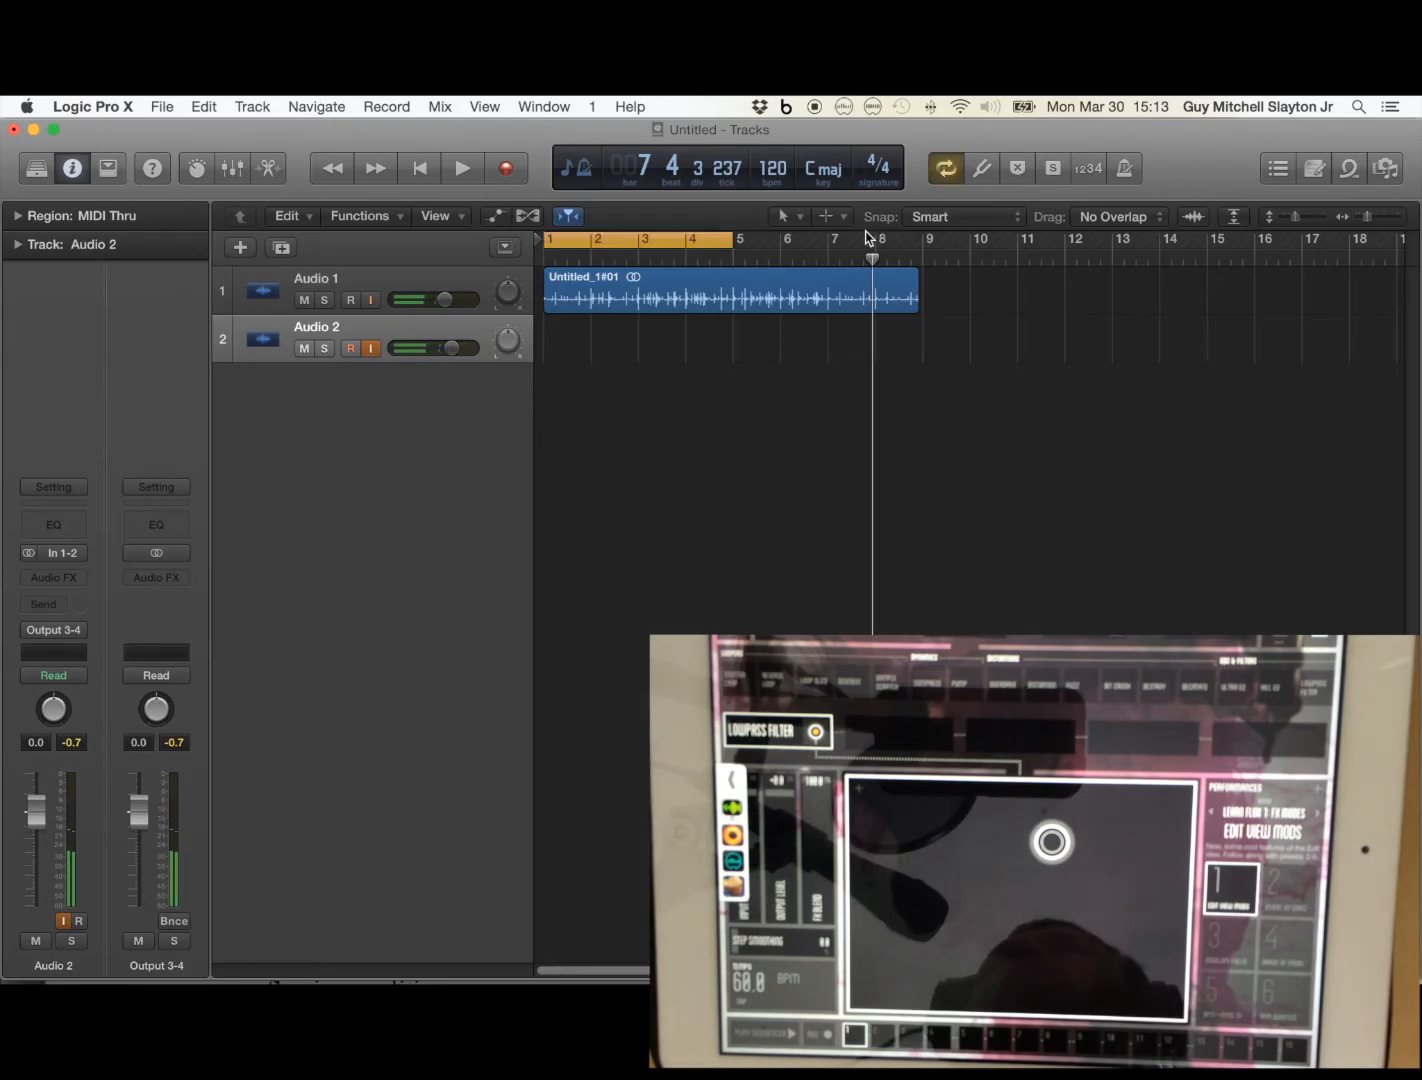
Cycle-record Takes 1–4 of the Flux FX-processed signal onto Audio 2, then stop.
click(460, 168)
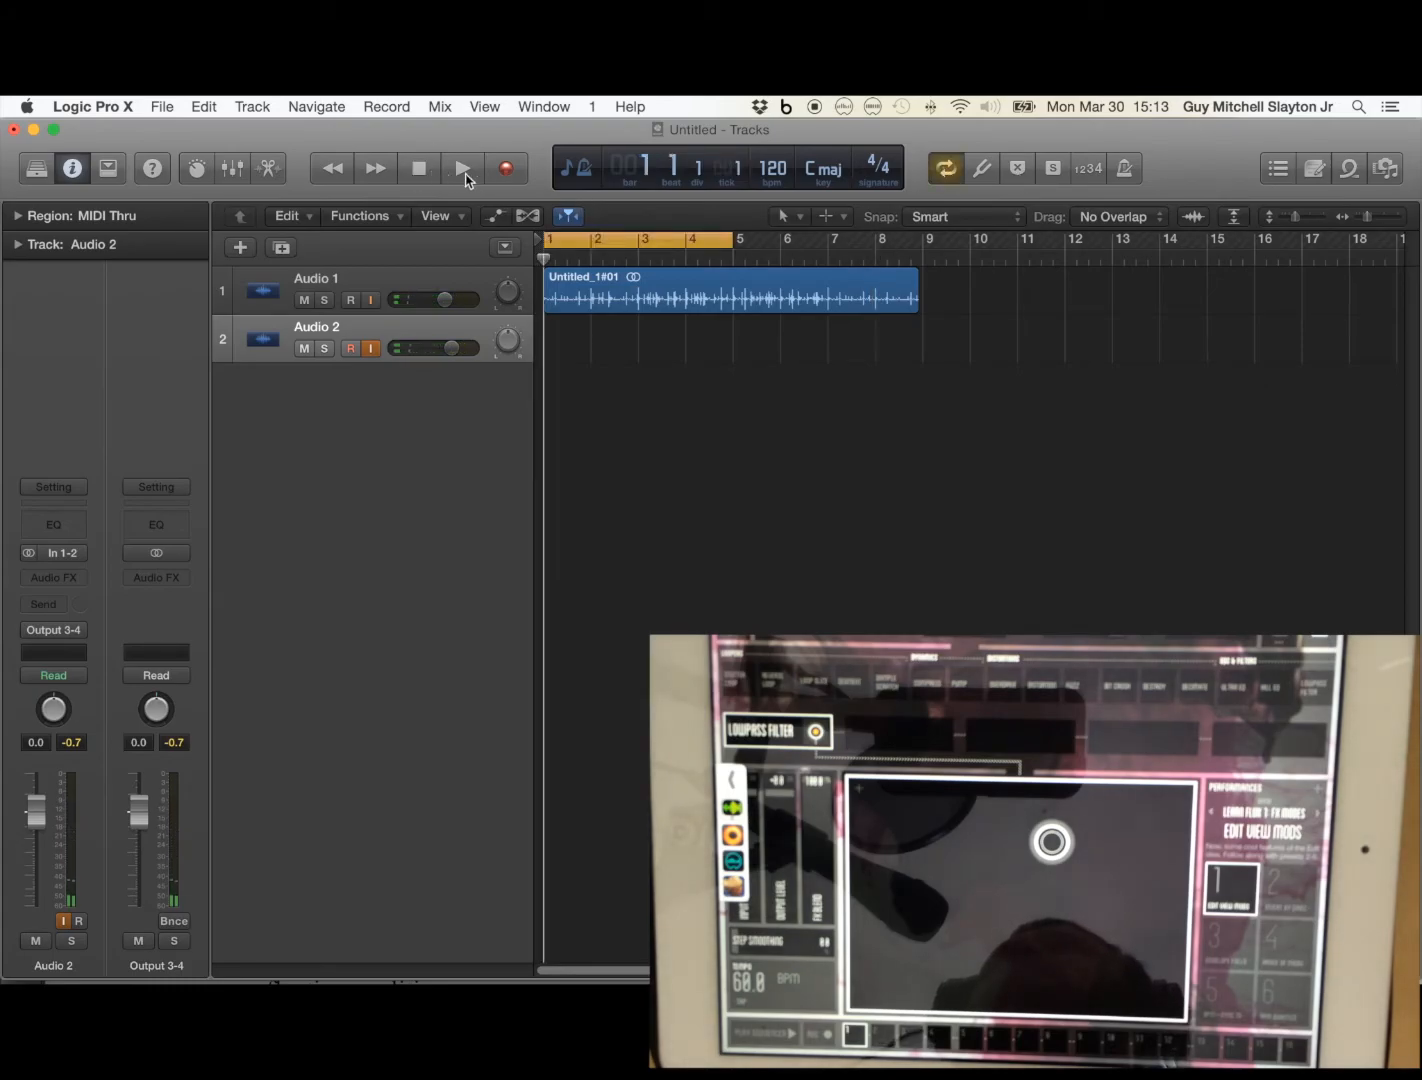
mouse_move(508, 174)
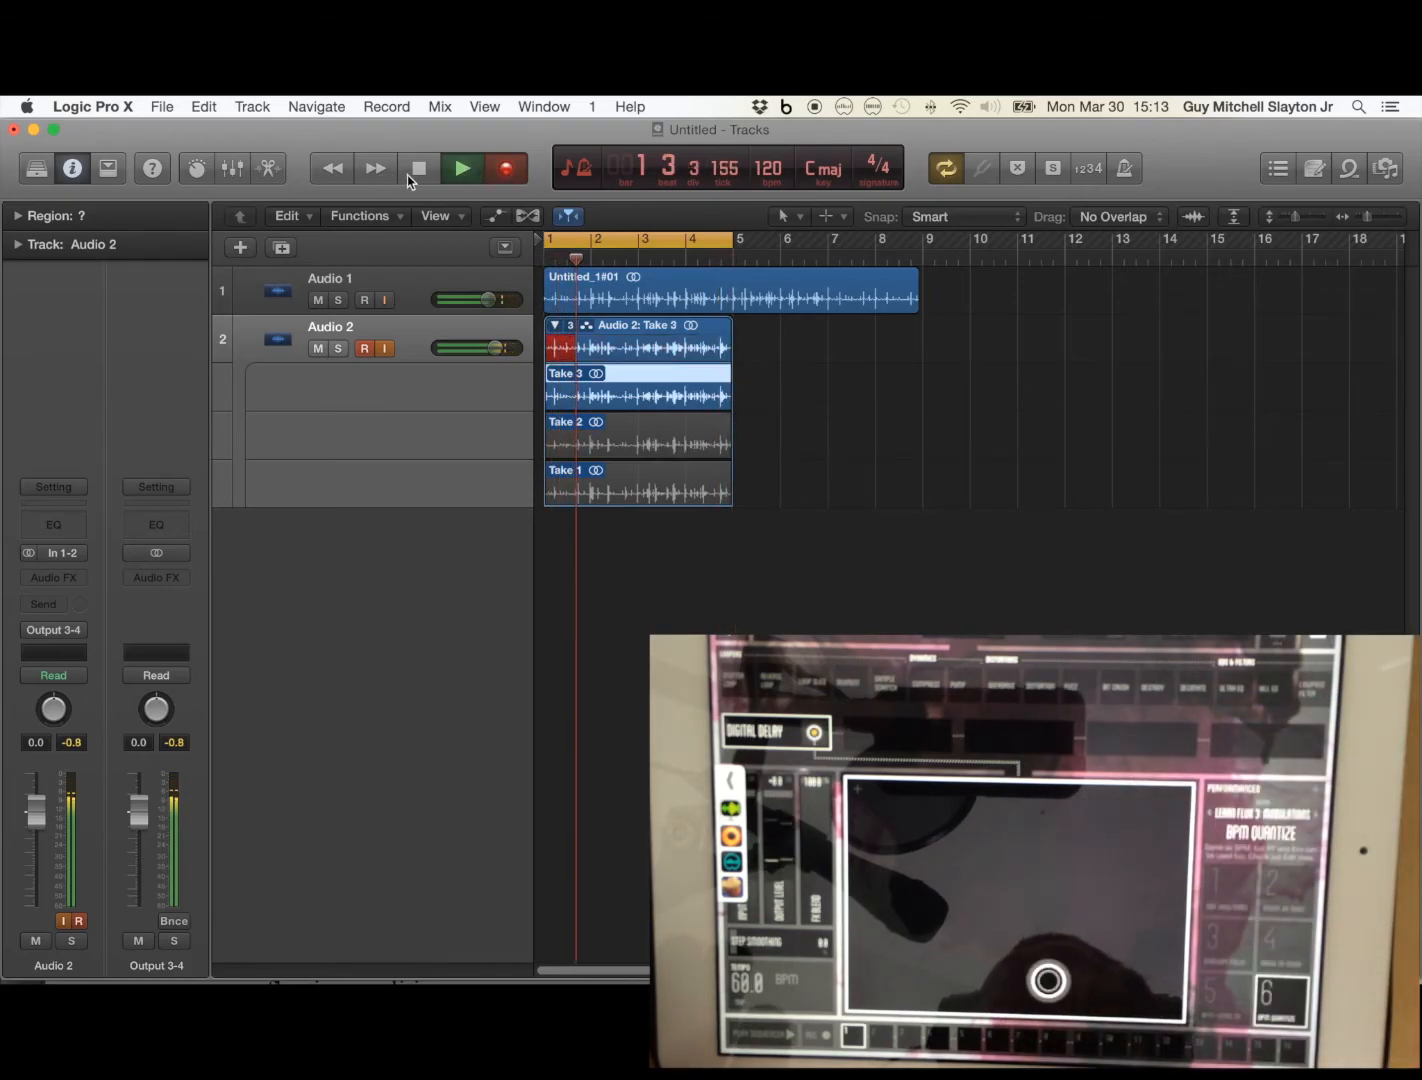
click(418, 168)
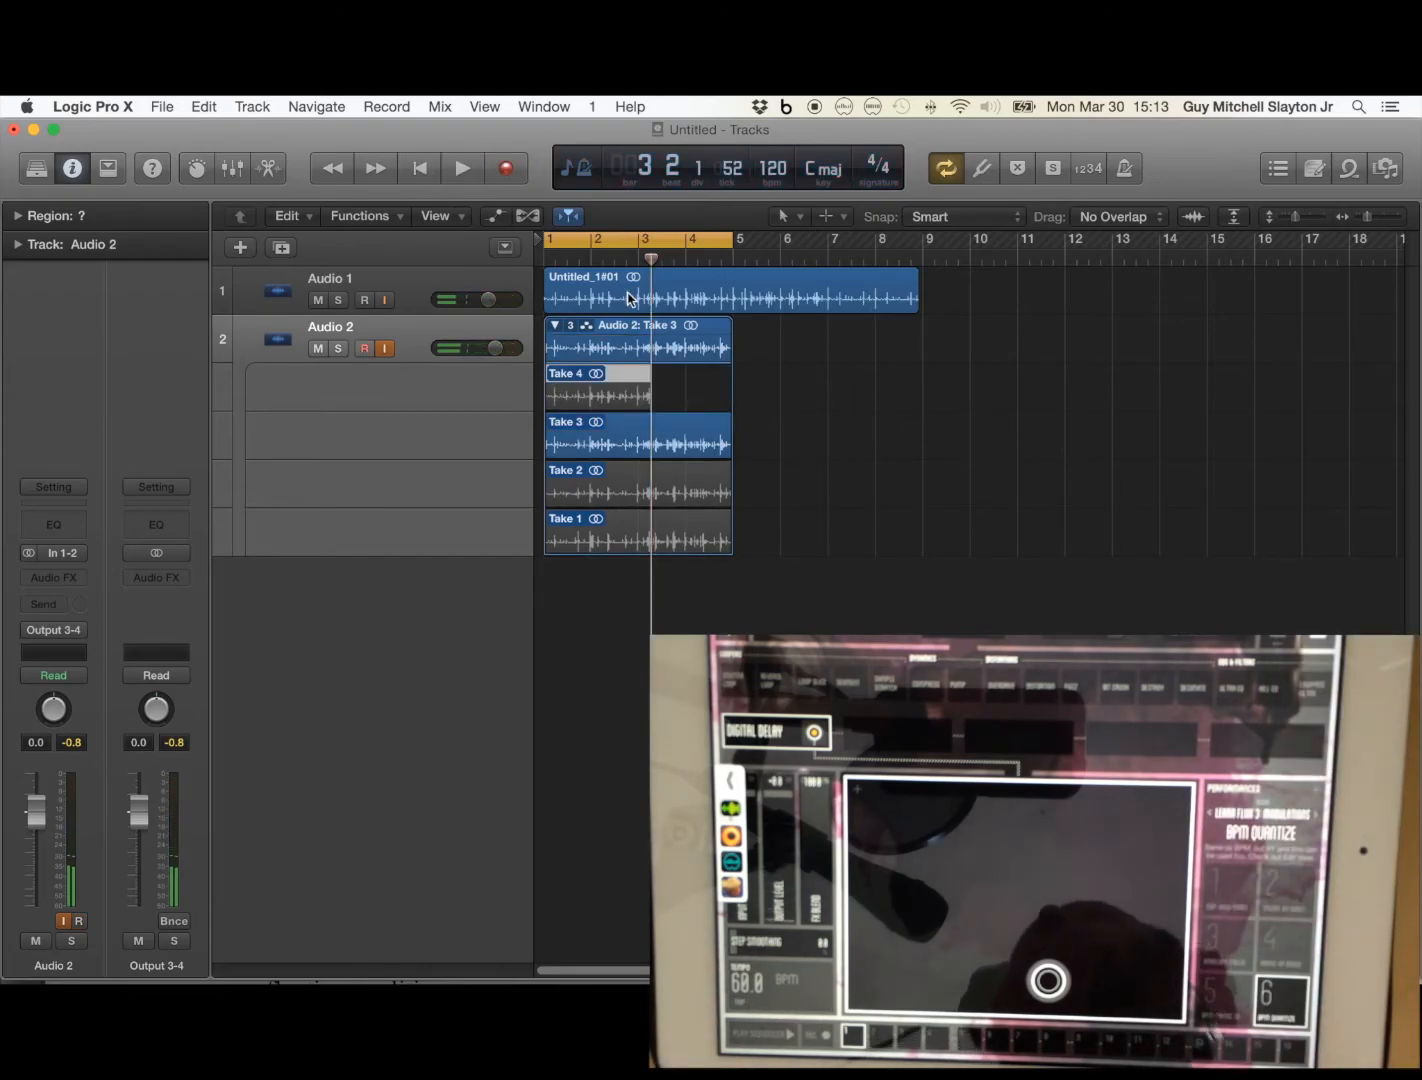
mouse_move(484, 334)
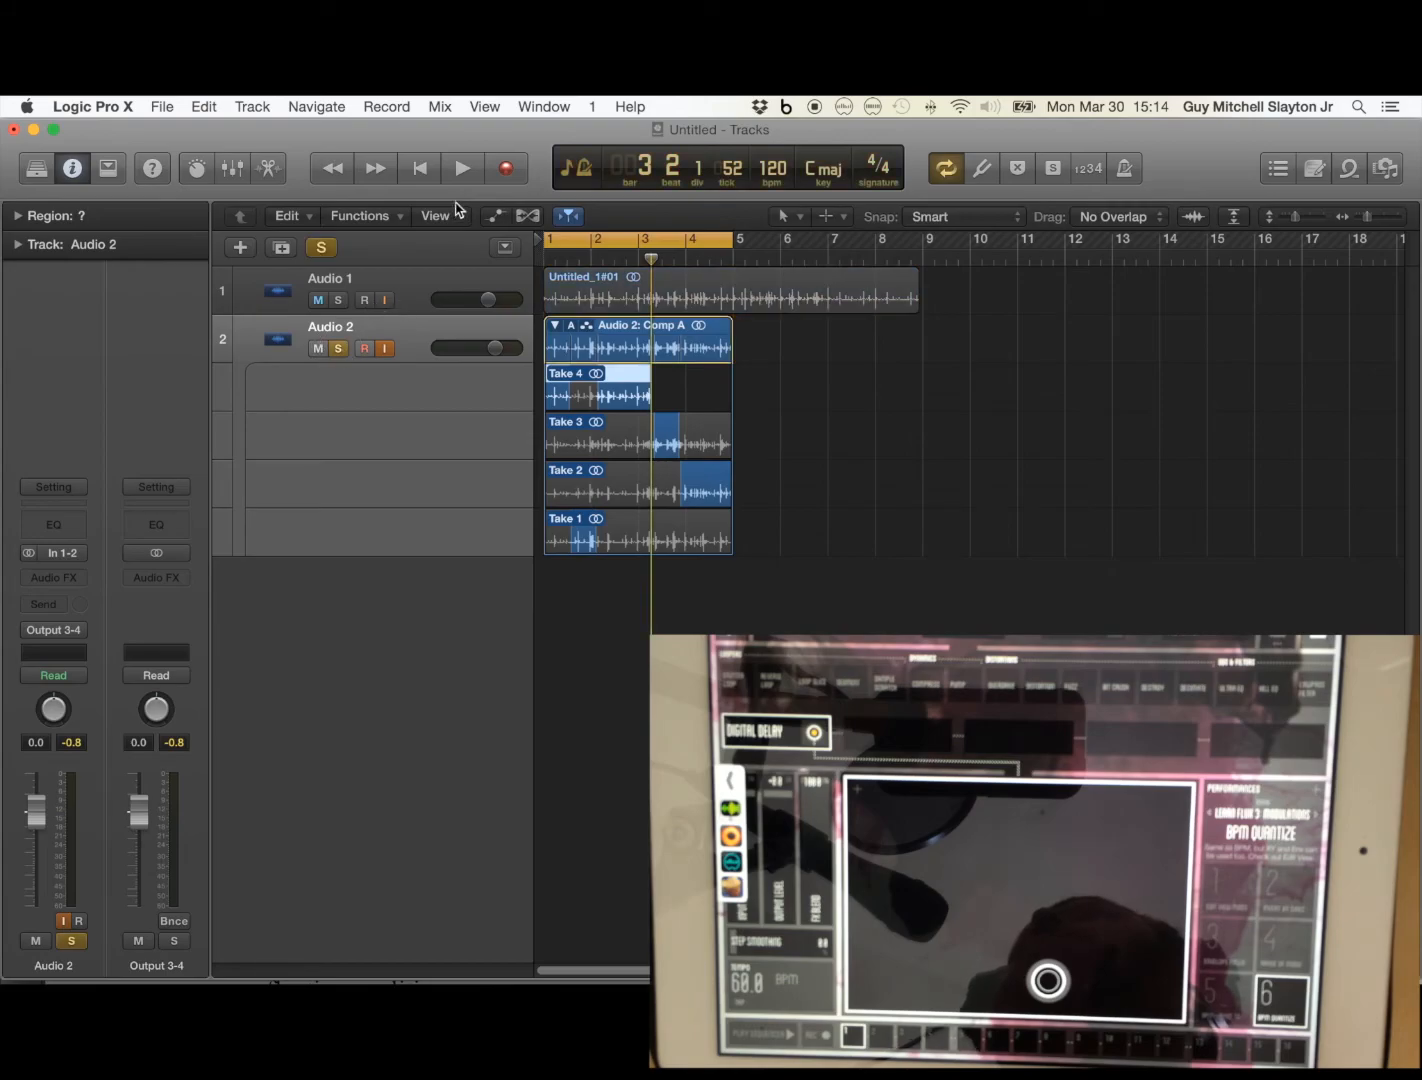
Play back the soloed Comp A on Audio 2 from the transport.
click(460, 168)
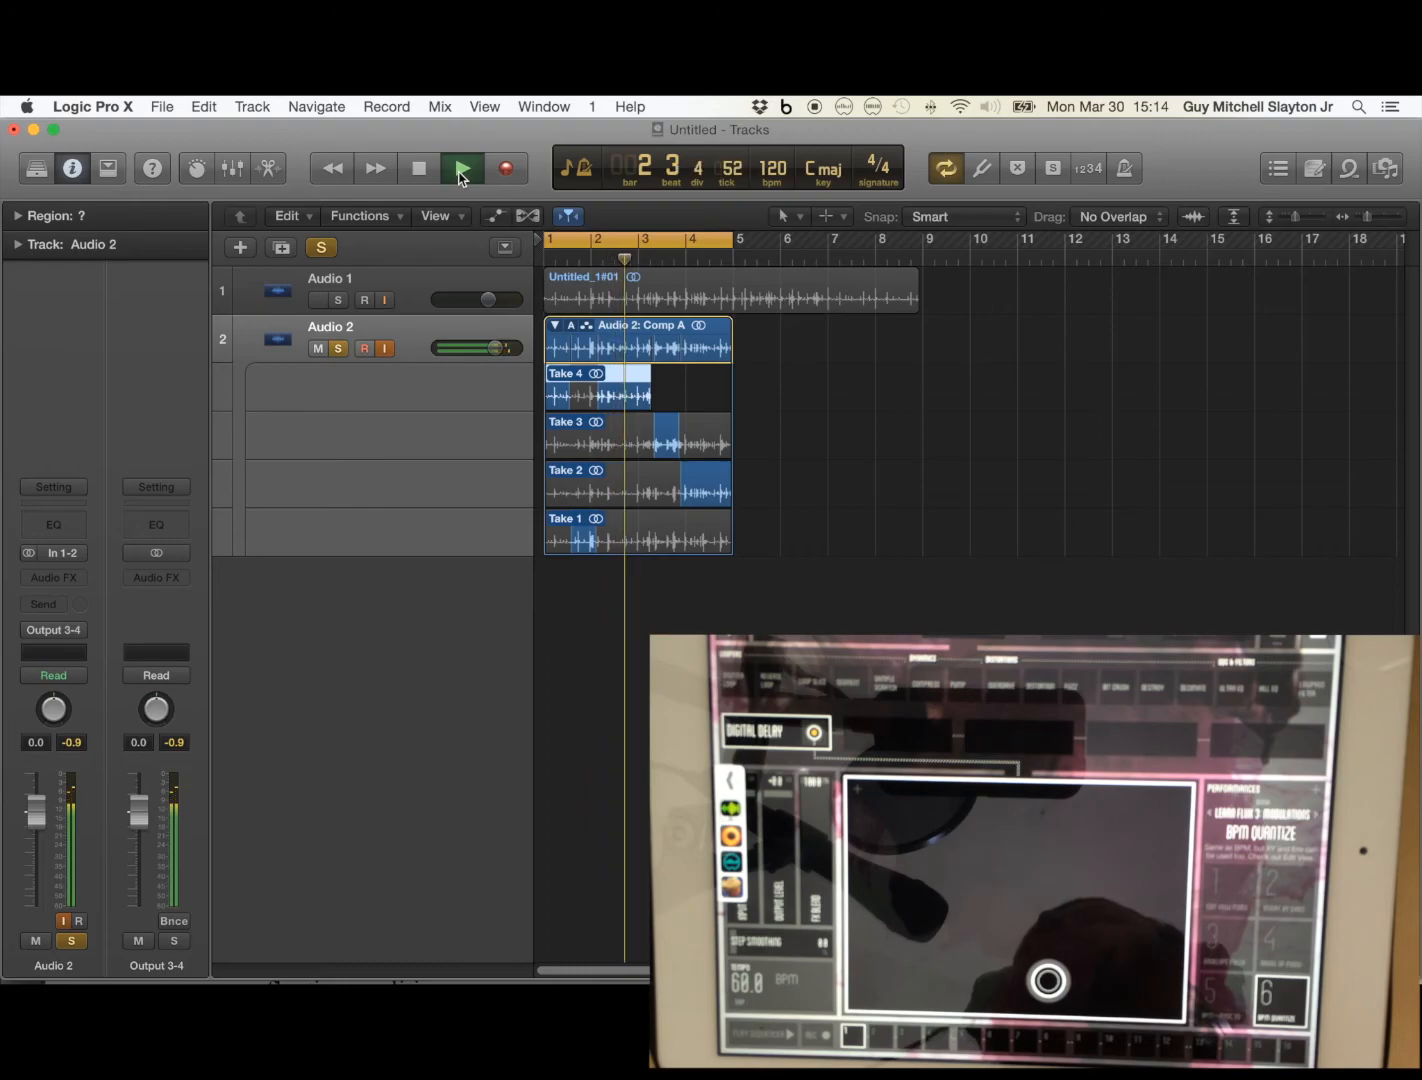
click(462, 168)
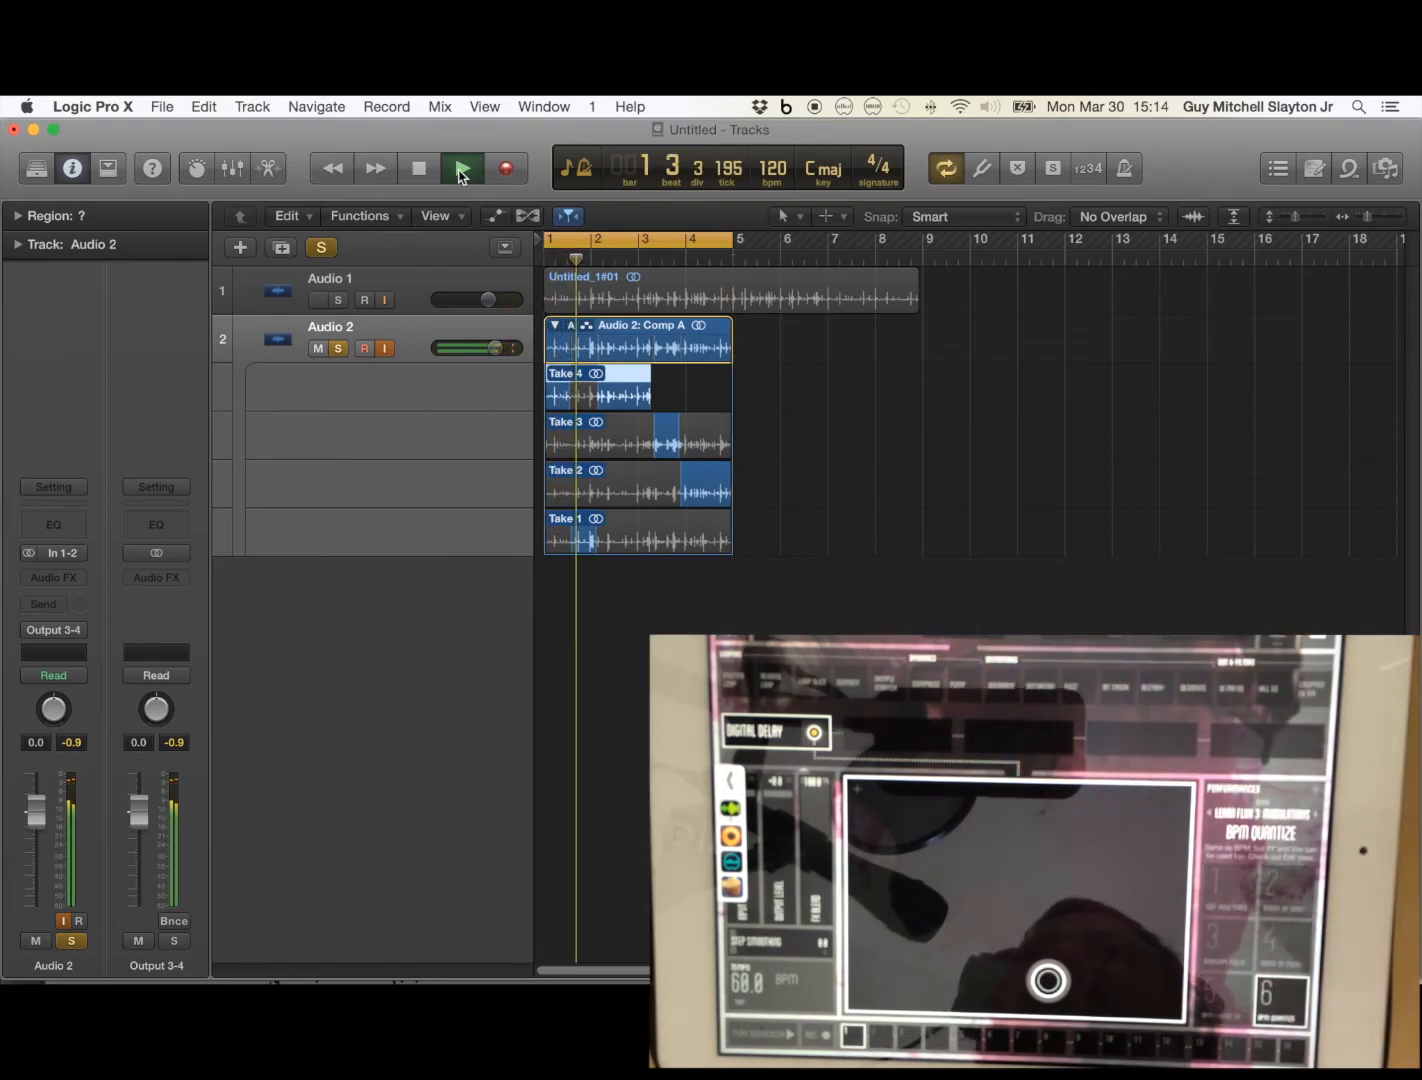
click(462, 168)
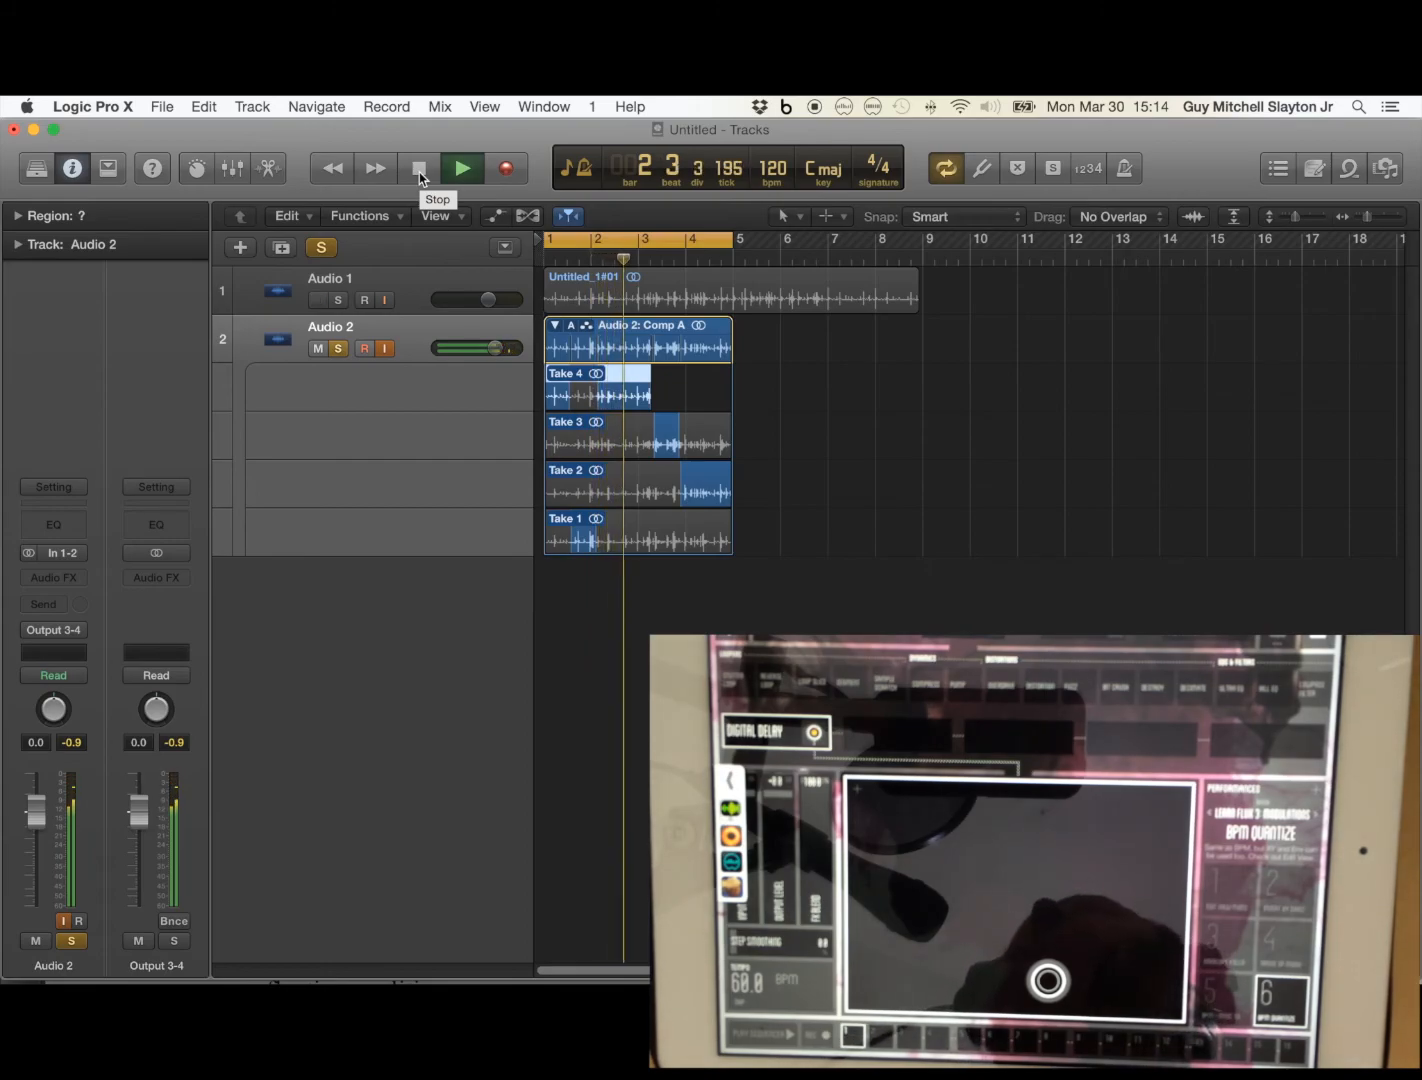
Stop Comp A playback via the Stop button menu, leaving the playhead near bar 4.
right_click(418, 168)
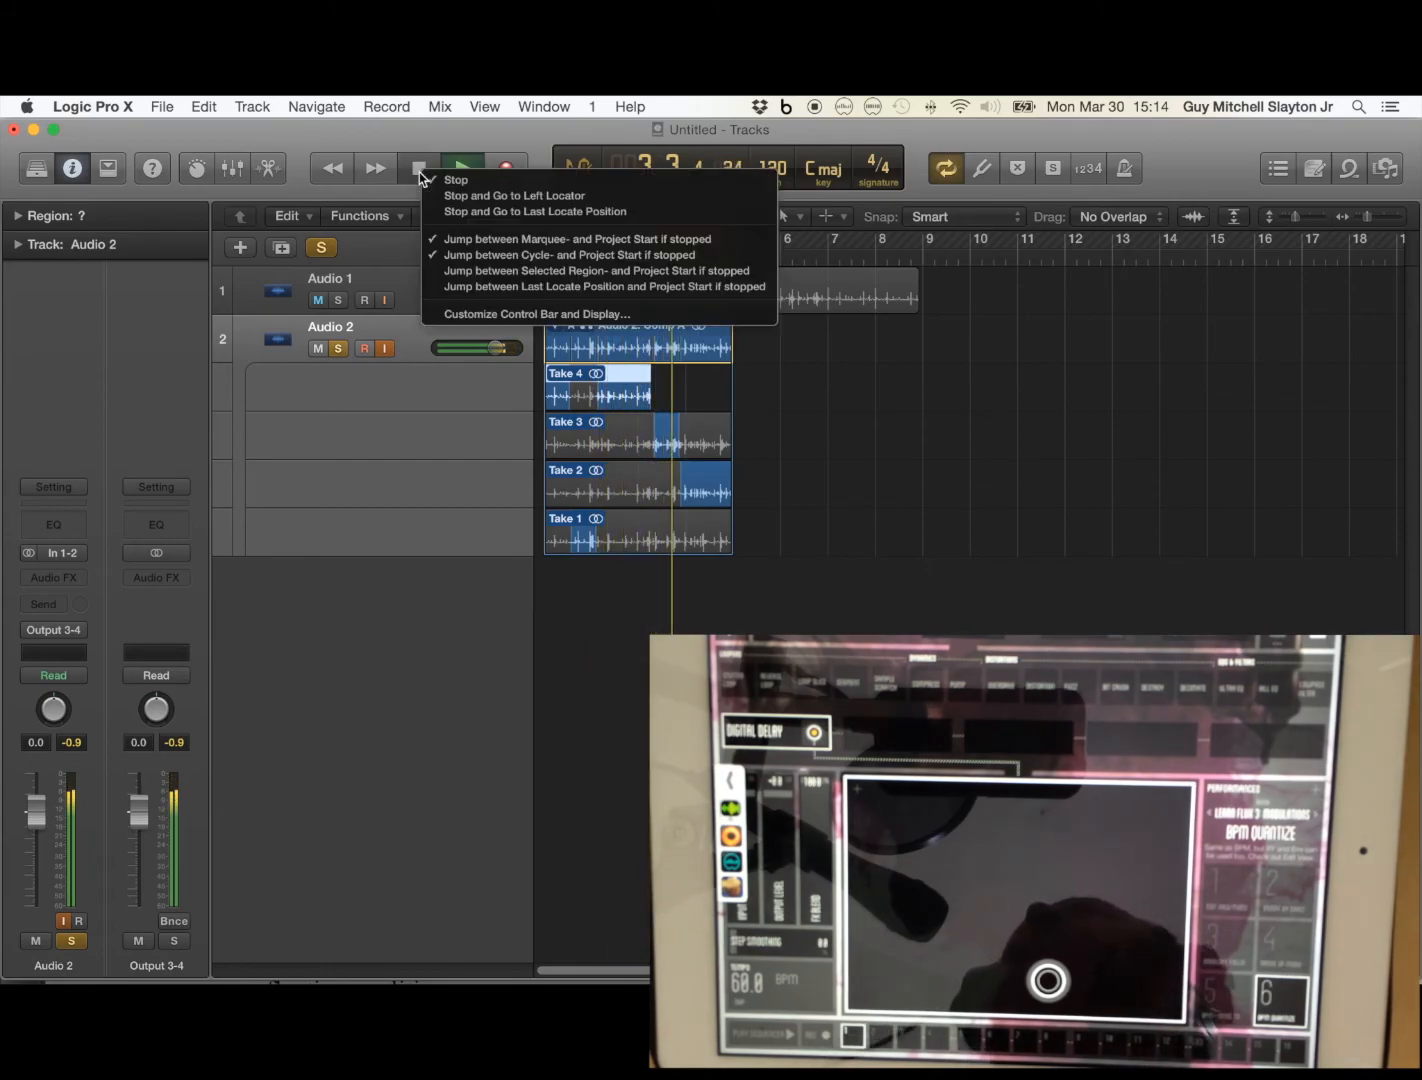
click(418, 168)
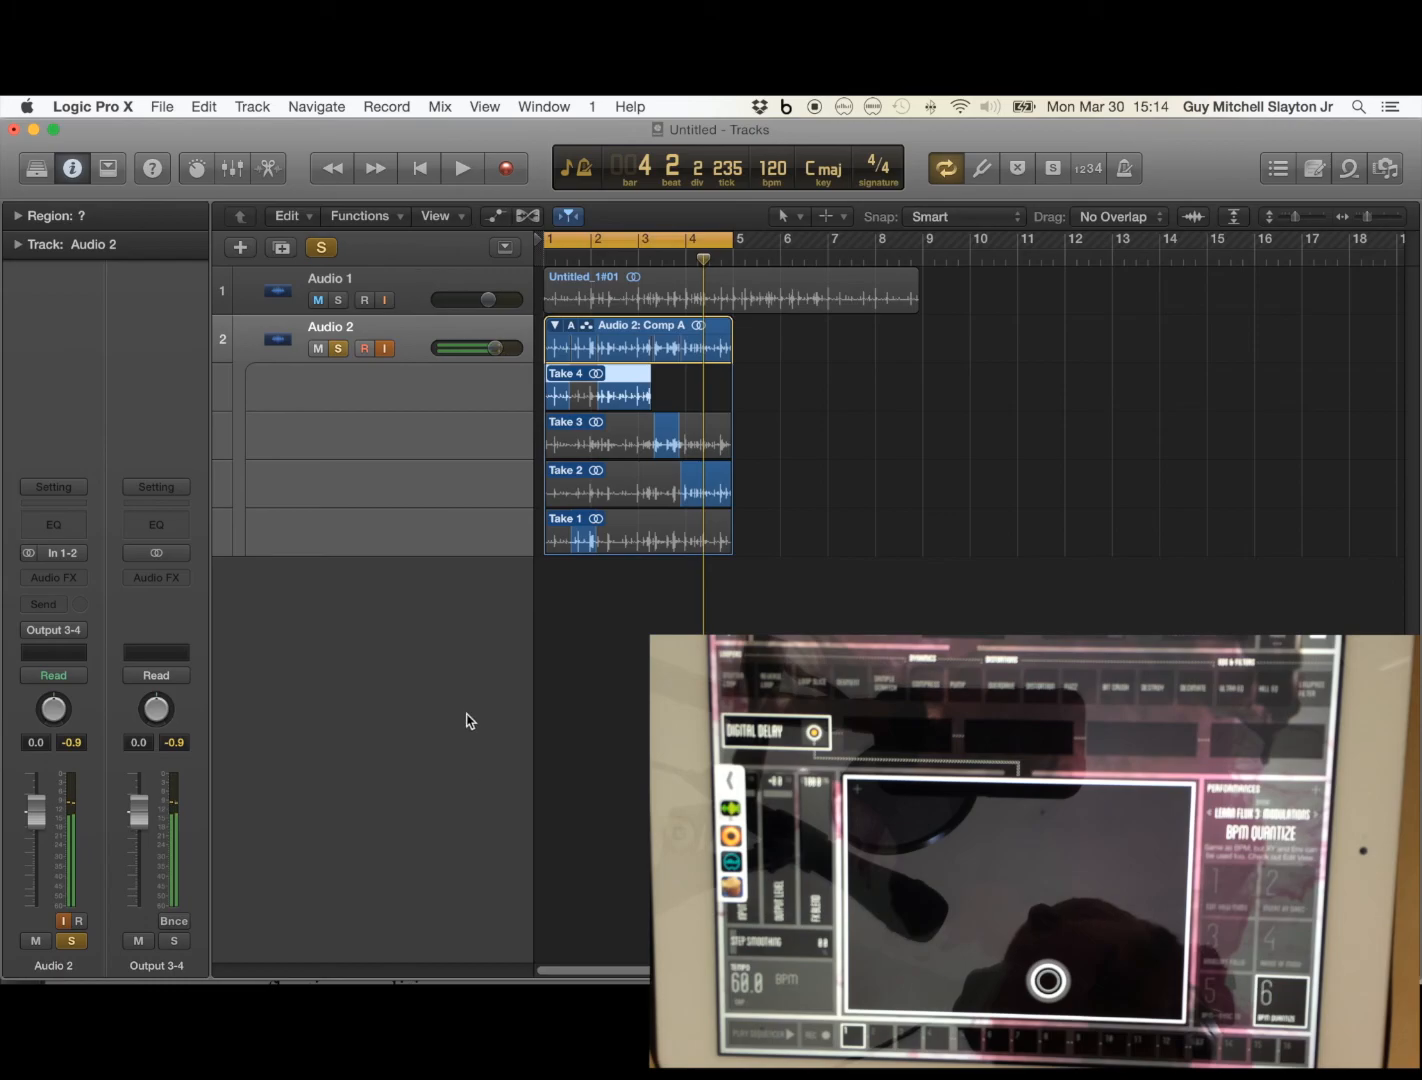
click(316, 300)
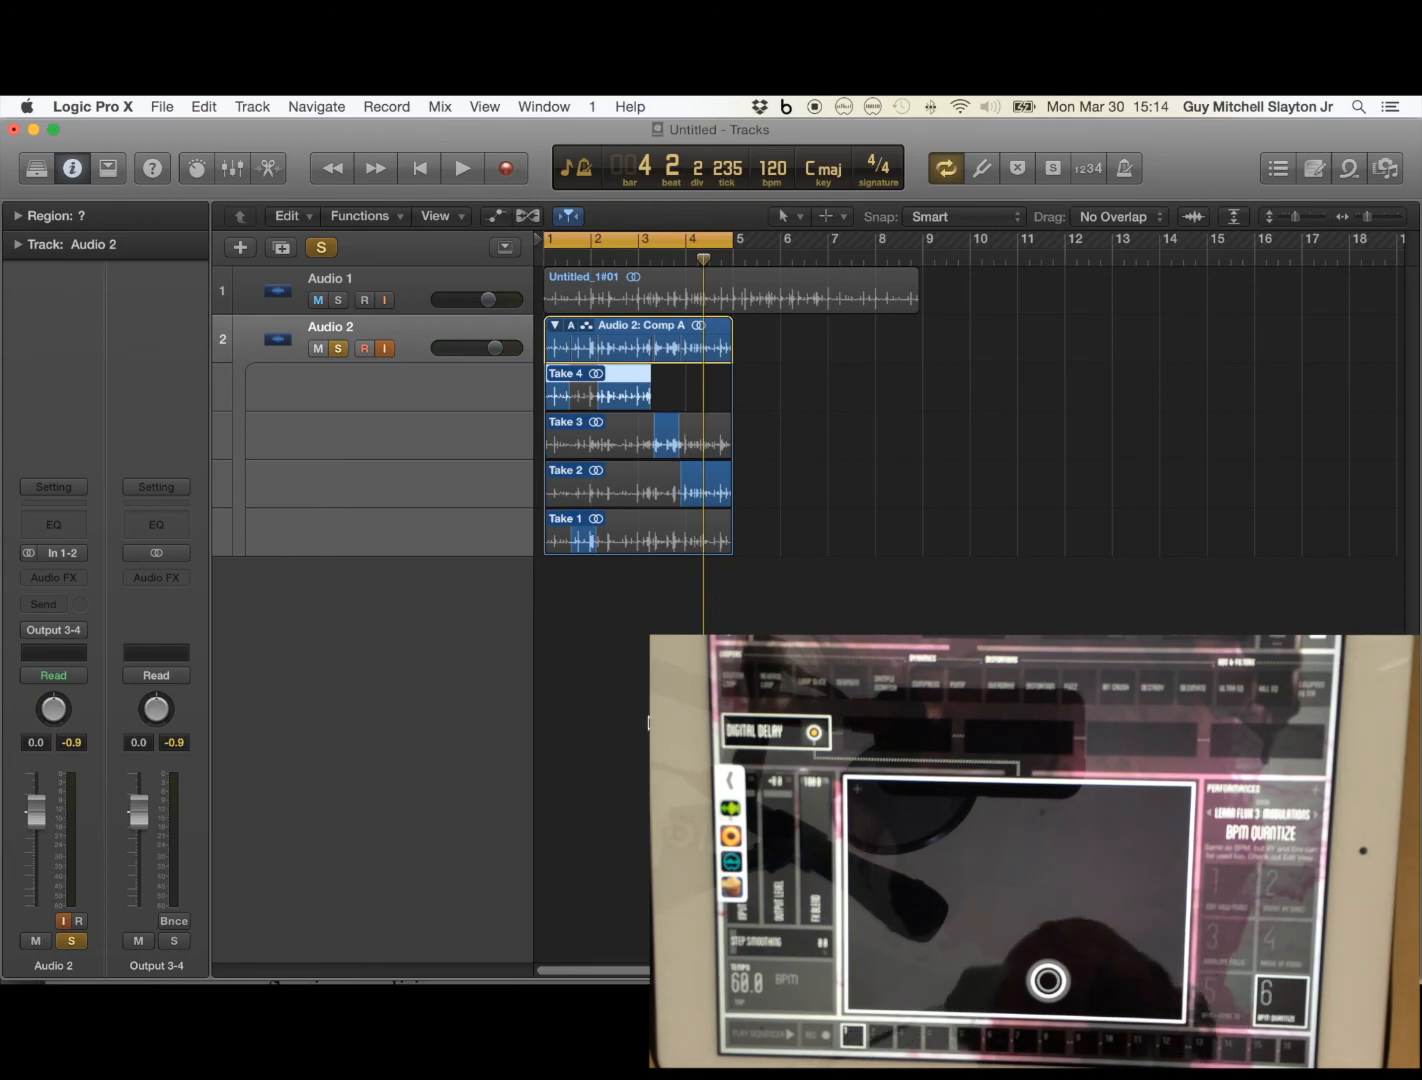
click(316, 300)
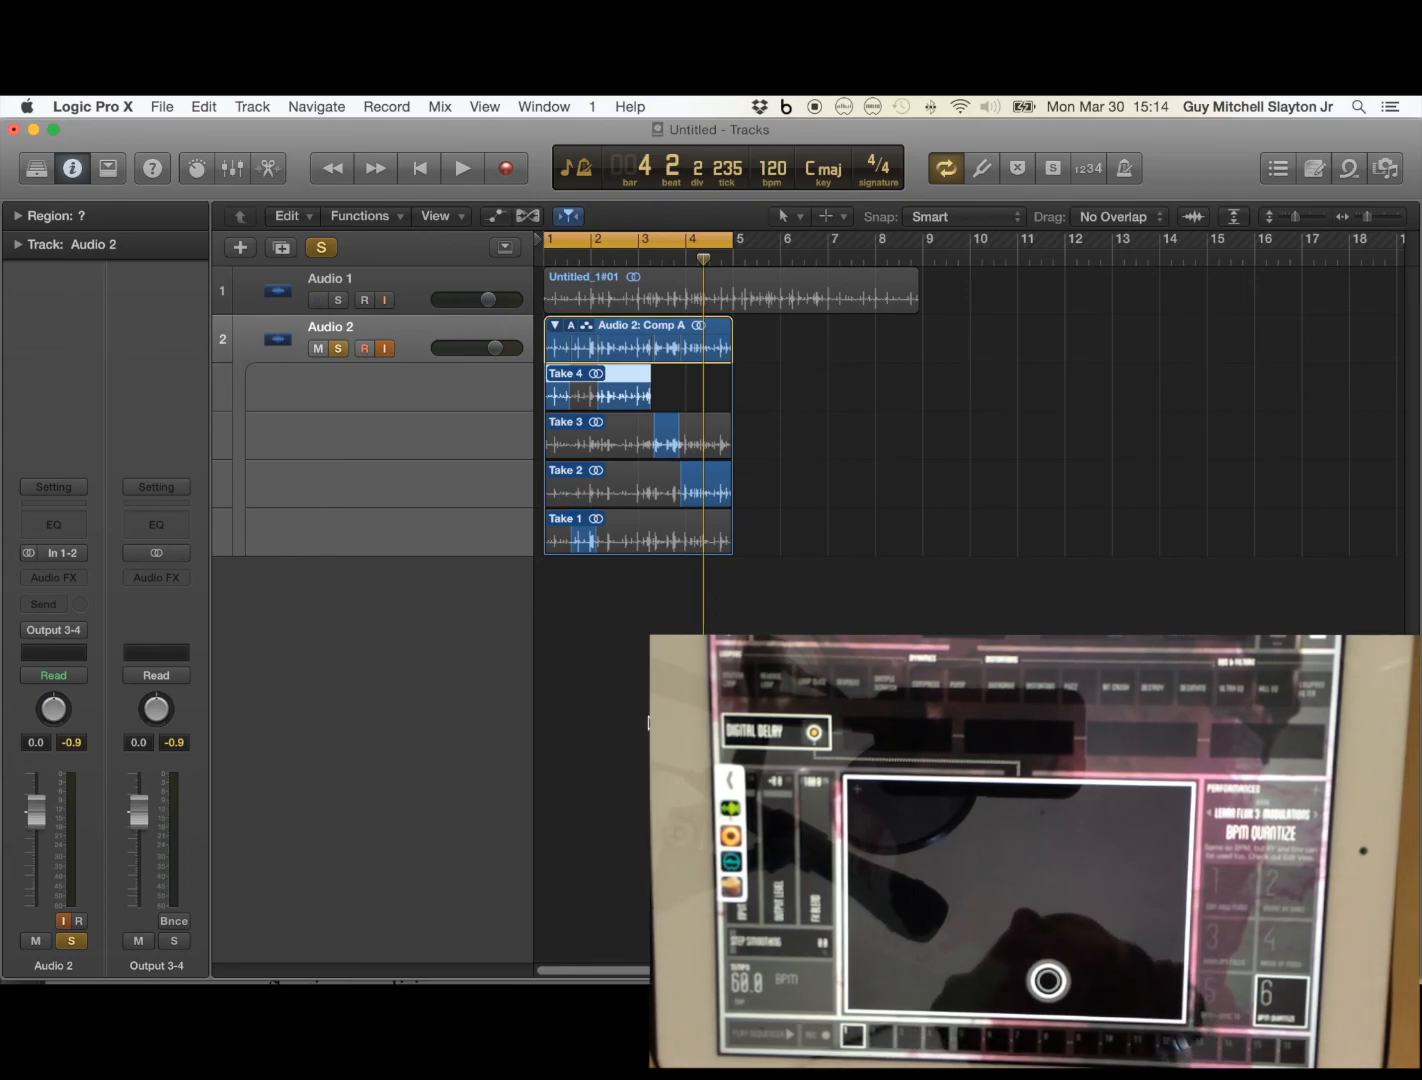